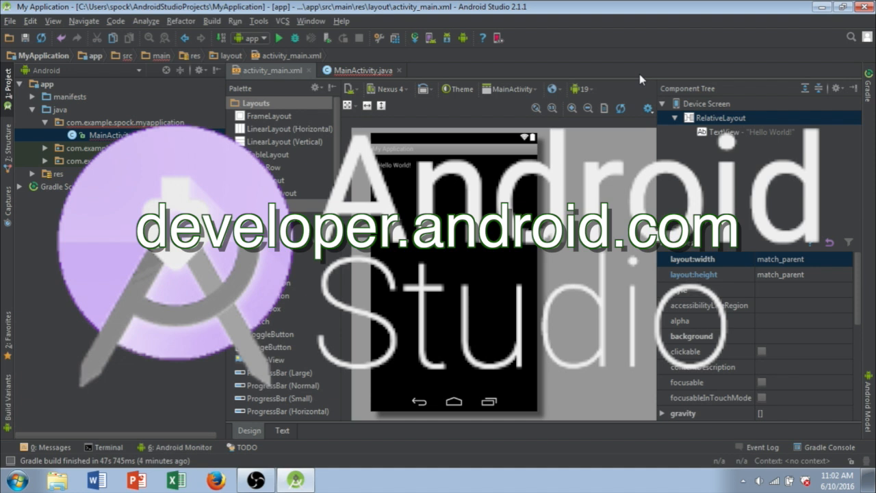
mouse_move(616, 73)
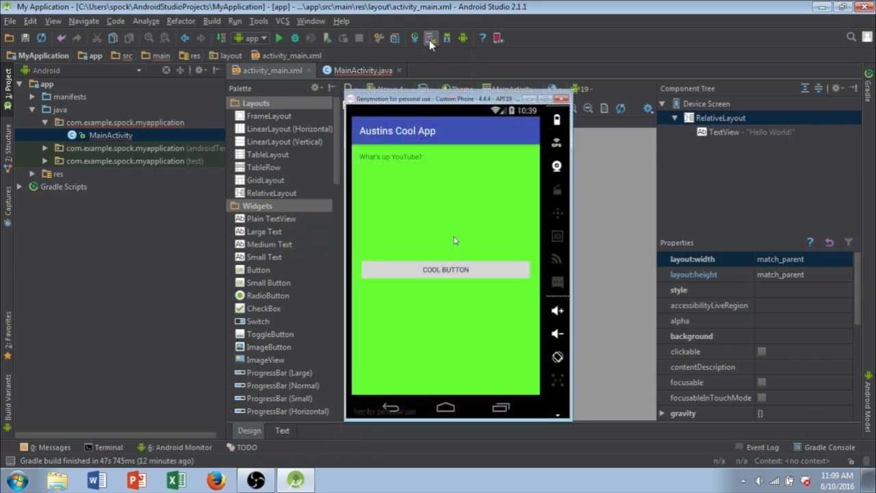
mouse_move(431, 39)
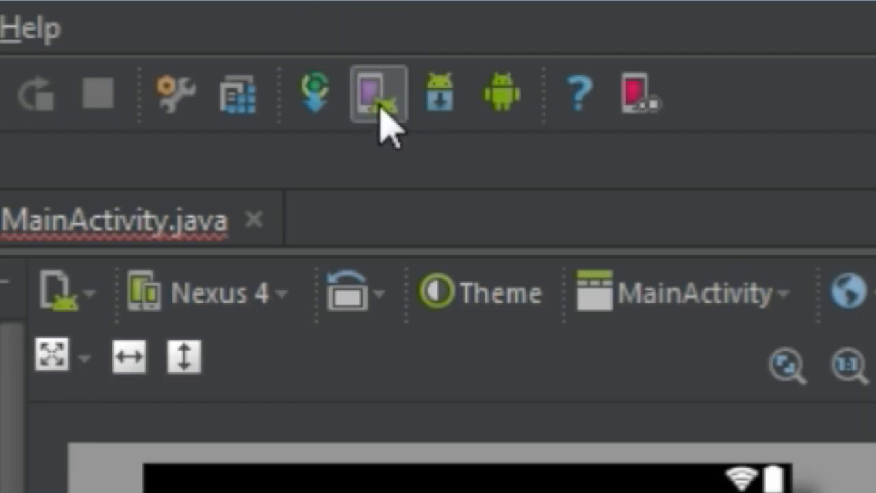
mouse_move(602, 294)
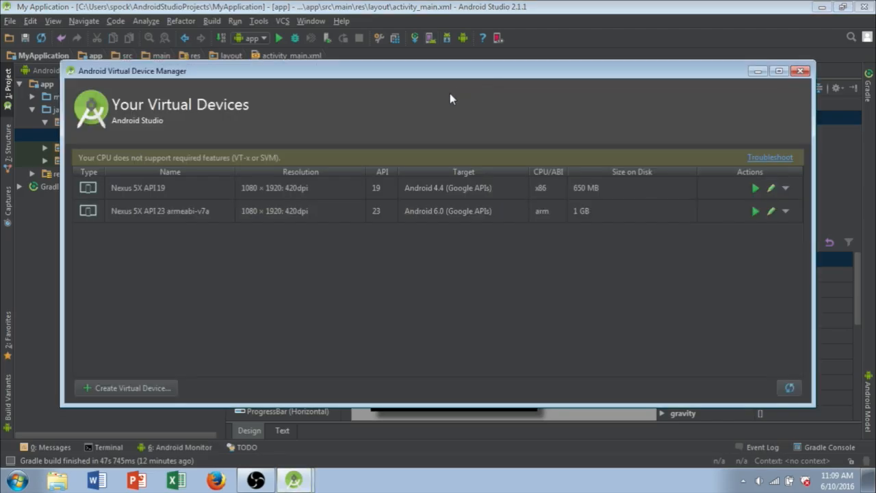
mouse_move(232, 218)
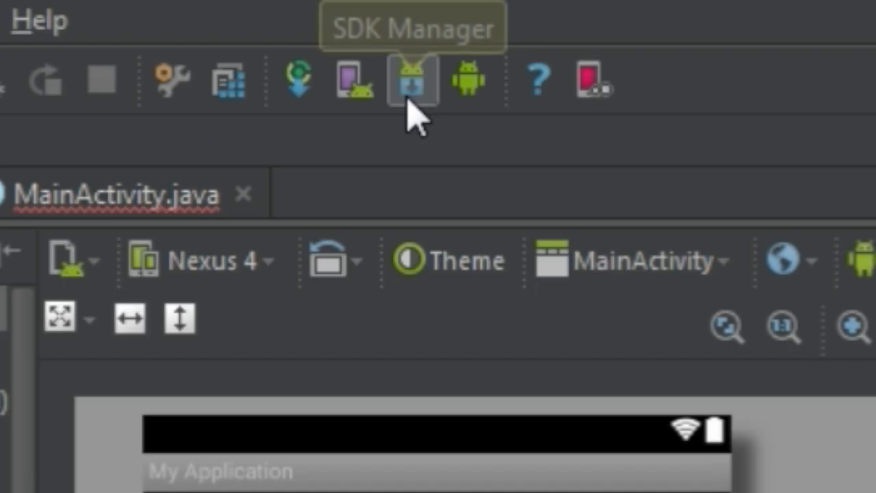
Open the SDK Manager and review installed SDK Platforms and SDK Tools, including Android 6.0 and 4.4.
click(413, 77)
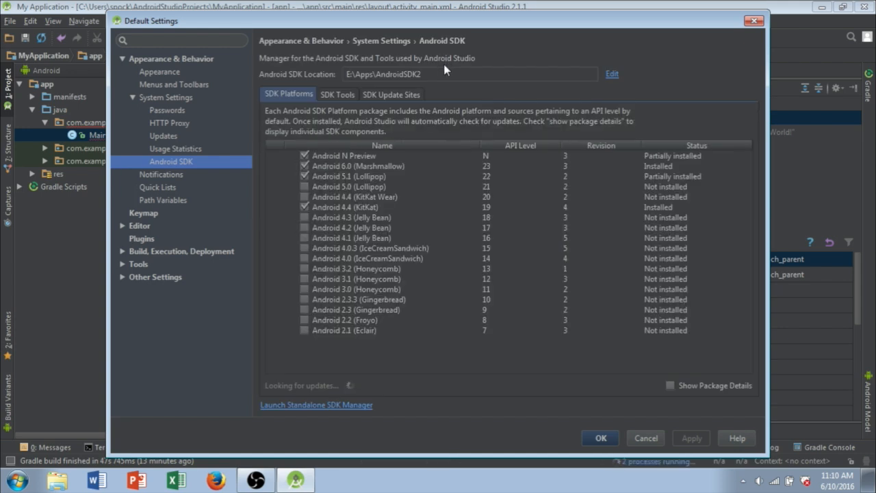
mouse_move(469, 361)
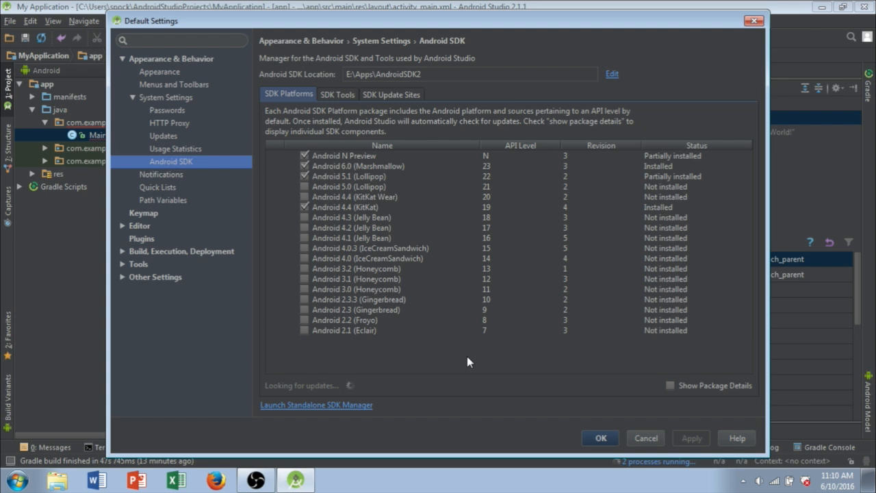
mouse_move(476, 373)
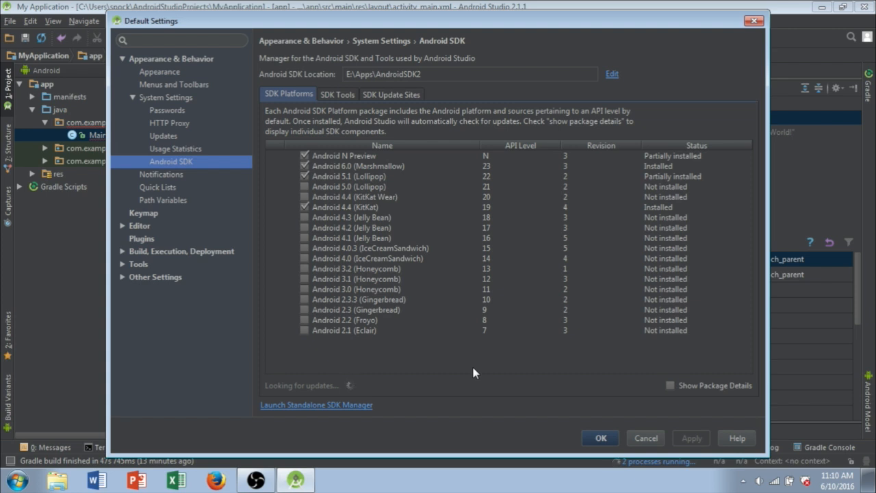
mouse_move(374, 85)
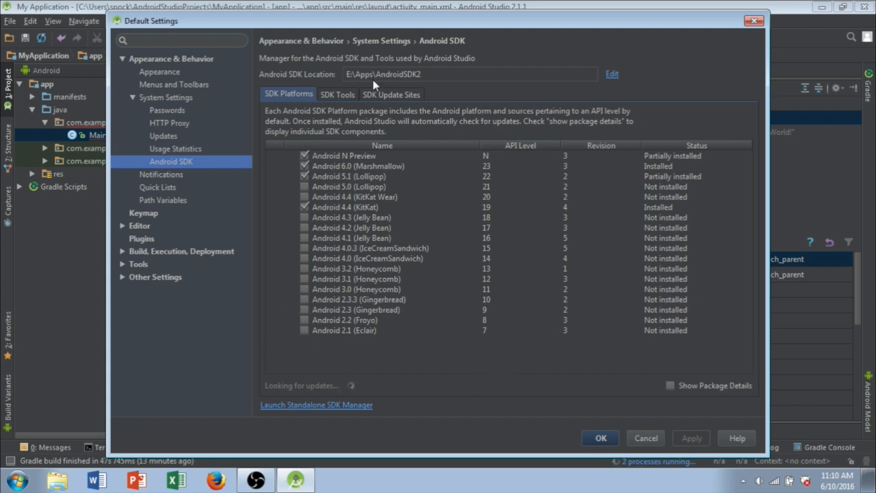
mouse_move(498, 220)
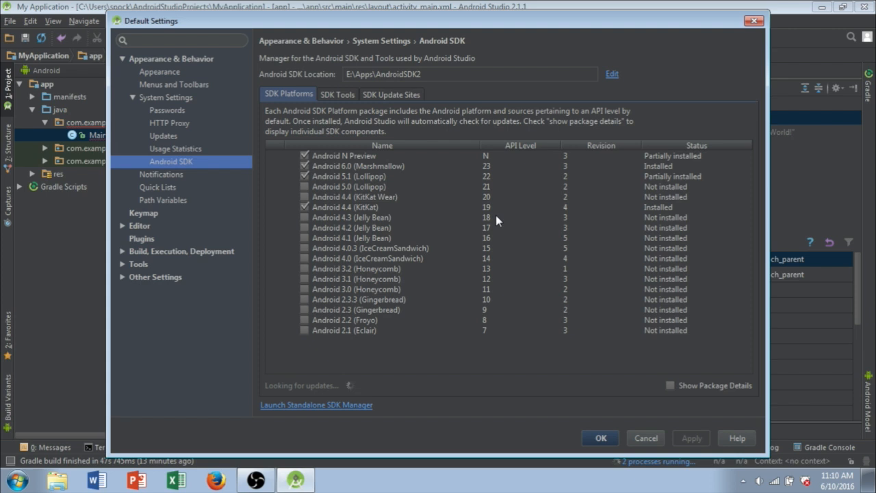
click(337, 94)
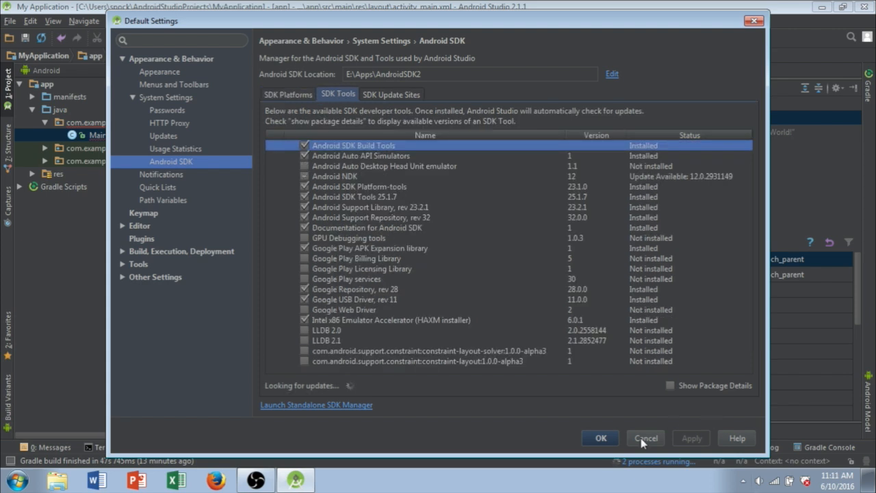
mouse_move(599, 441)
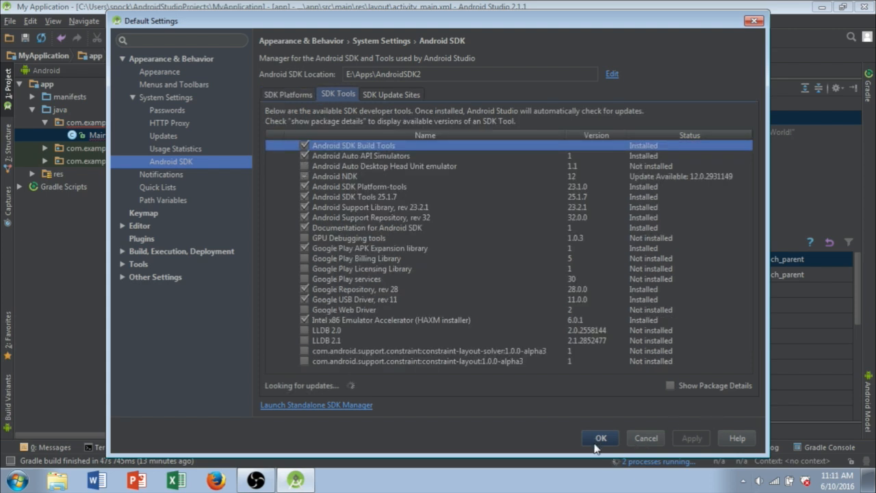
click(288, 93)
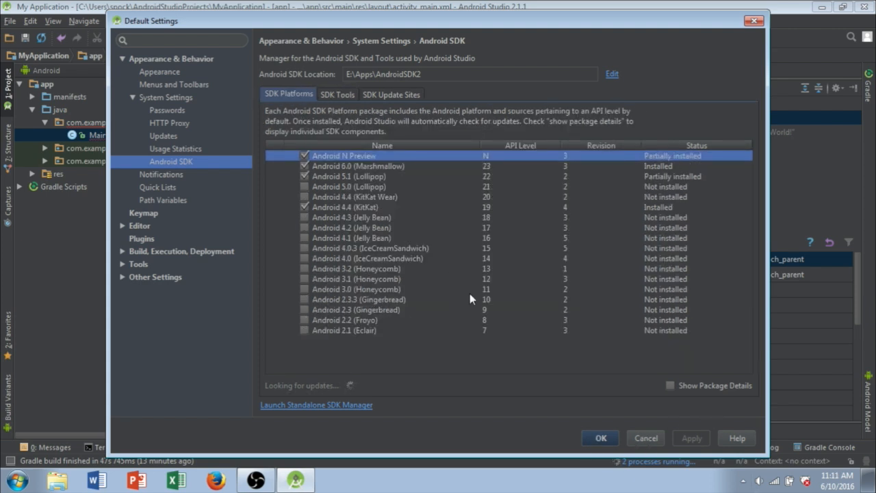
mouse_move(711, 477)
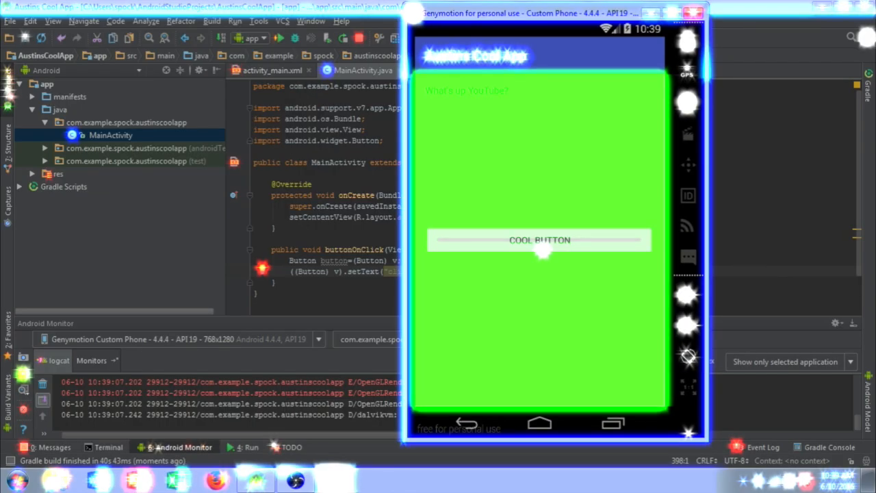
Tap the Cool Button twice in the running Genymotion app.
click(540, 239)
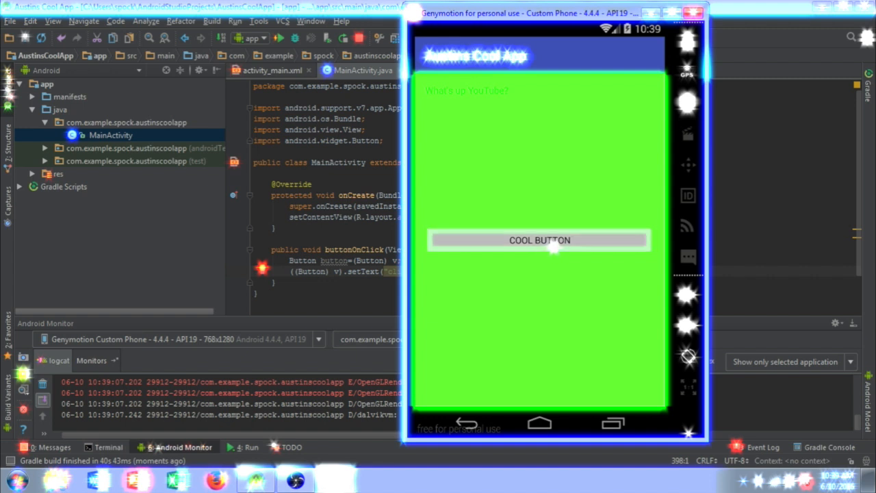
click(540, 240)
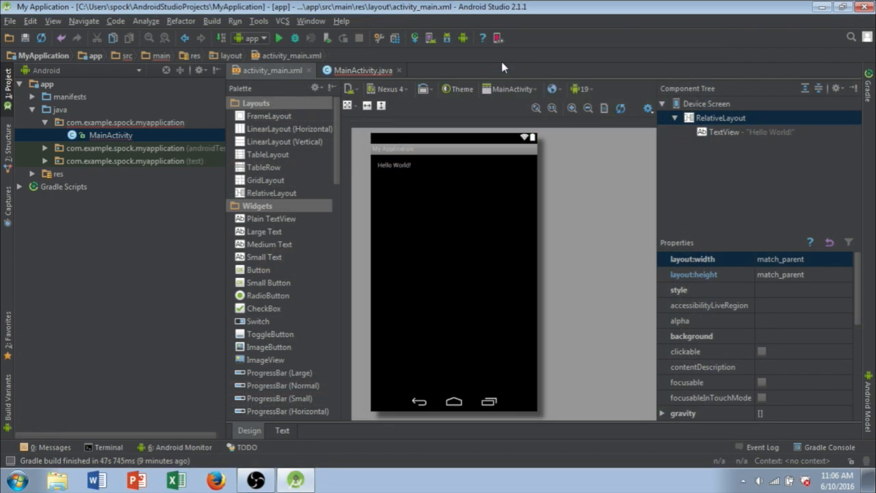
mouse_move(548, 73)
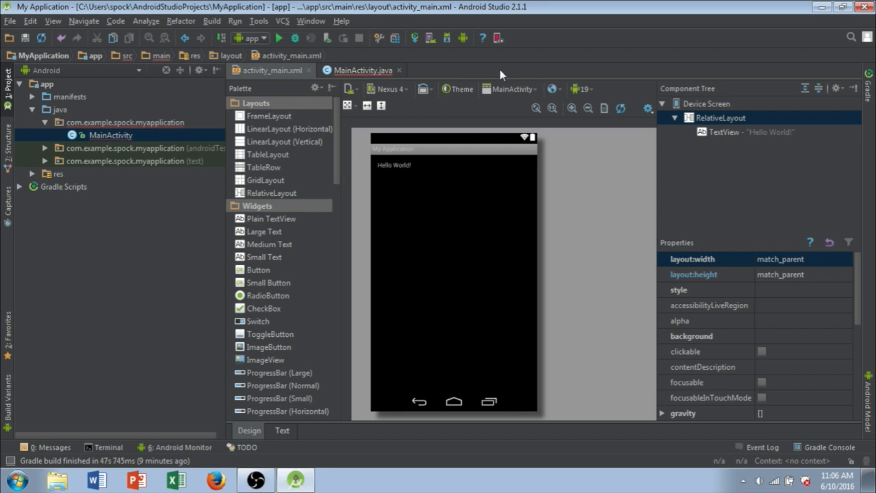
mouse_move(491, 75)
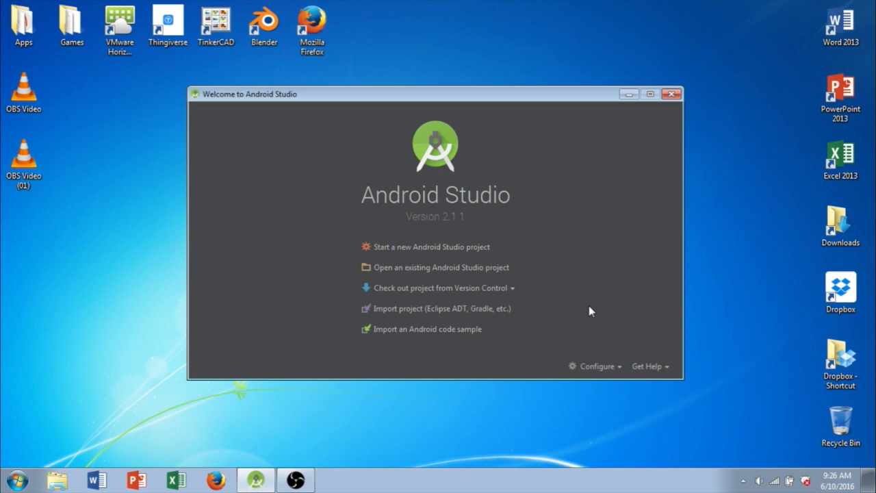
mouse_move(579, 314)
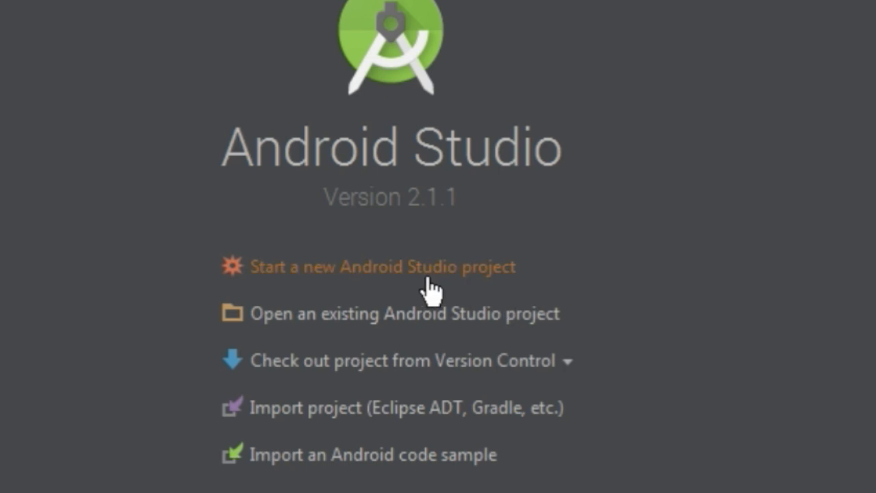
mouse_move(400, 288)
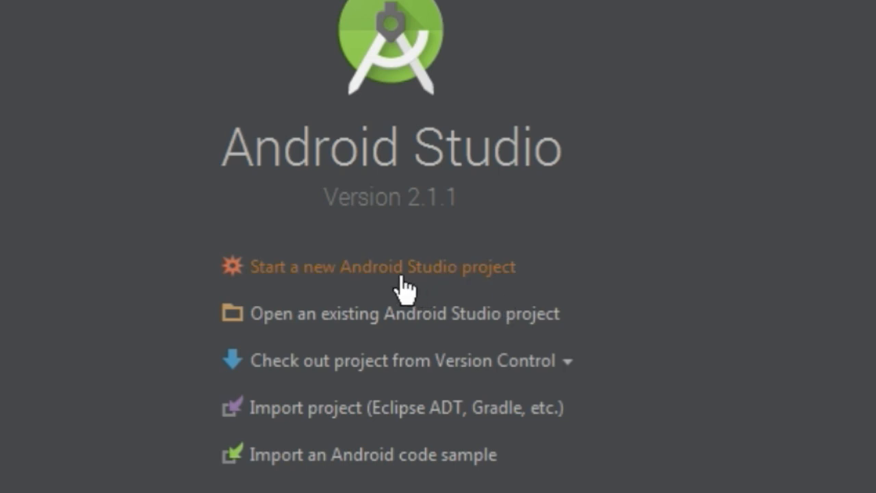
Start a new project named 'Austins Cool App' and advance to the target devices step.
click(380, 267)
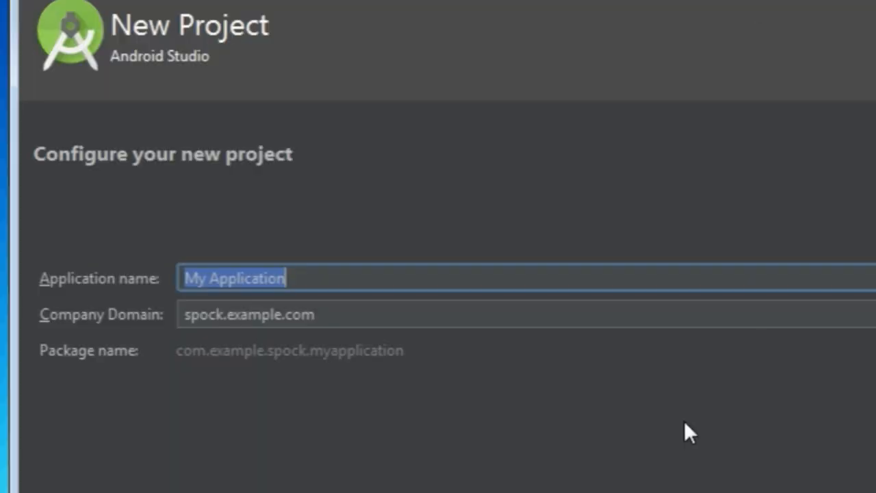
text(Austi)
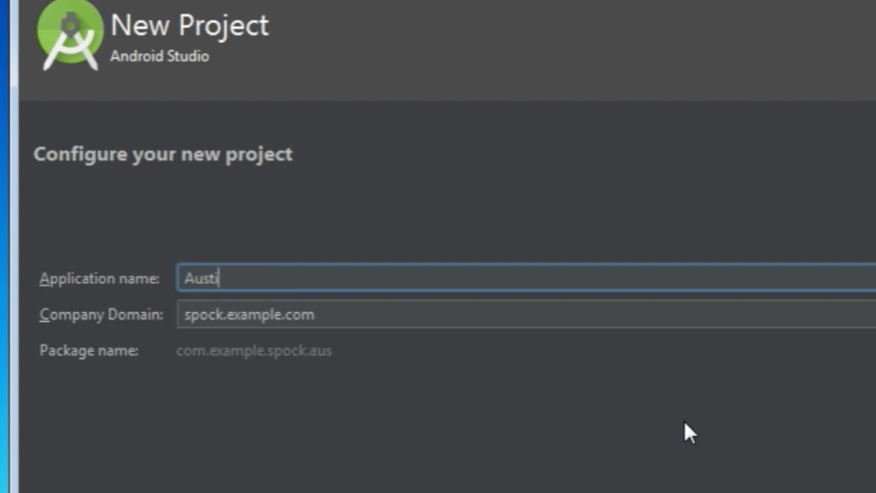
text(ns c)
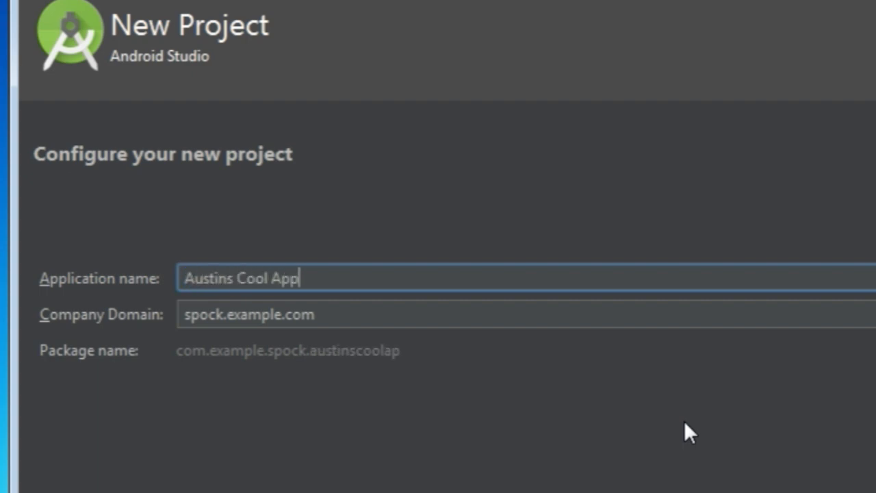
text(p)
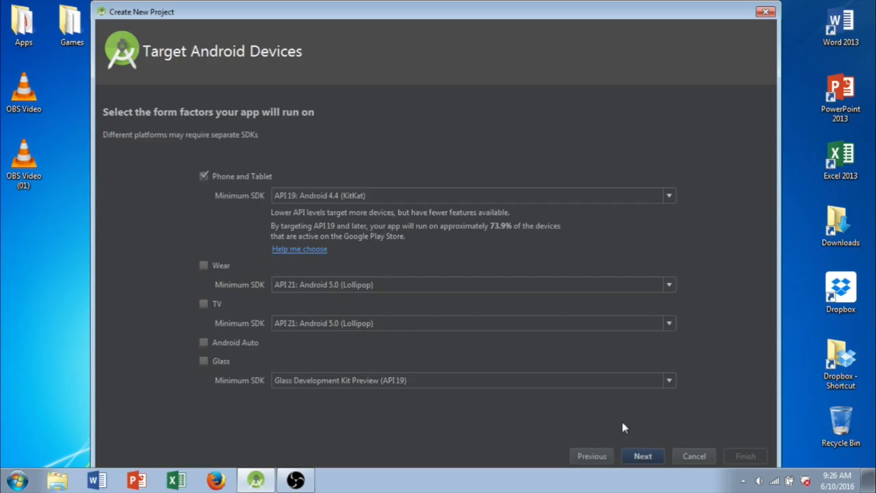
mouse_move(622, 417)
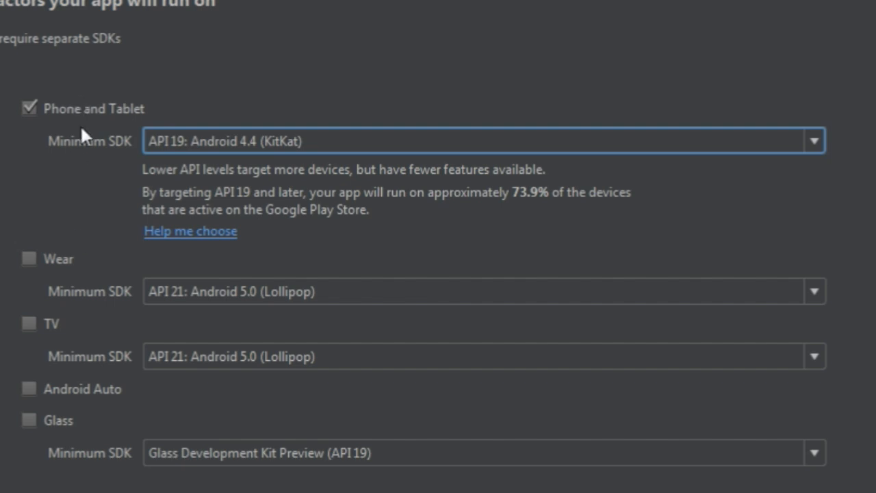
mouse_move(79, 436)
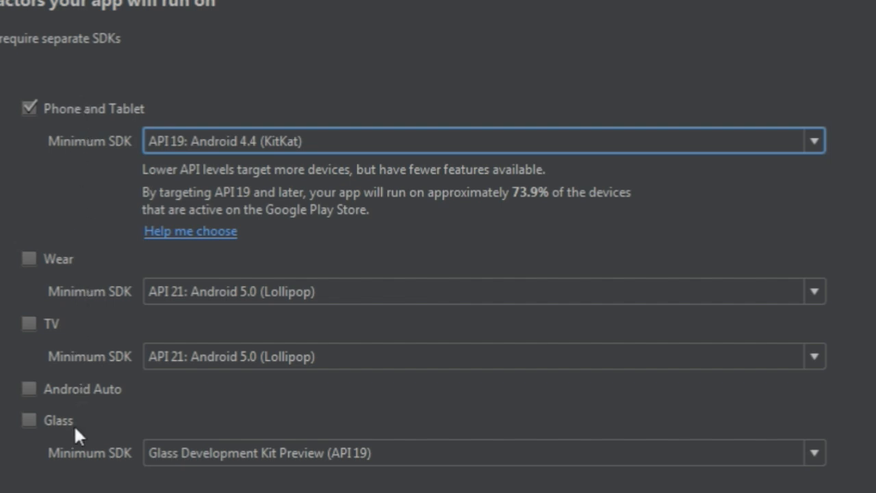
mouse_move(109, 119)
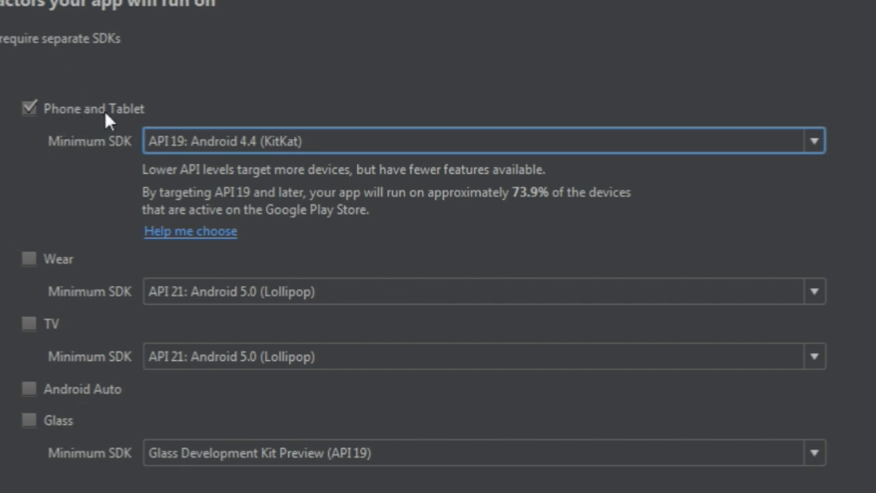
mouse_move(99, 267)
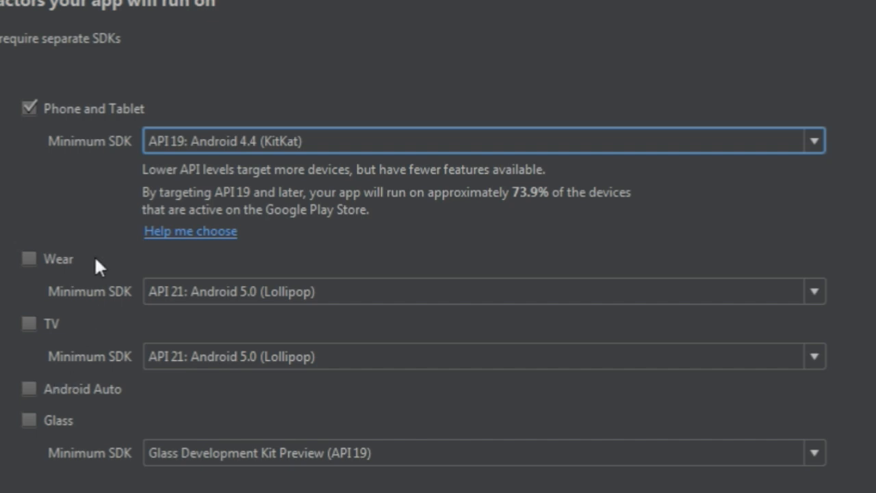
mouse_move(104, 157)
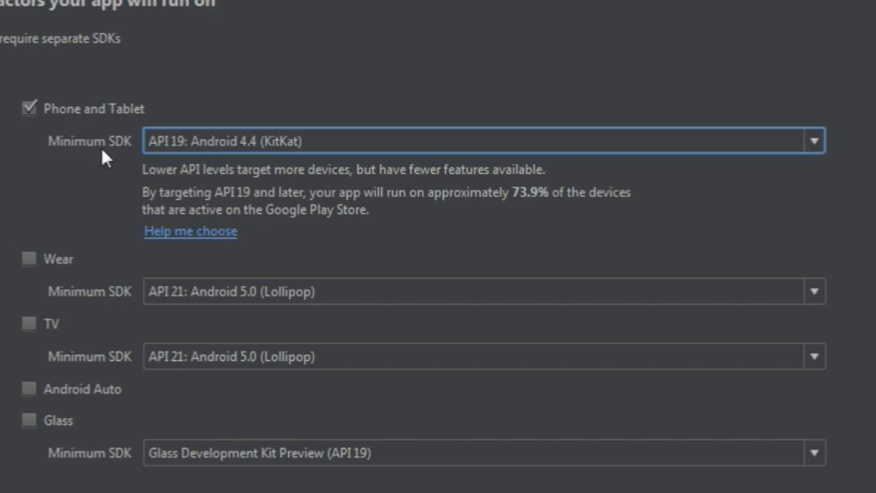
mouse_move(74, 156)
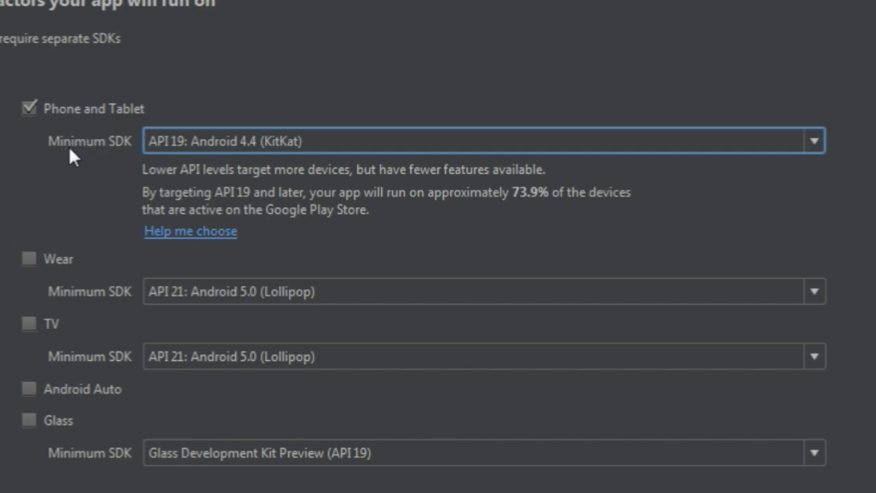
mouse_move(561, 152)
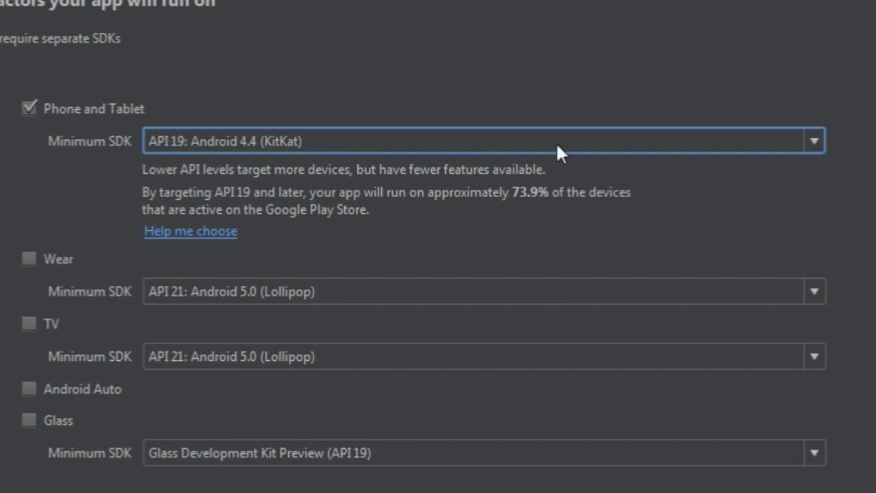
Browse the Minimum SDK list and keep API 19: Android 4.4 (KitKat) for Phone and Tablet.
click(813, 141)
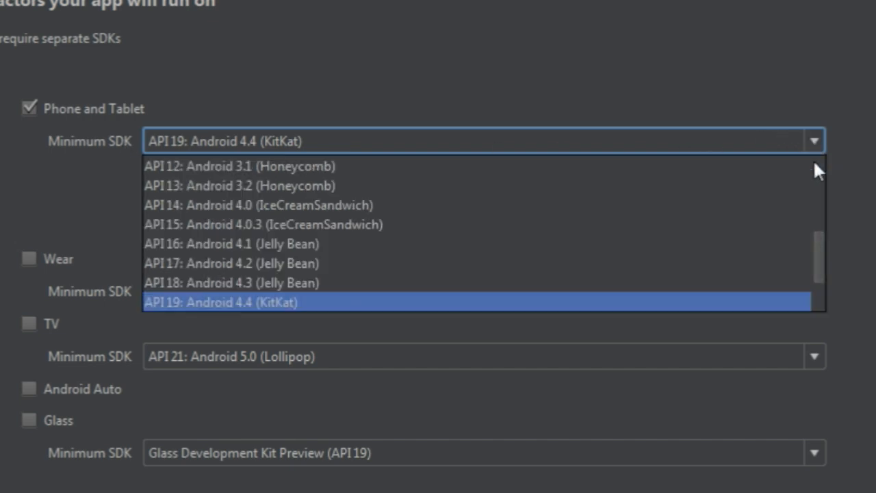
mouse_move(231, 243)
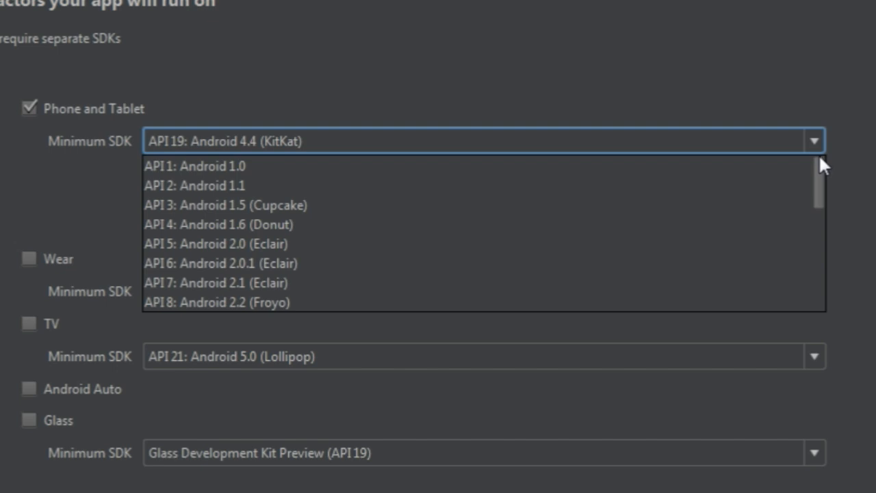
scroll(down, 3)
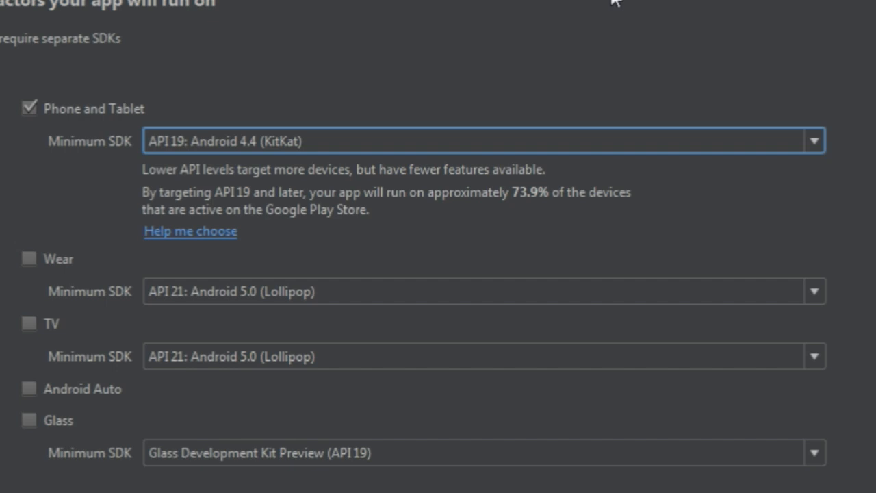
mouse_move(723, 116)
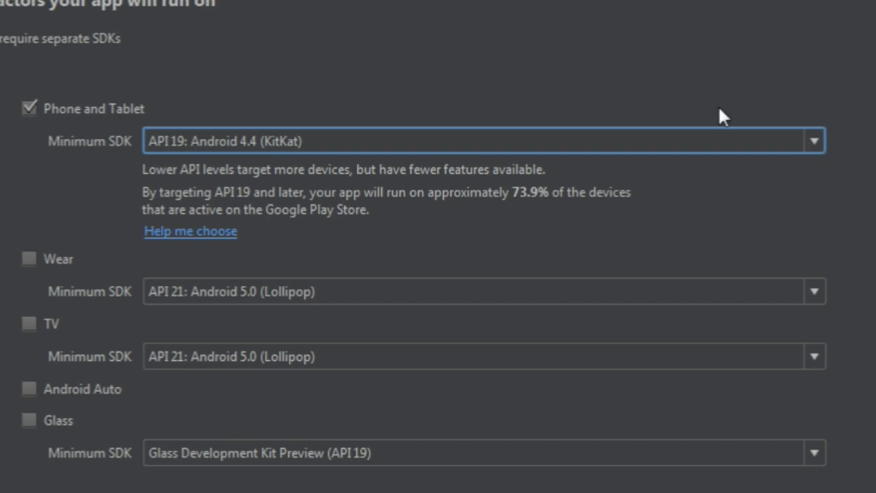
mouse_move(131, 163)
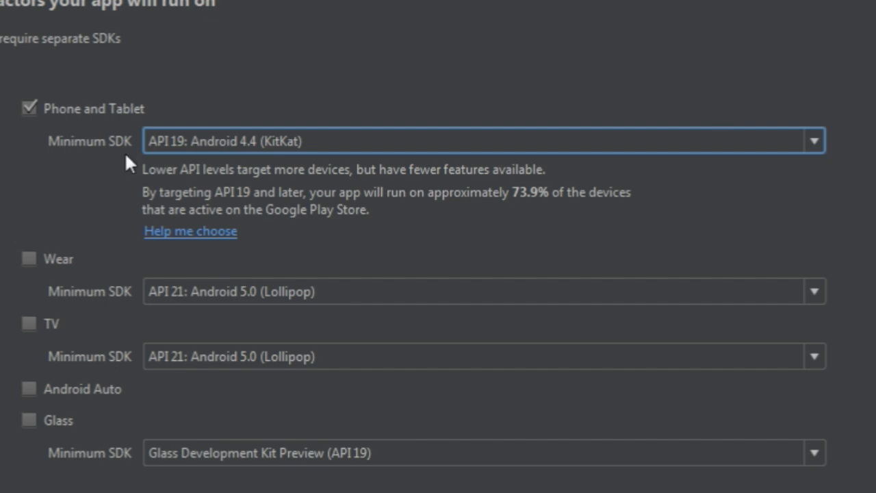
mouse_move(126, 169)
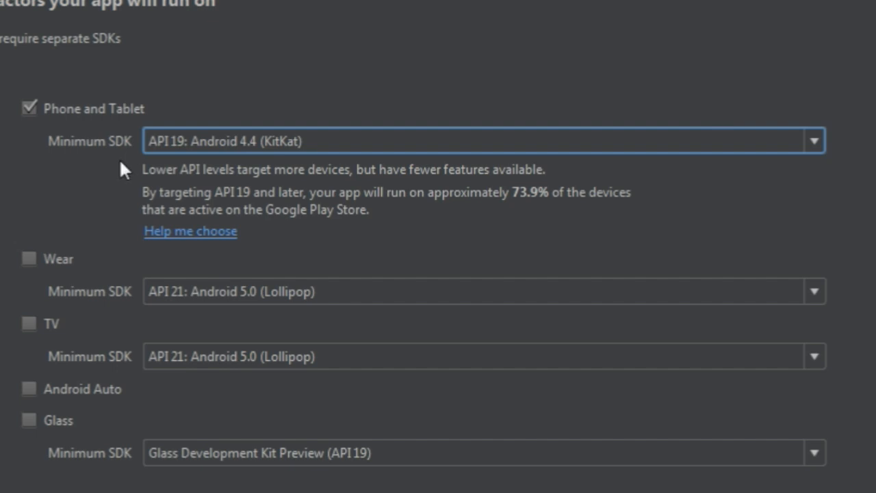
mouse_move(126, 166)
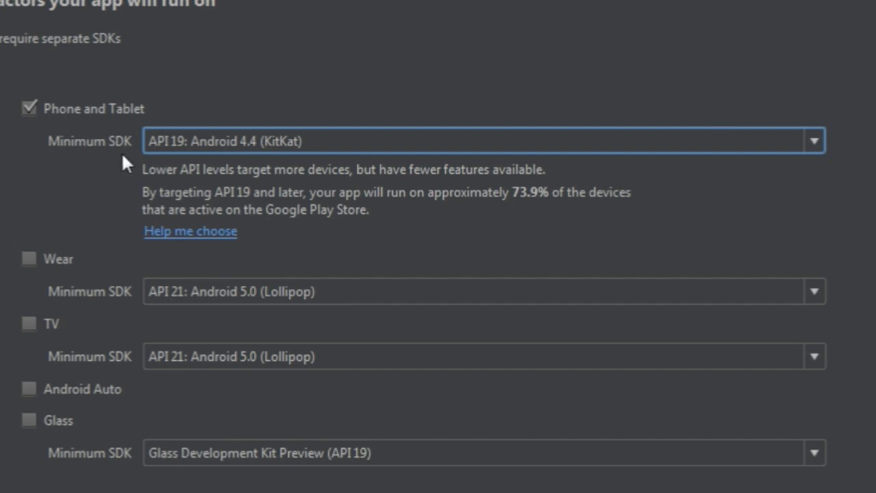
mouse_move(123, 161)
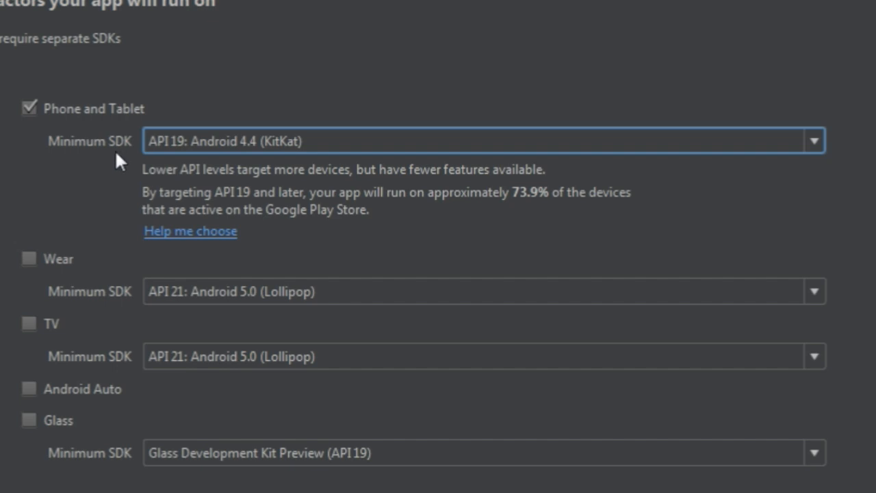
mouse_move(828, 171)
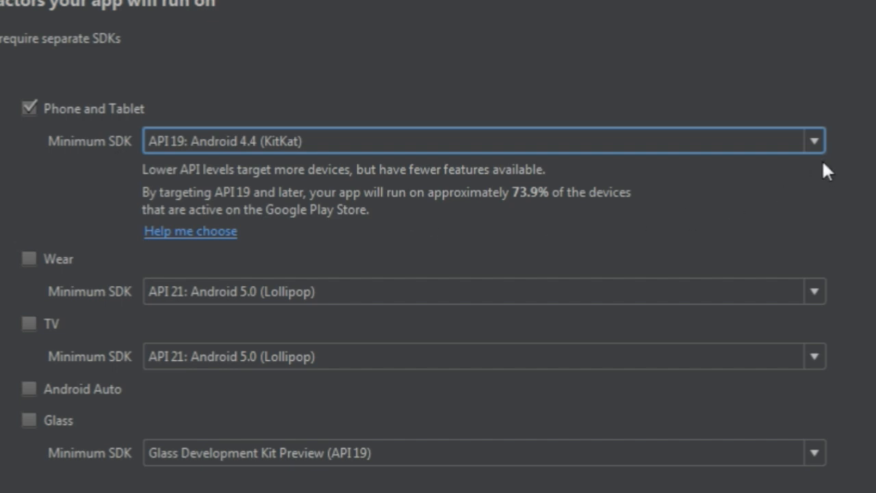
click(813, 141)
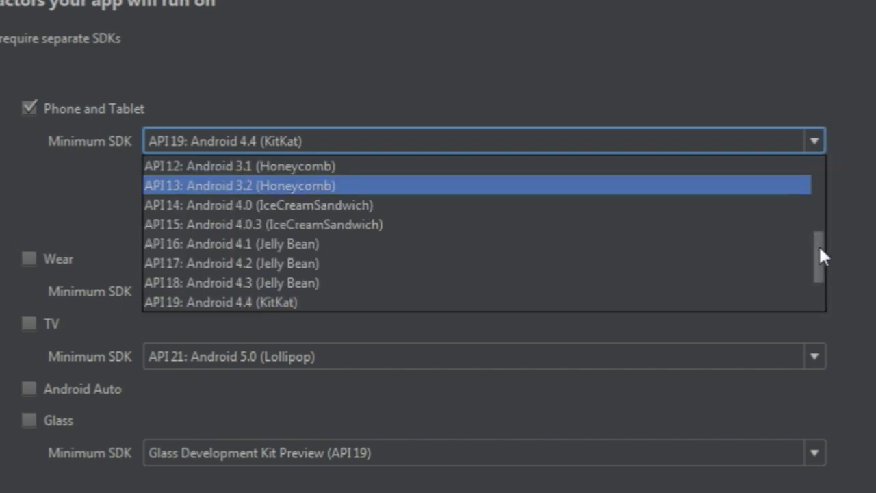
scroll(down, 3)
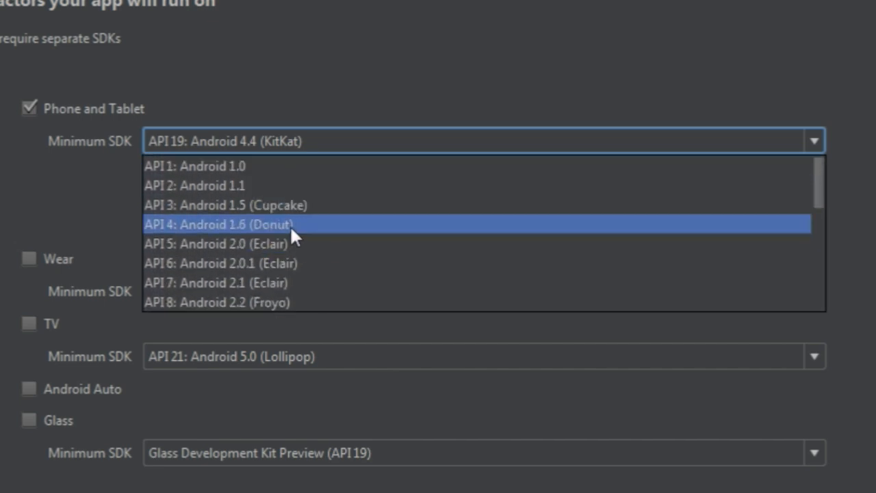
mouse_move(799, 243)
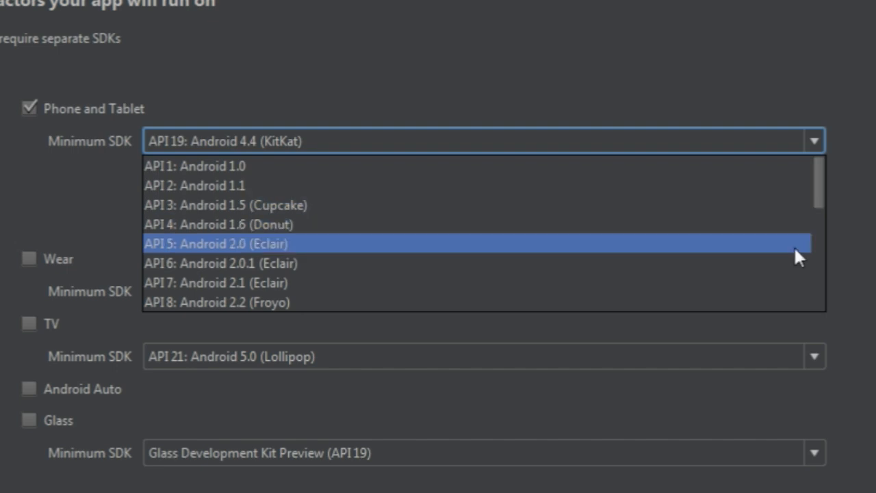
scroll(down, 3)
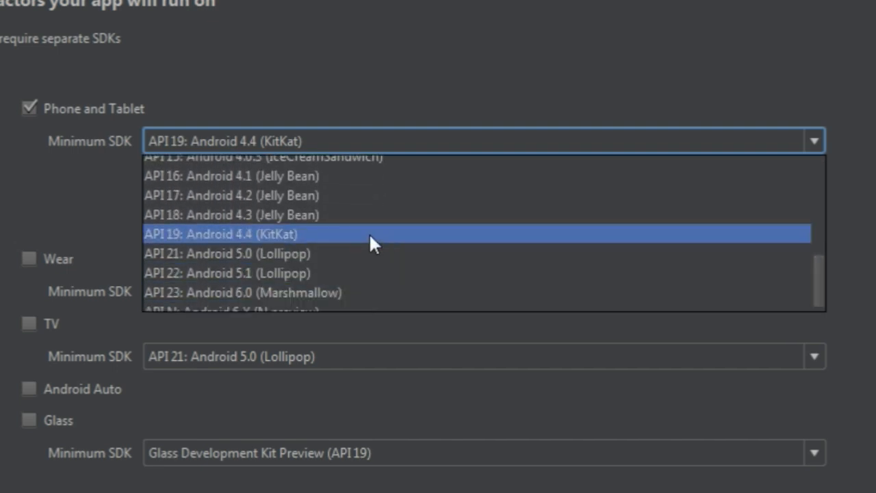
click(221, 234)
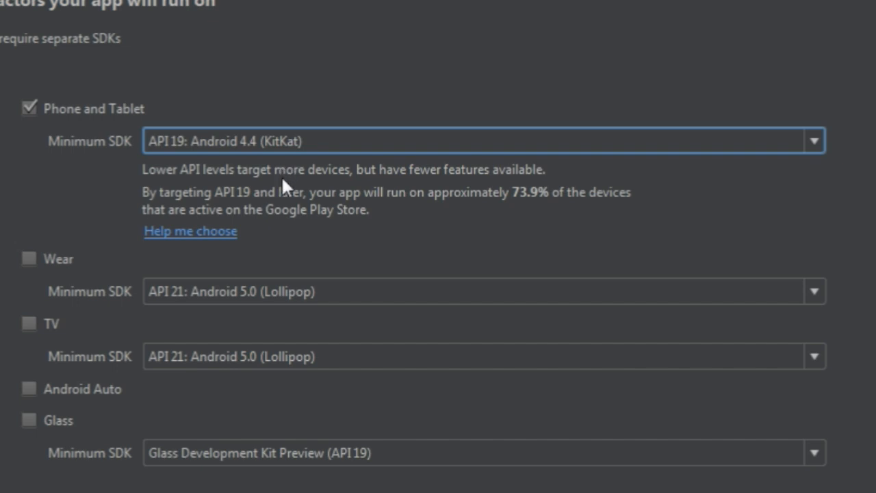
mouse_move(371, 211)
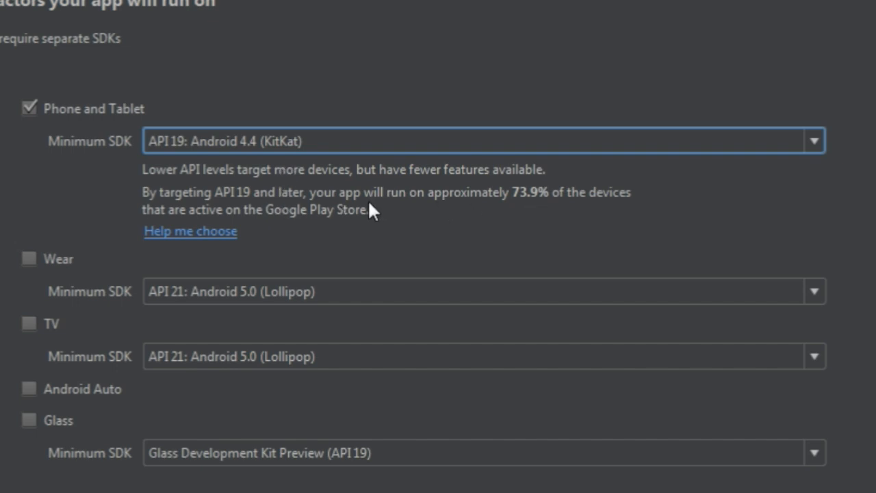
mouse_move(517, 214)
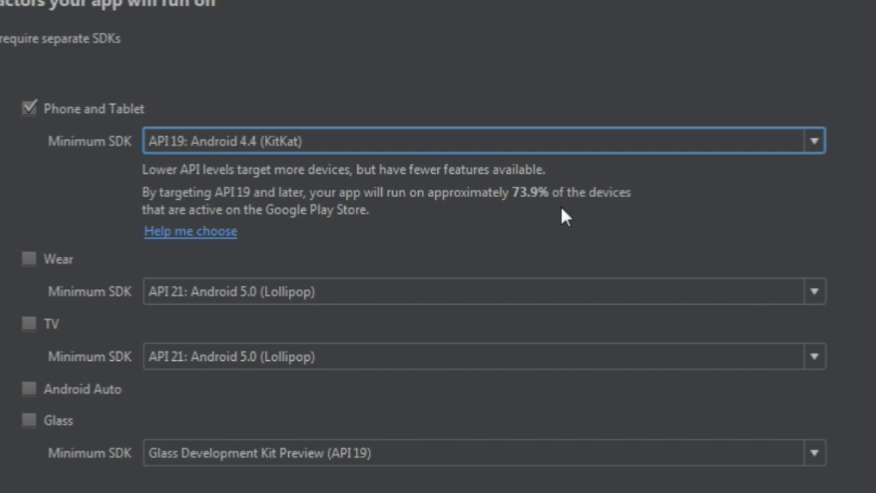
mouse_move(252, 219)
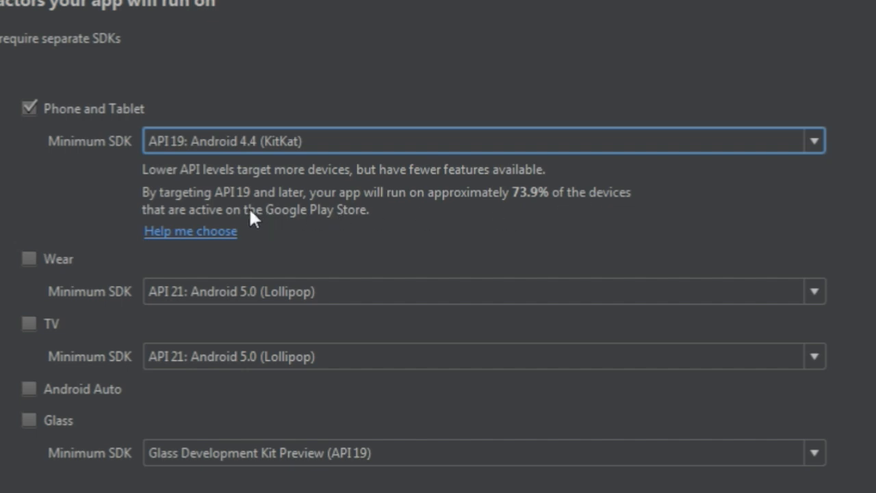
mouse_move(458, 224)
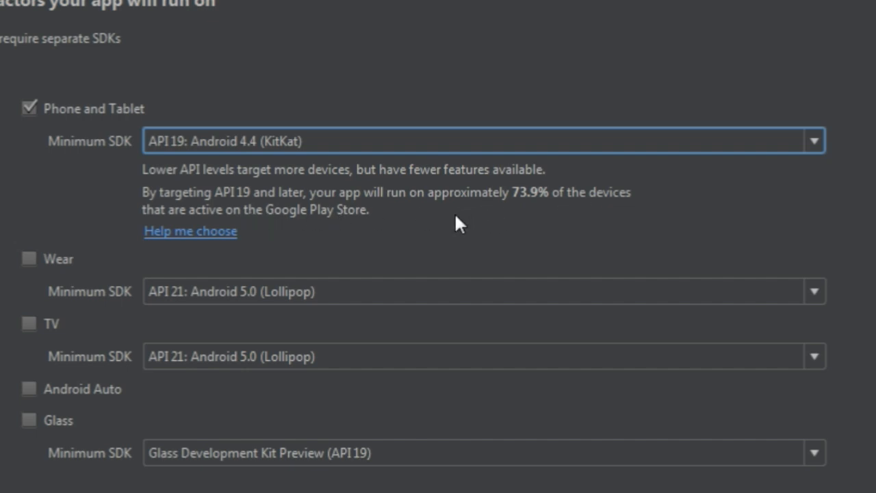
mouse_move(437, 232)
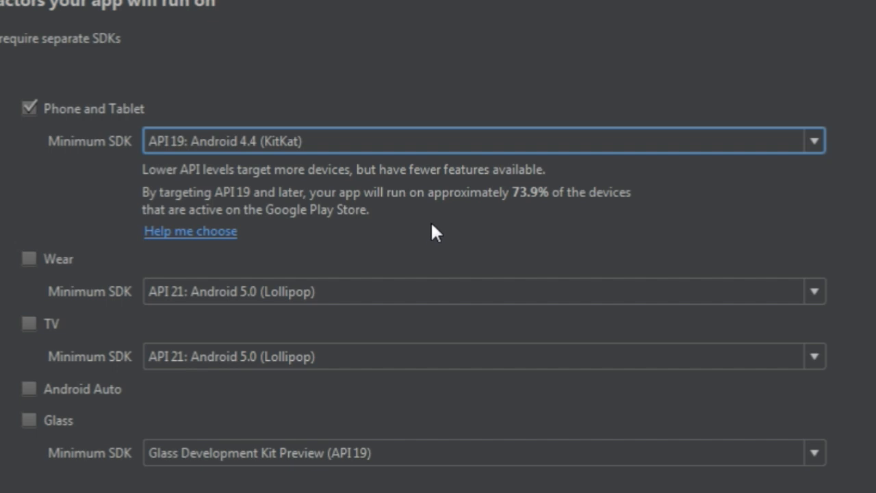
mouse_move(414, 236)
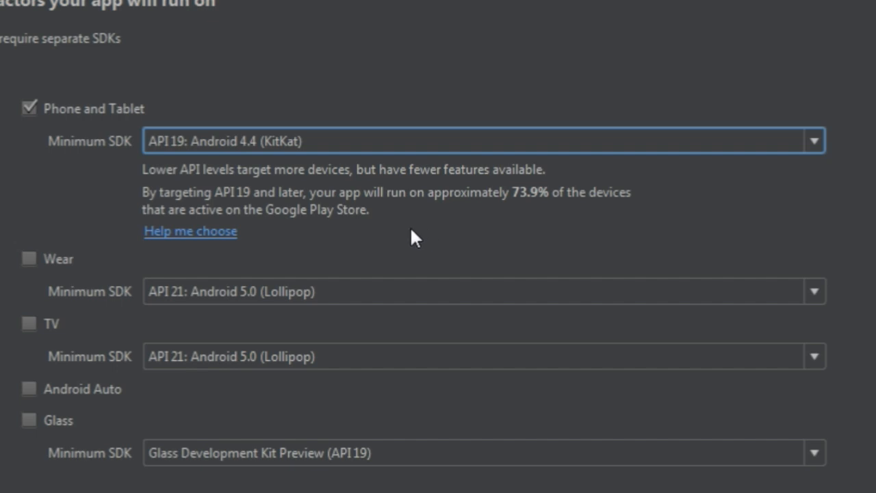
mouse_move(409, 241)
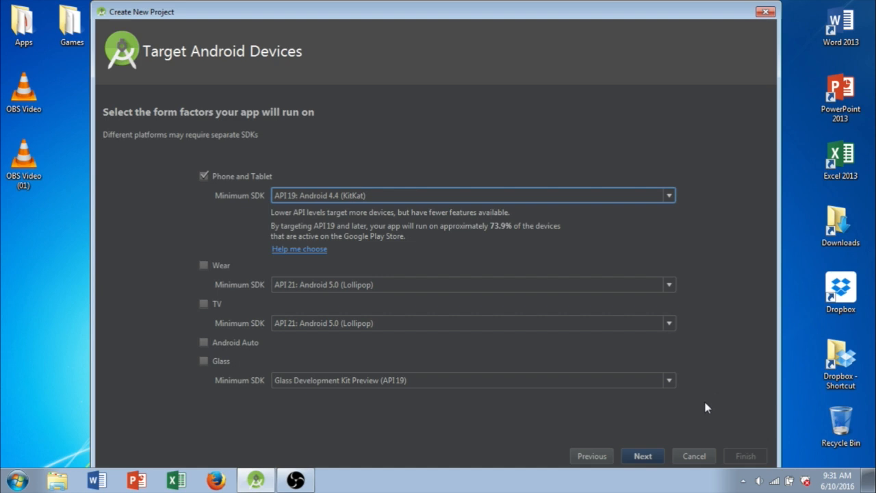
Choose the Empty Activity template and continue to the MainActivity customize page.
click(641, 456)
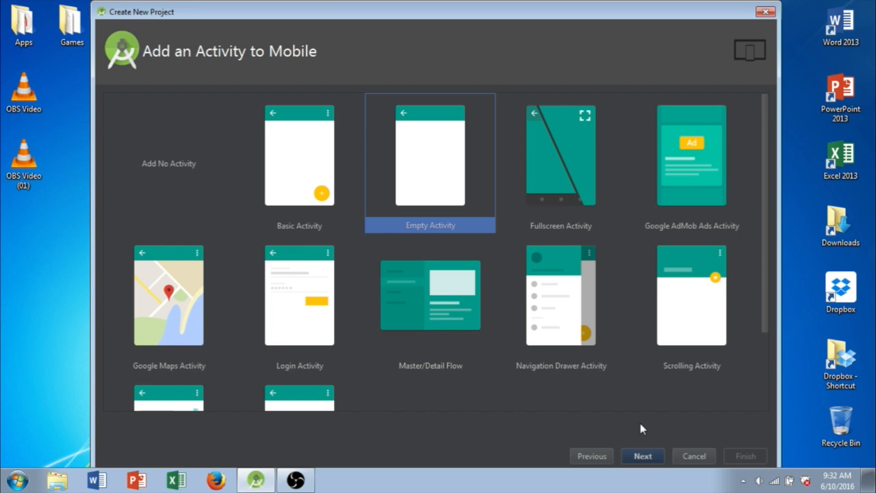
mouse_move(633, 420)
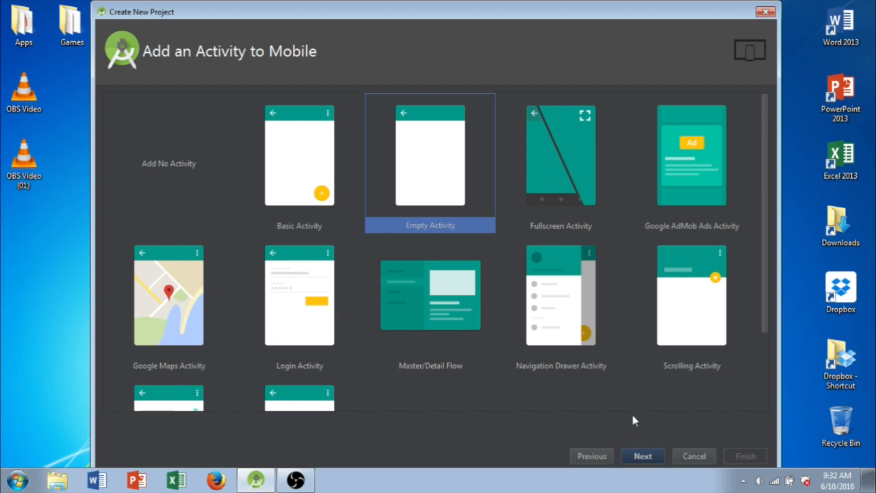
mouse_move(481, 201)
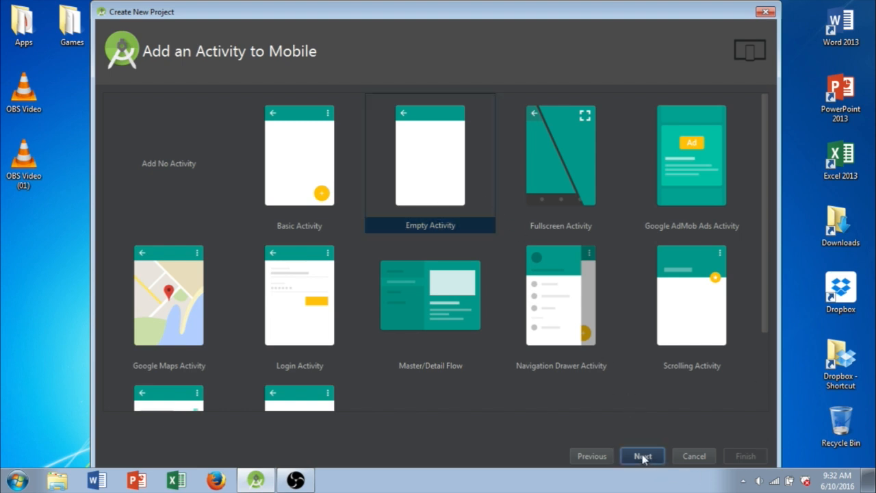
click(642, 456)
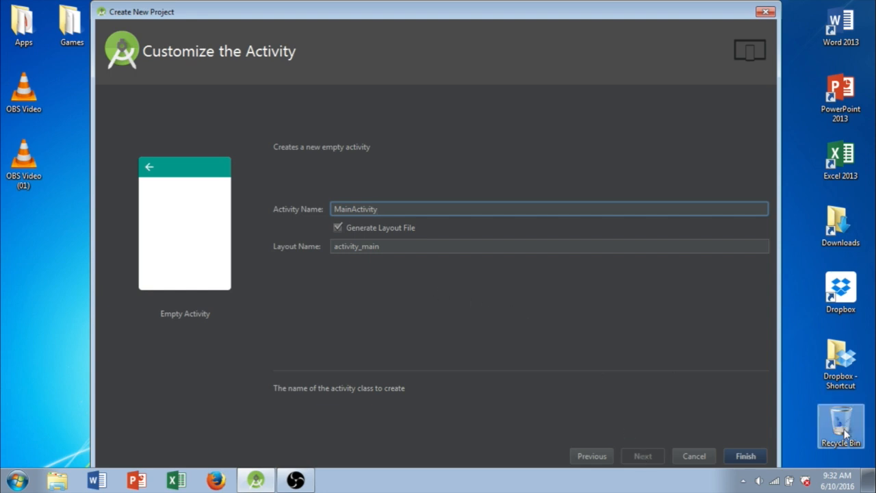
Finish the wizard and let the Austins Cool App Gradle build complete.
click(744, 455)
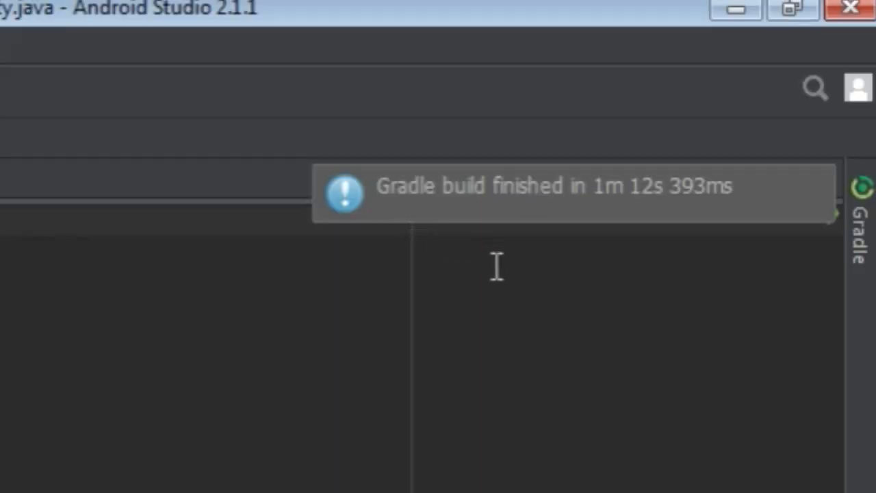
mouse_move(535, 293)
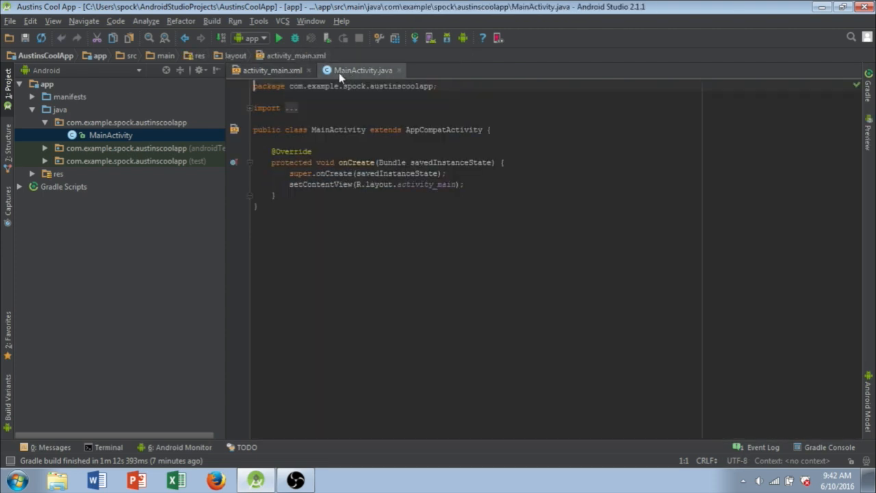
Switch between the activity_main.xml and MainActivity.java tabs, ending on the layout's XML text.
click(272, 70)
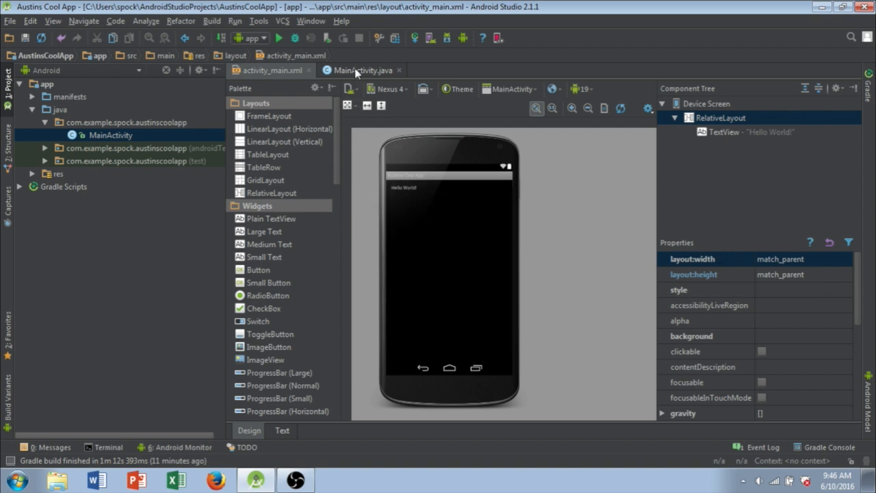
click(363, 70)
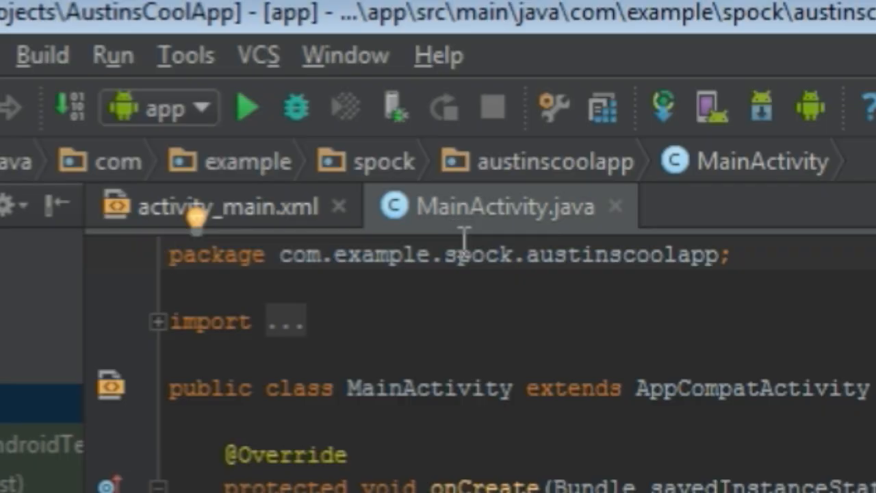
mouse_move(499, 250)
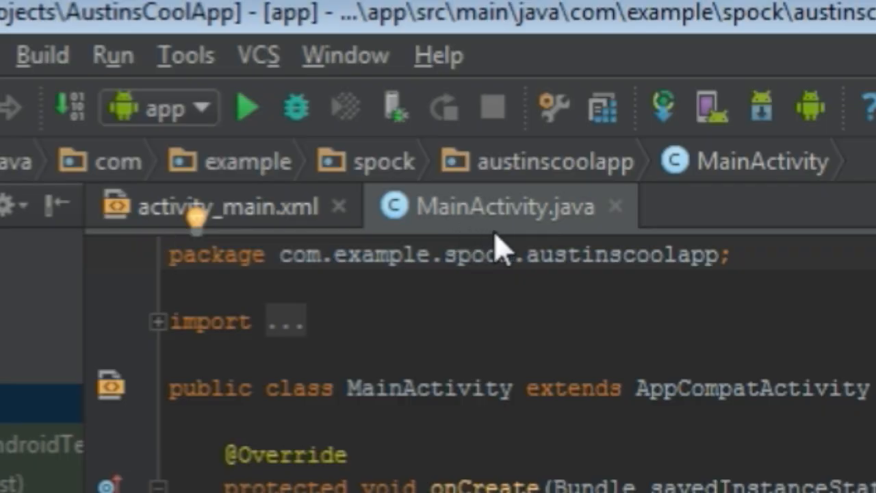
mouse_move(496, 236)
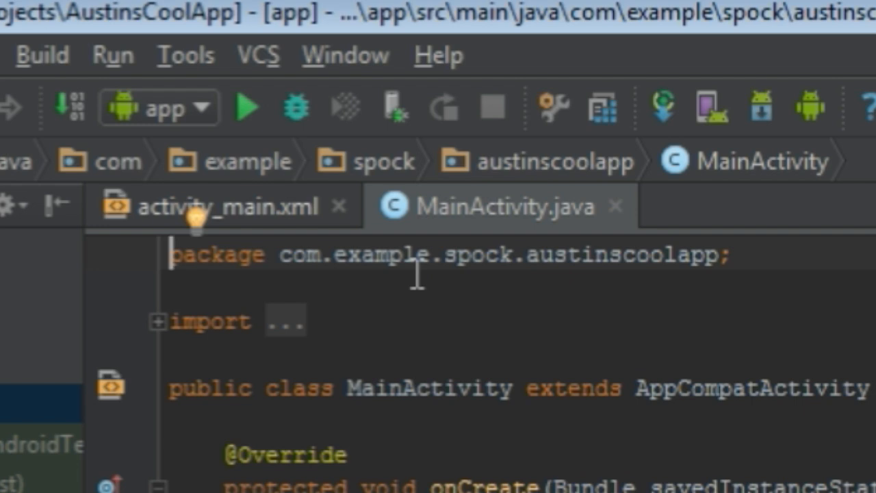
click(219, 206)
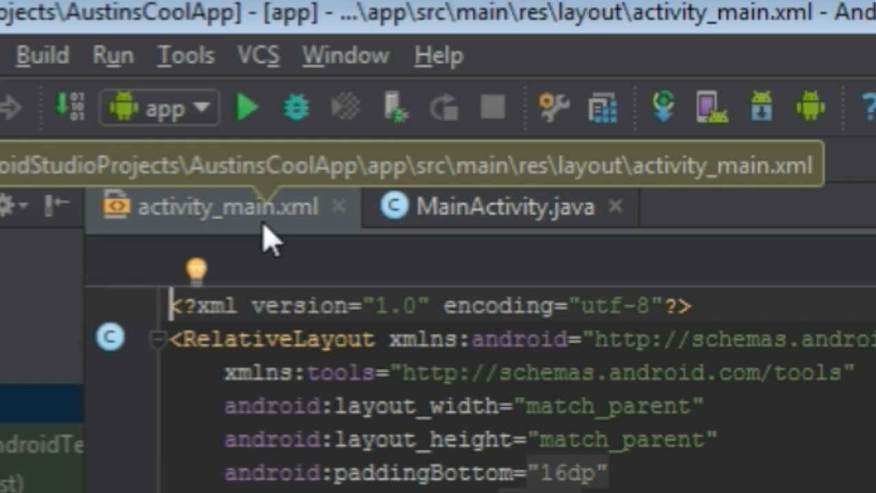
mouse_move(263, 243)
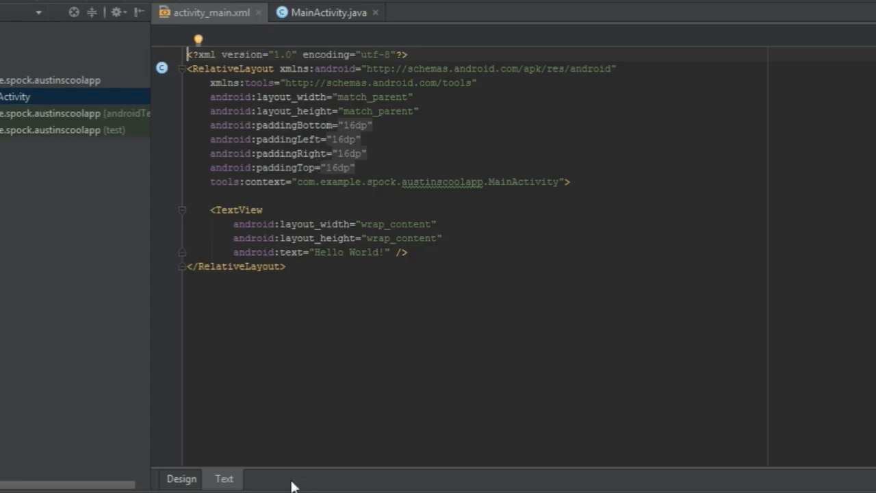
mouse_move(217, 486)
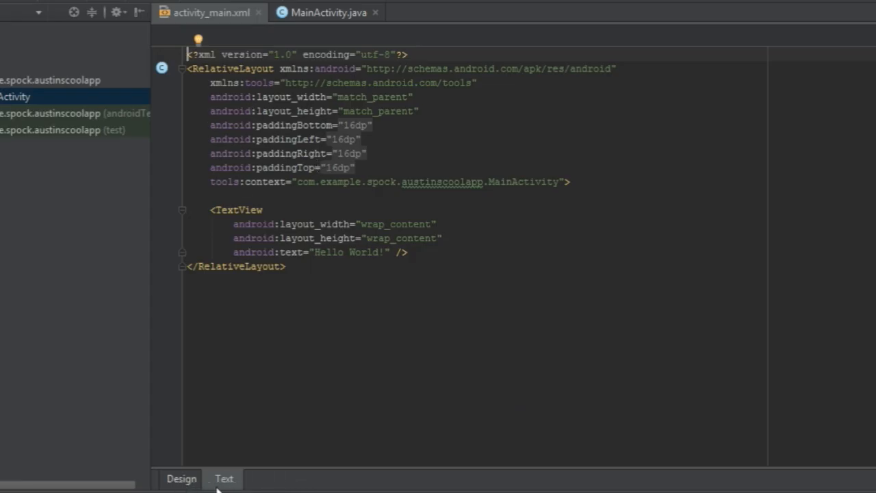
Preview activity_main in Design view at API 19 and inspect the Hello World! TextView's properties.
click(182, 478)
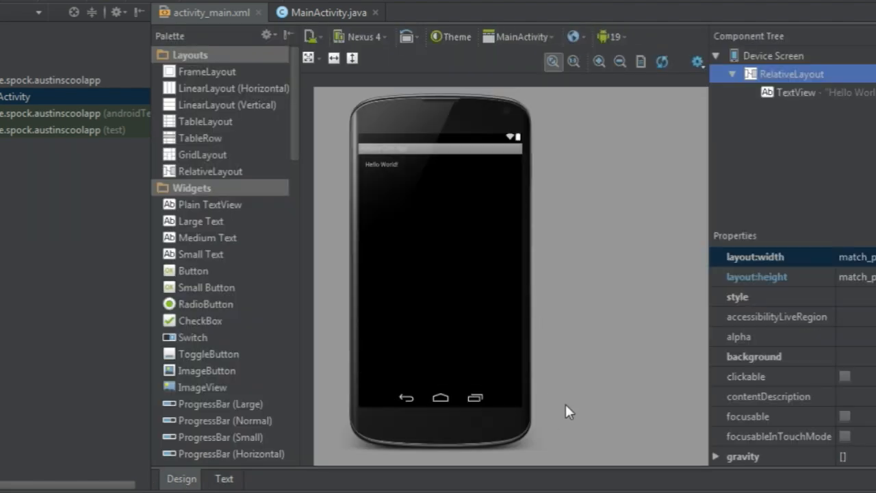
mouse_move(569, 409)
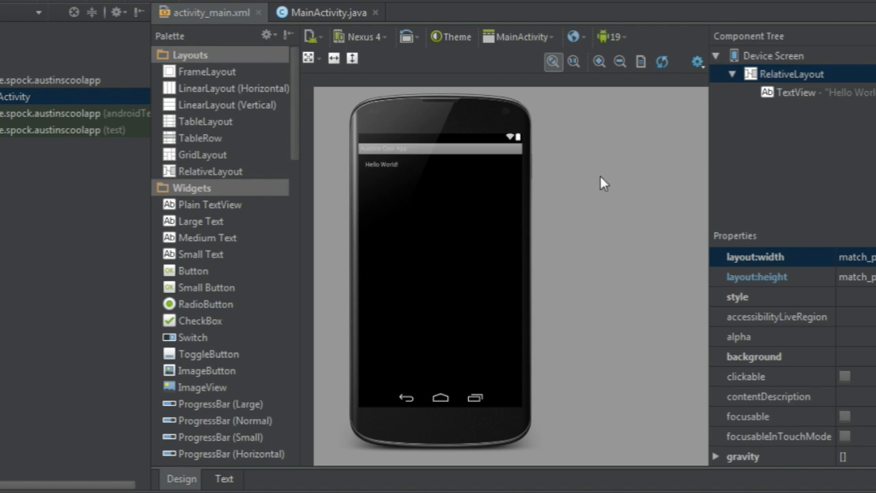
mouse_move(619, 46)
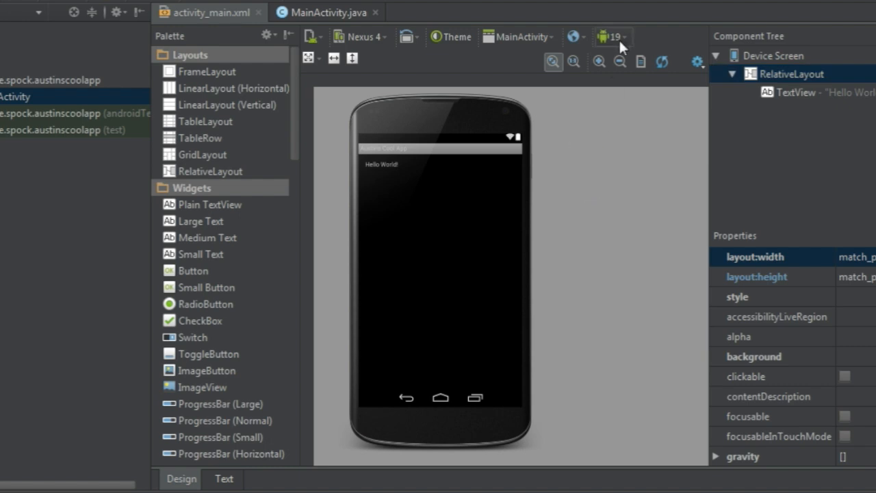
click(609, 36)
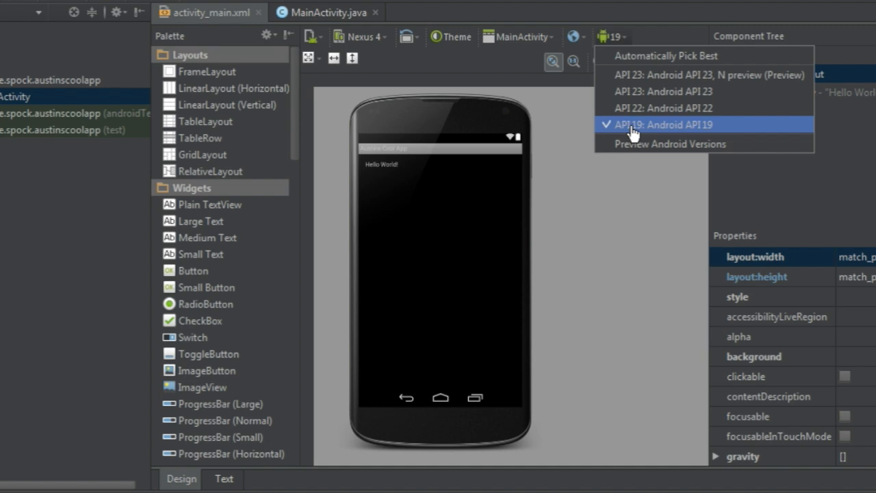
mouse_move(587, 133)
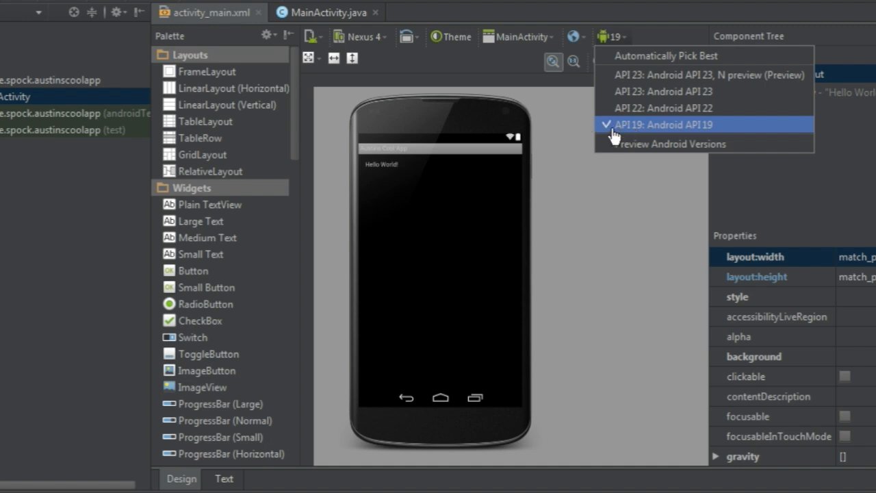
mouse_move(674, 108)
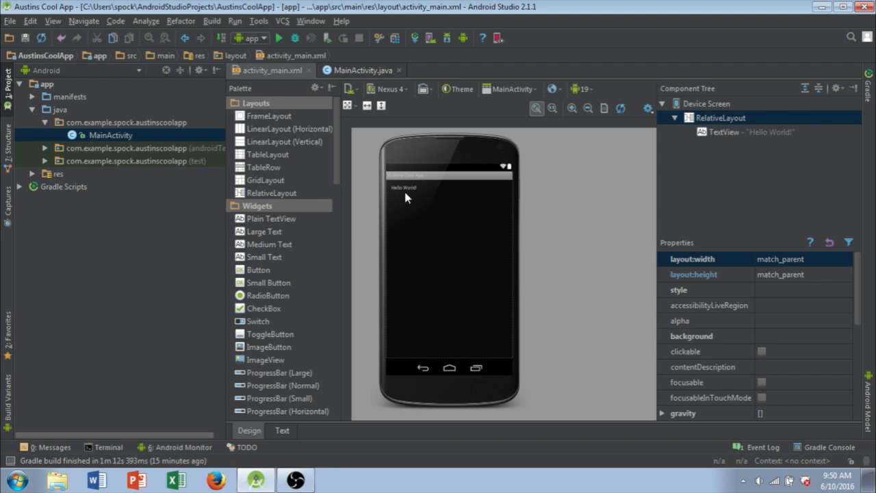
click(404, 187)
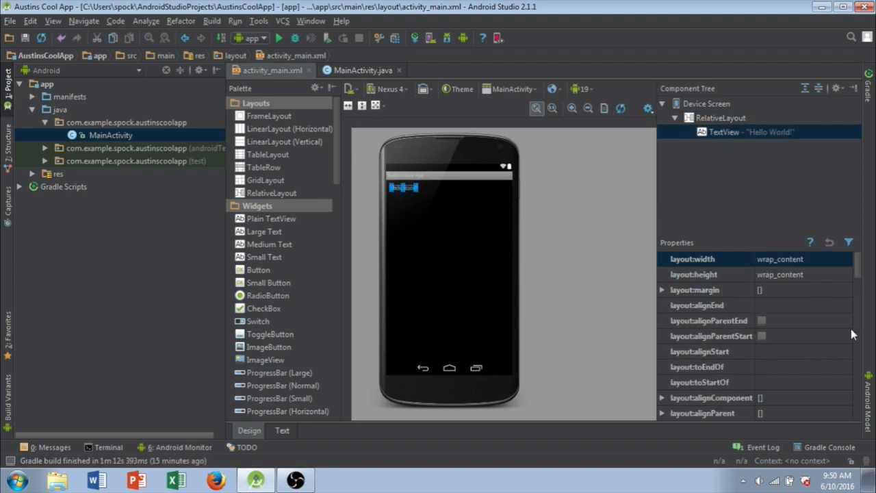
scroll(down, 3)
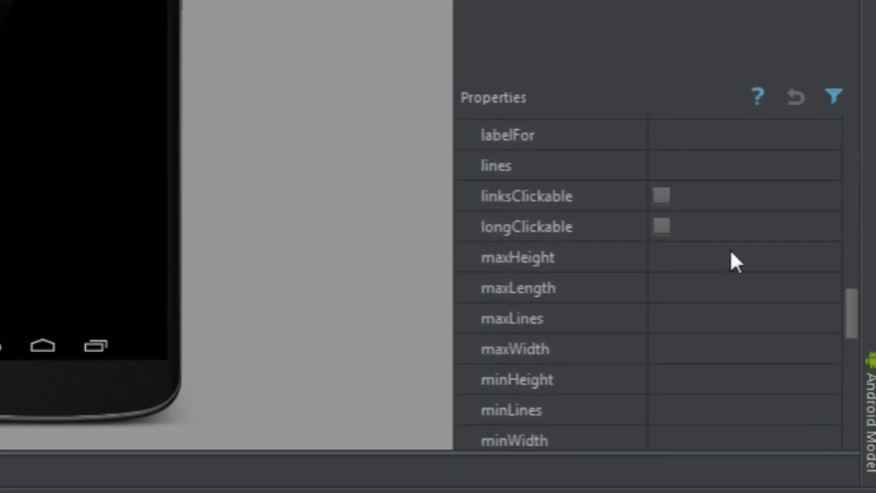
scroll(down, 3)
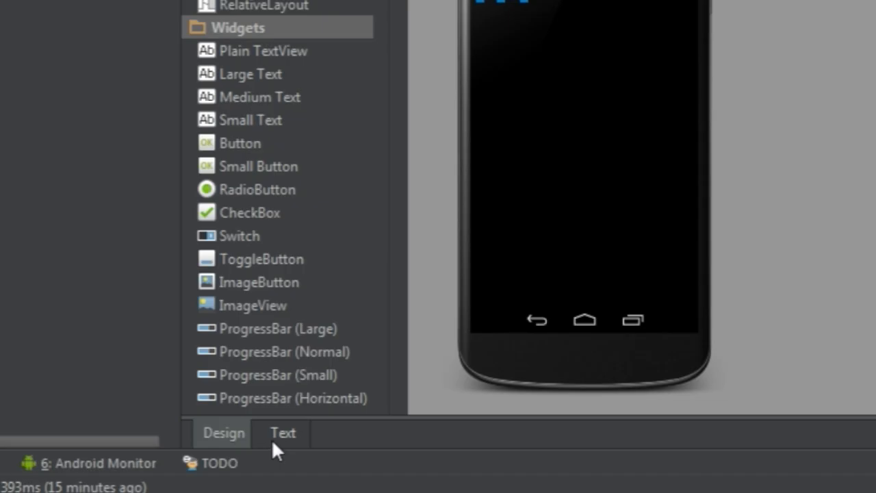
Replace the TextView's 'Hello World!' text with 'What's up YouTube?' in the layout XML.
click(282, 432)
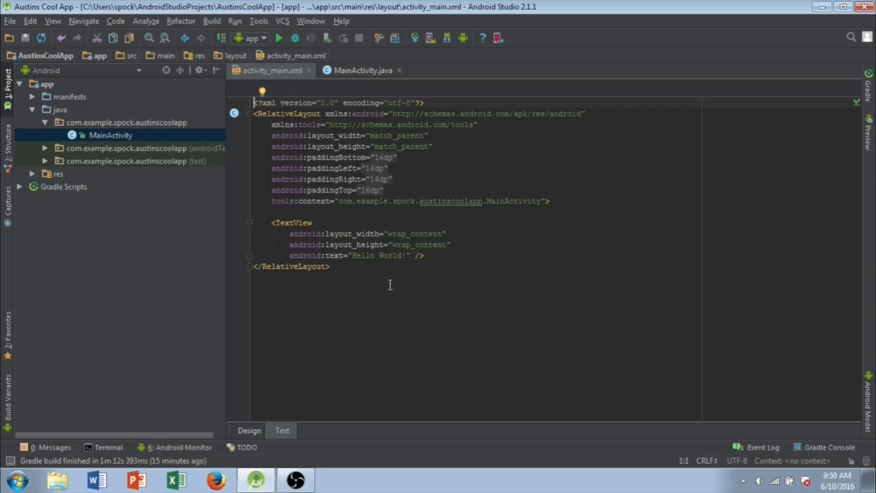
mouse_move(403, 246)
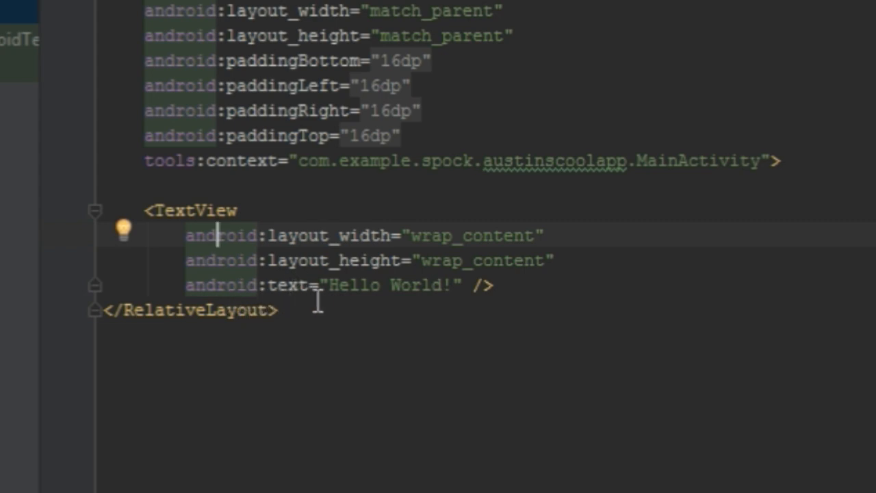
mouse_move(338, 291)
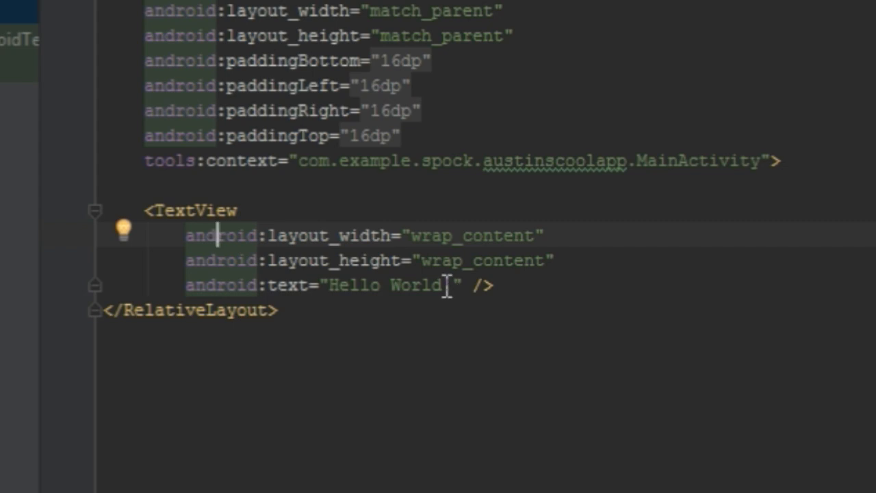
double_click(388, 286)
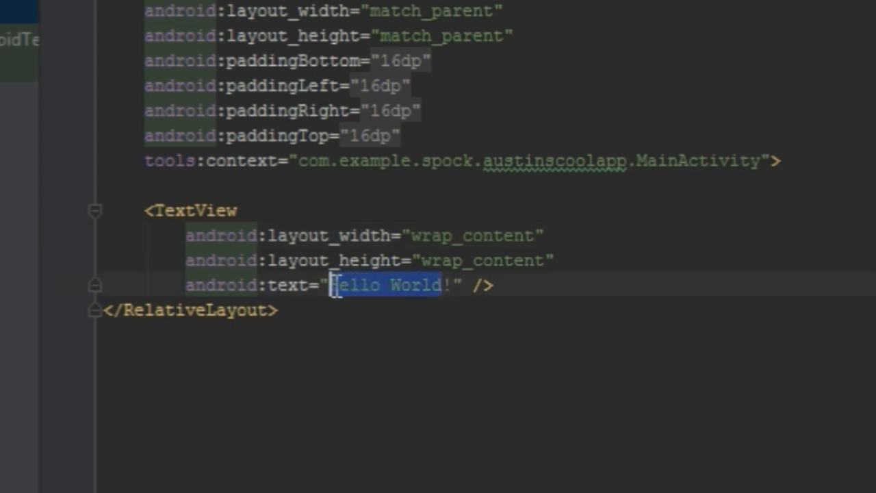
text(What)
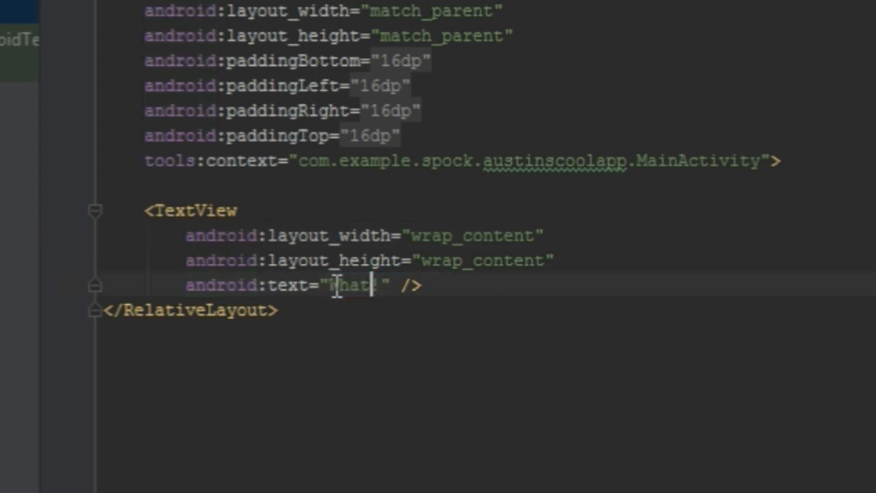
text('s up You)
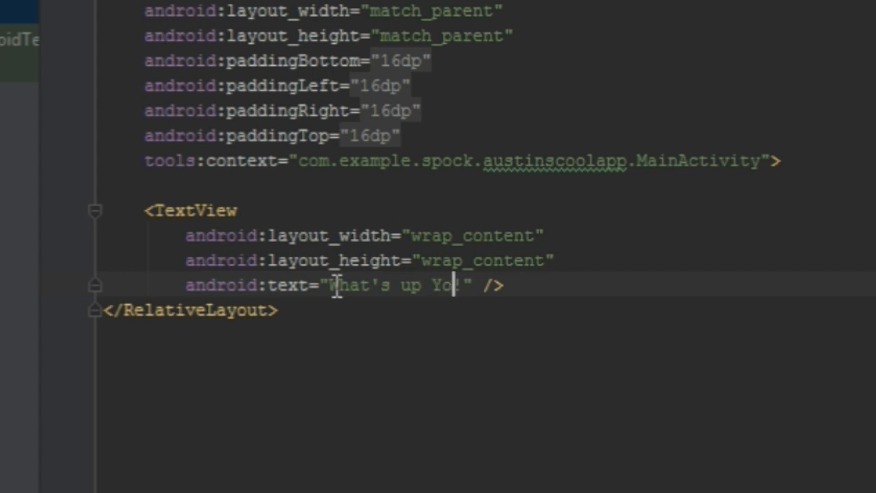
text(uTube?)
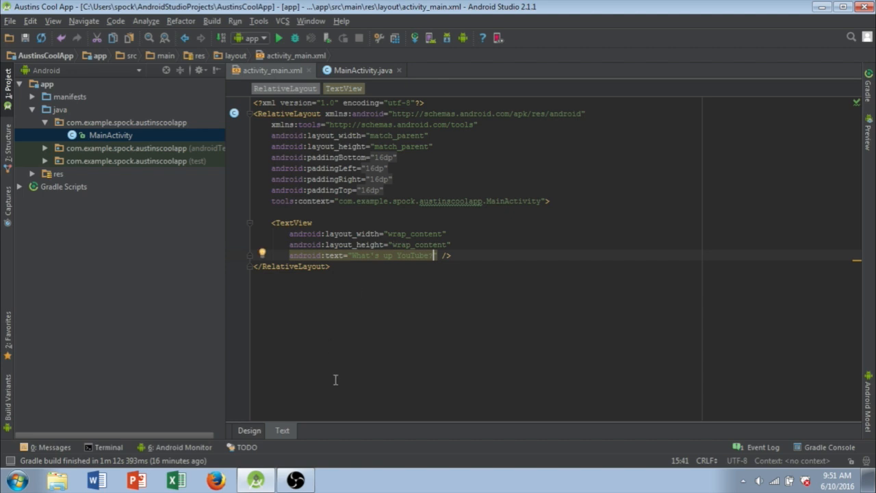
Add a button to the layout and label it 'Cool Button'.
click(249, 430)
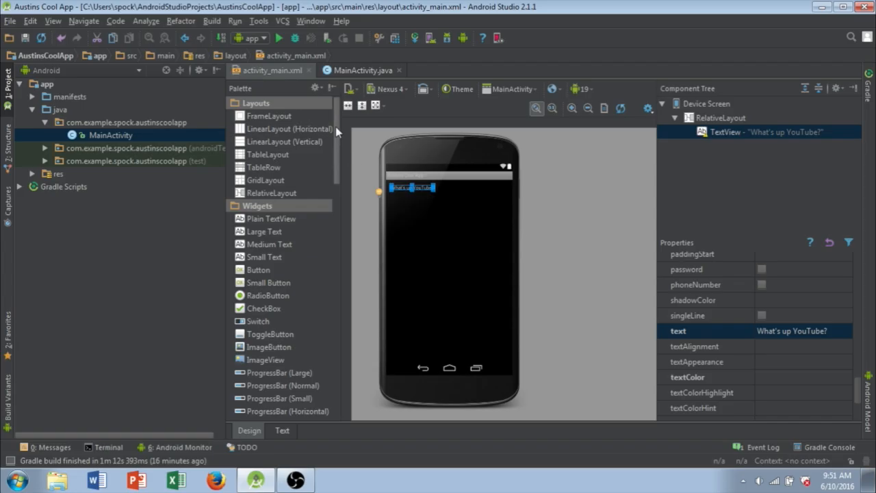
mouse_move(352, 121)
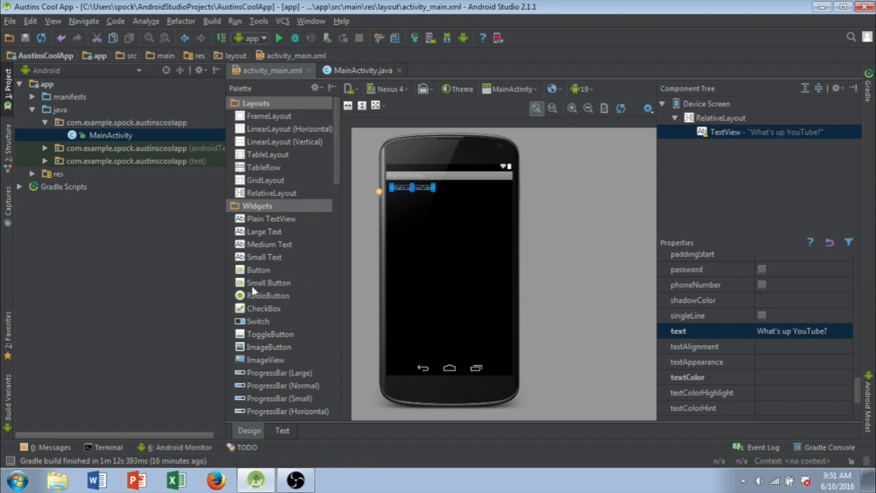
mouse_move(428, 233)
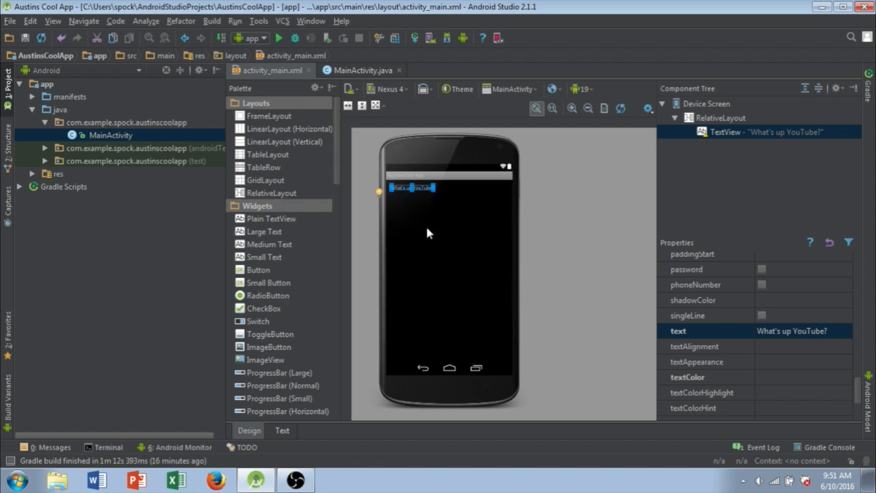
mouse_move(258, 270)
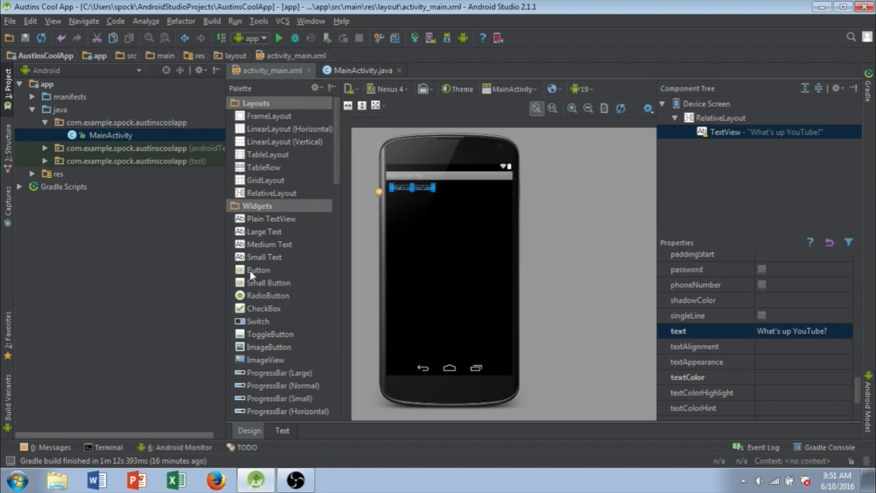
click(258, 269)
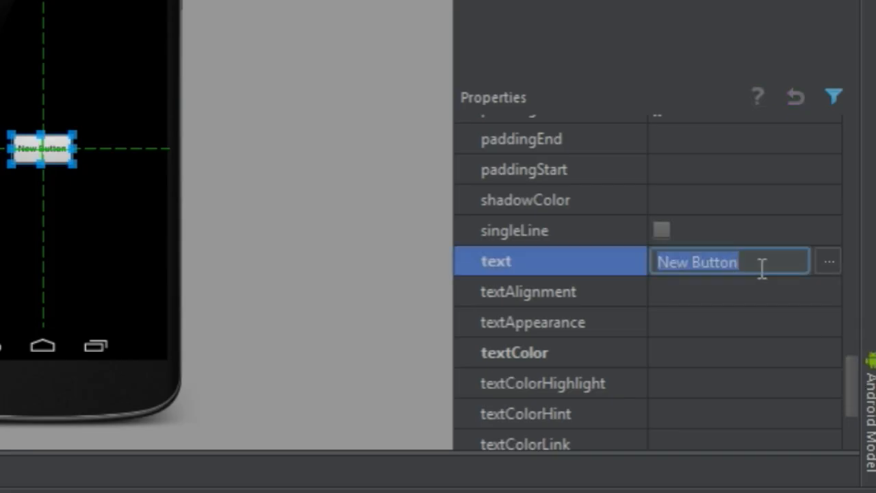
mouse_move(811, 288)
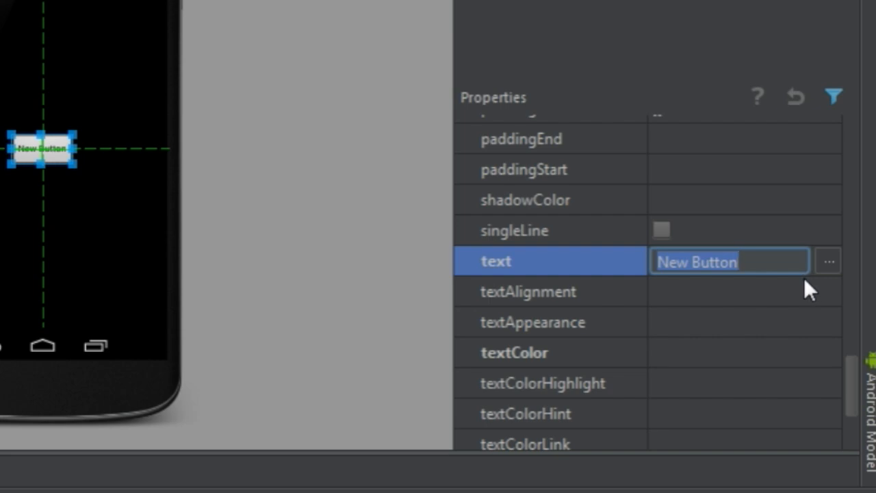
text(Cool)
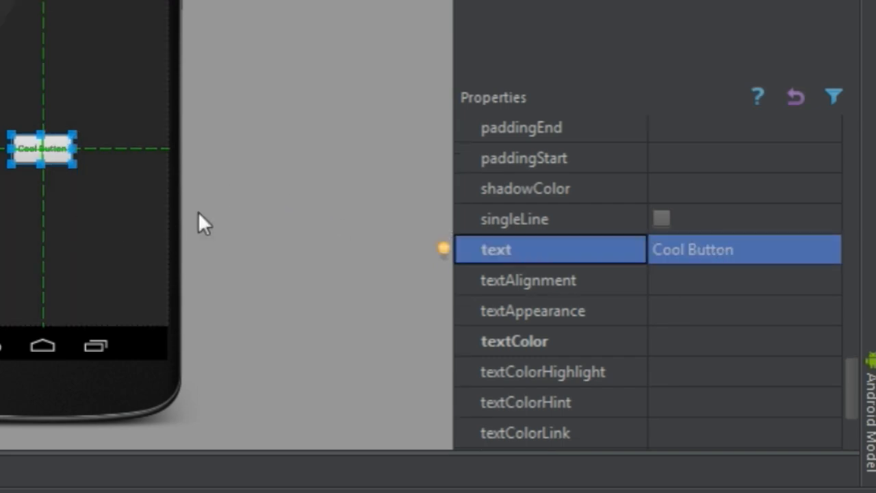
scroll(down, 3)
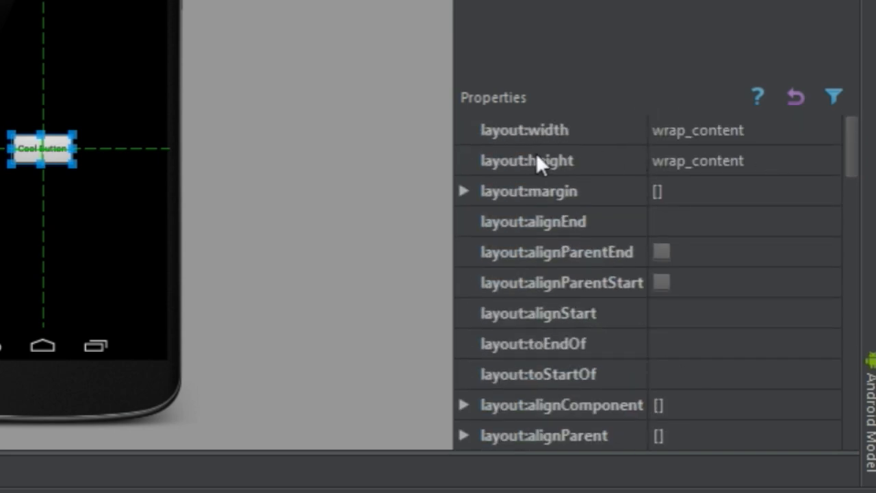
mouse_move(565, 165)
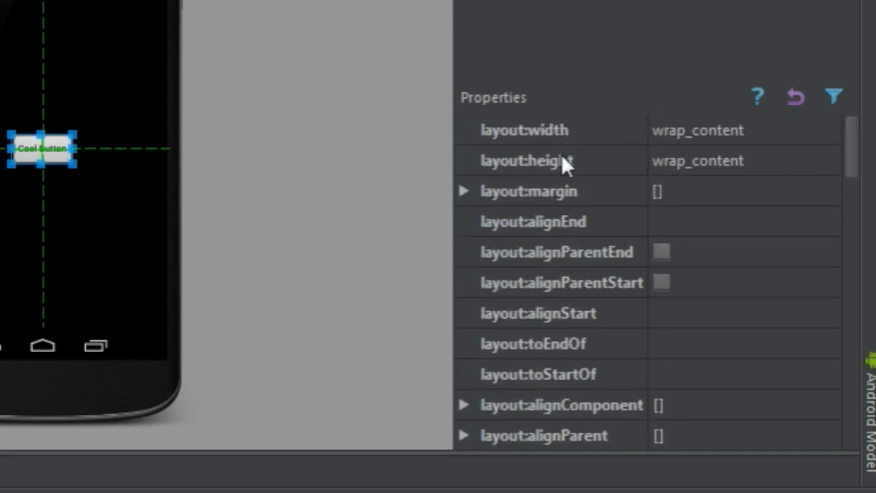
Set the Cool Button's layout:width to match_parent.
click(698, 130)
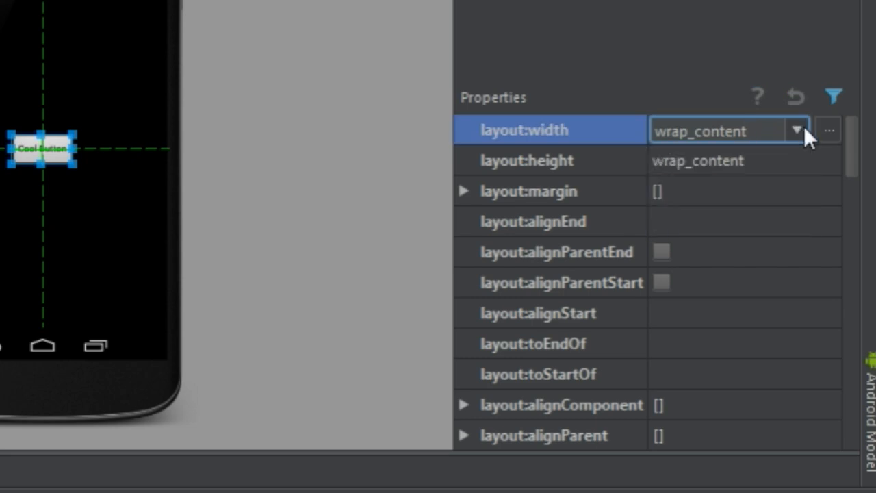
click(796, 130)
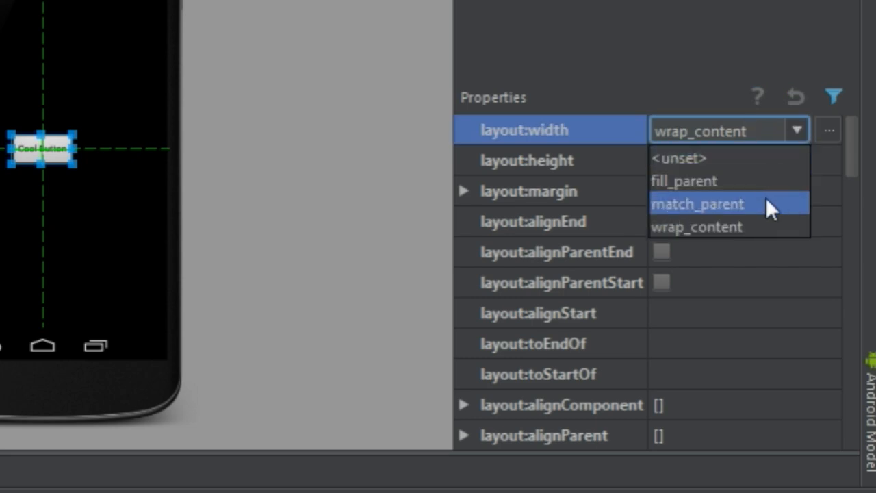
click(684, 181)
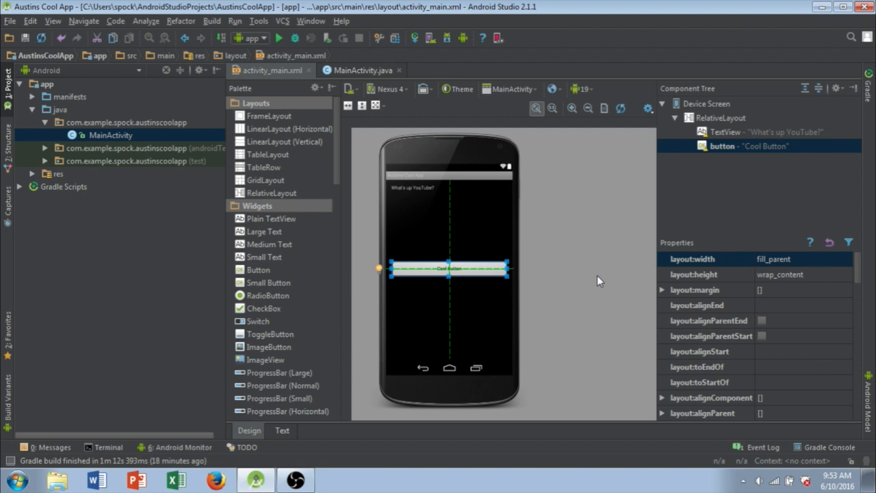
mouse_move(598, 300)
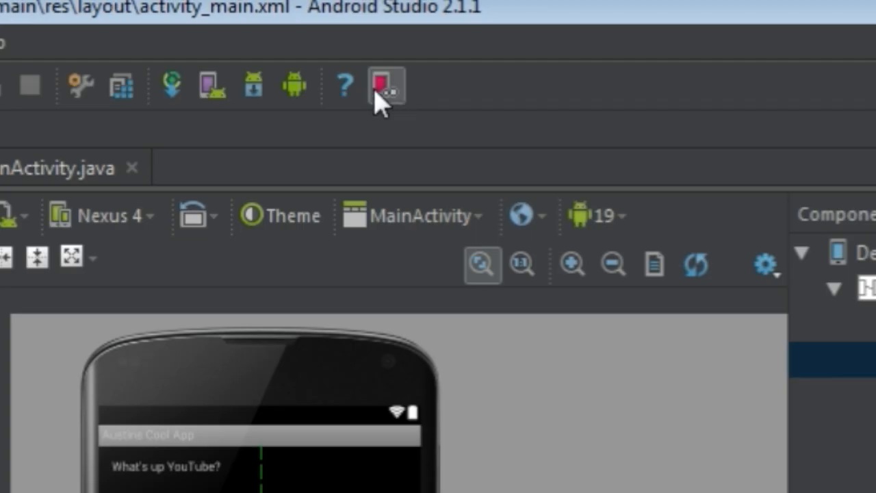
Start the Genymotion Custom Phone 4.4.4 virtual device and close the device manager.
click(385, 85)
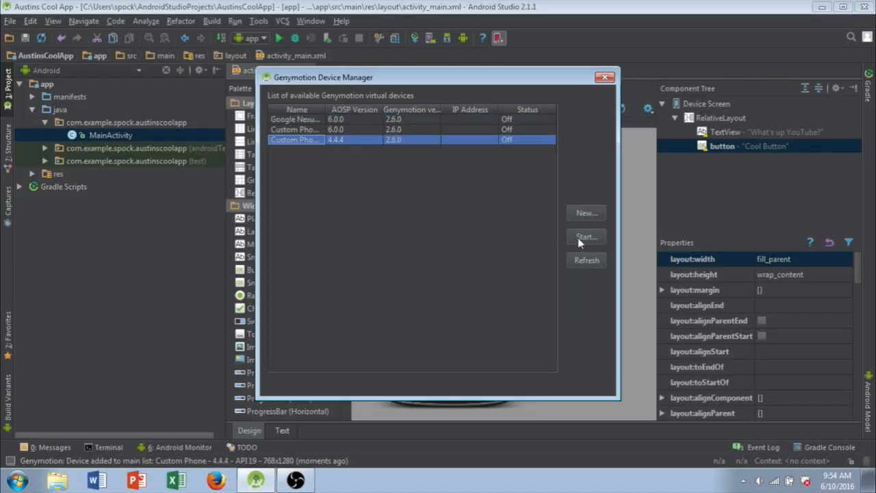
click(585, 236)
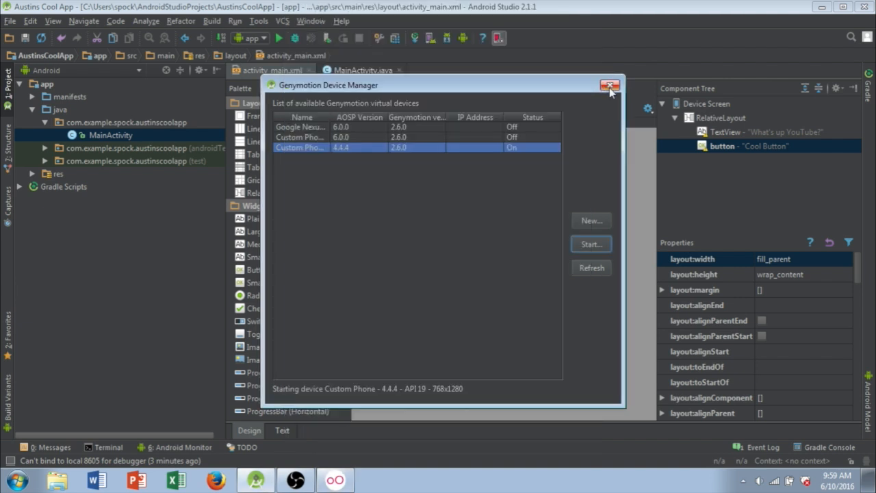
click(610, 85)
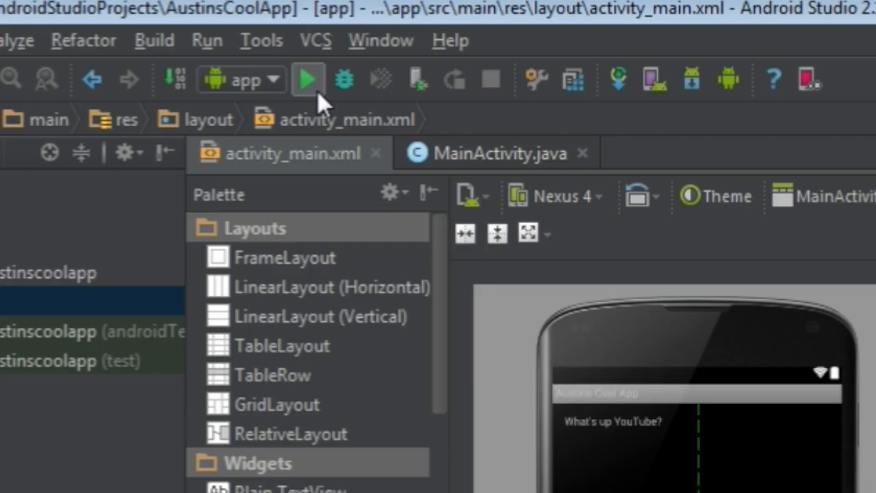
Run the app with the Genymotion Custom Phone as the deployment target.
click(306, 79)
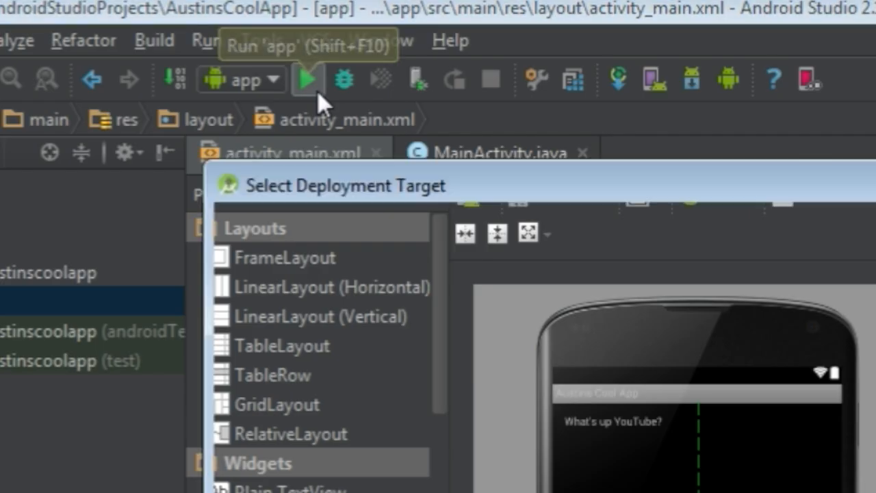
click(306, 79)
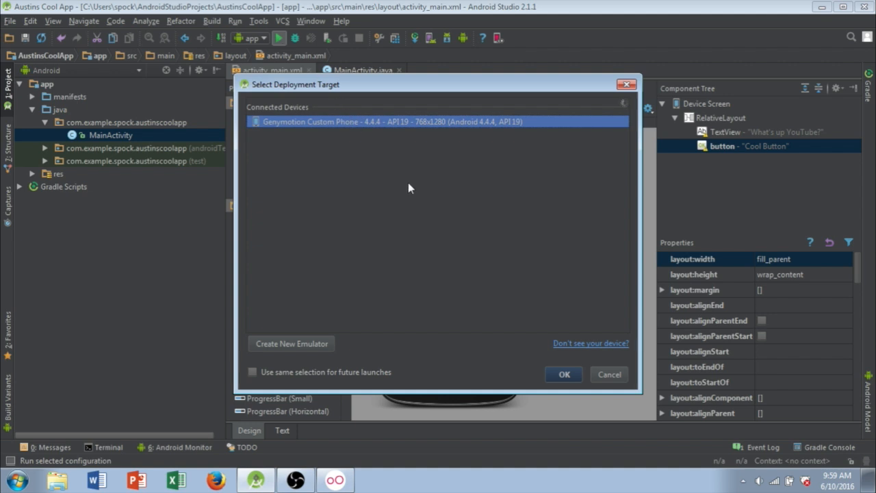
mouse_move(287, 135)
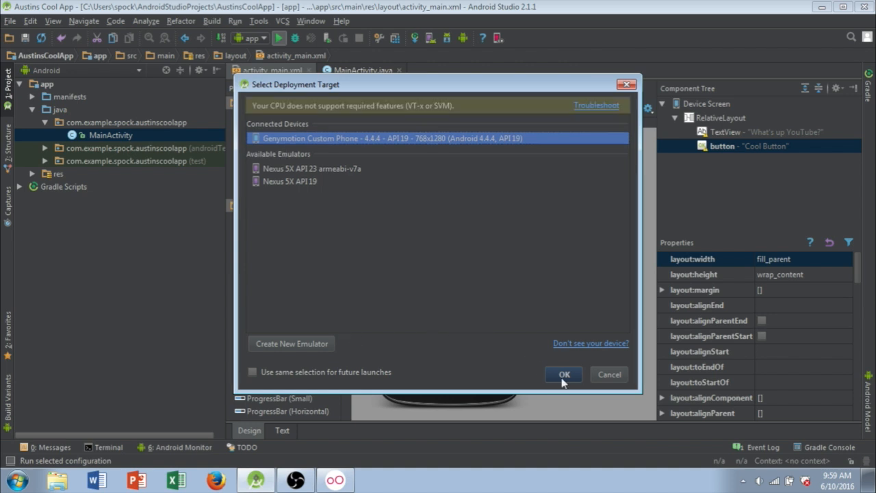
click(564, 374)
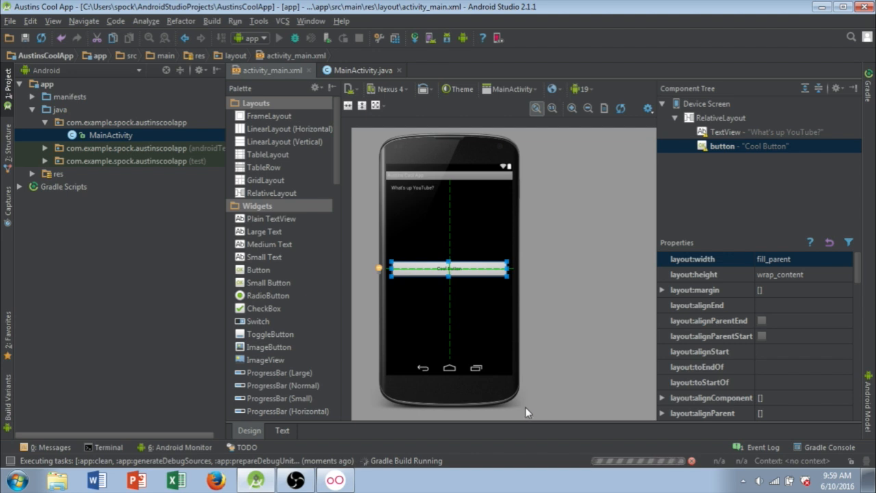
mouse_move(477, 399)
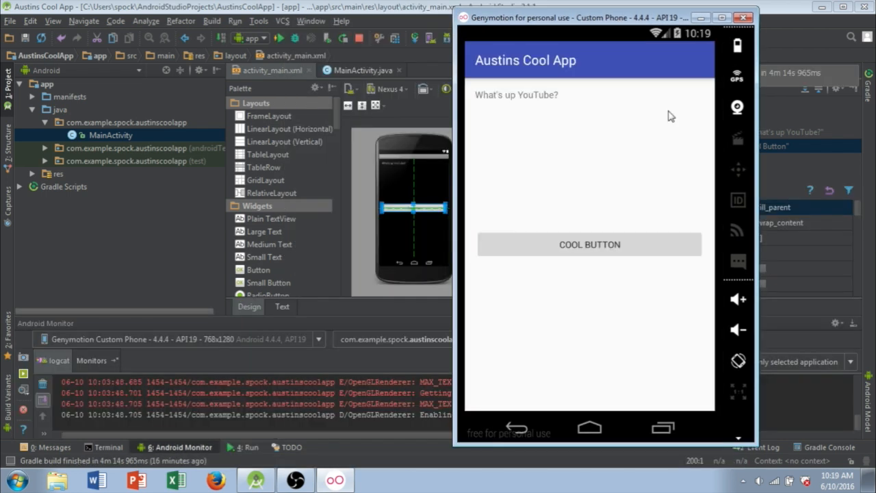
mouse_move(662, 143)
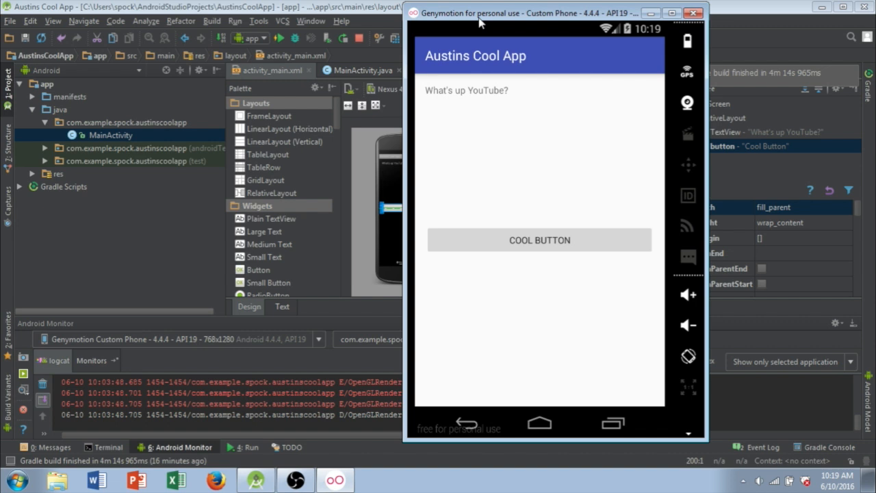
mouse_move(529, 119)
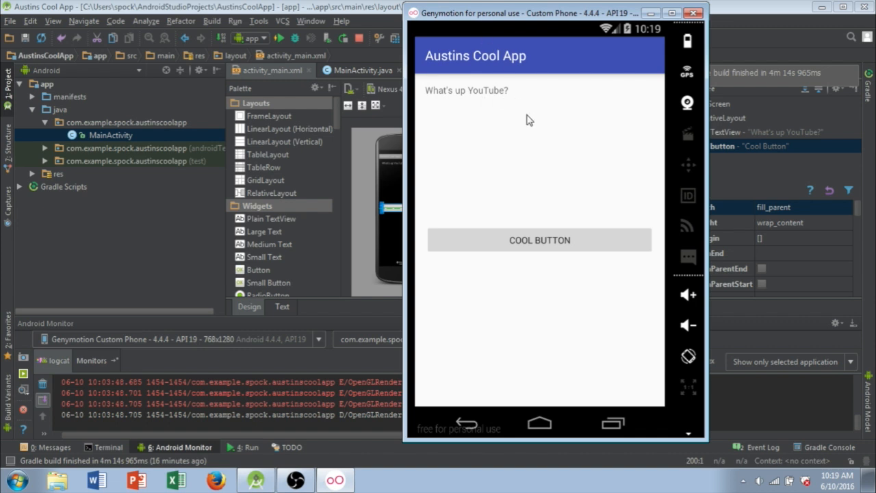
mouse_move(490, 246)
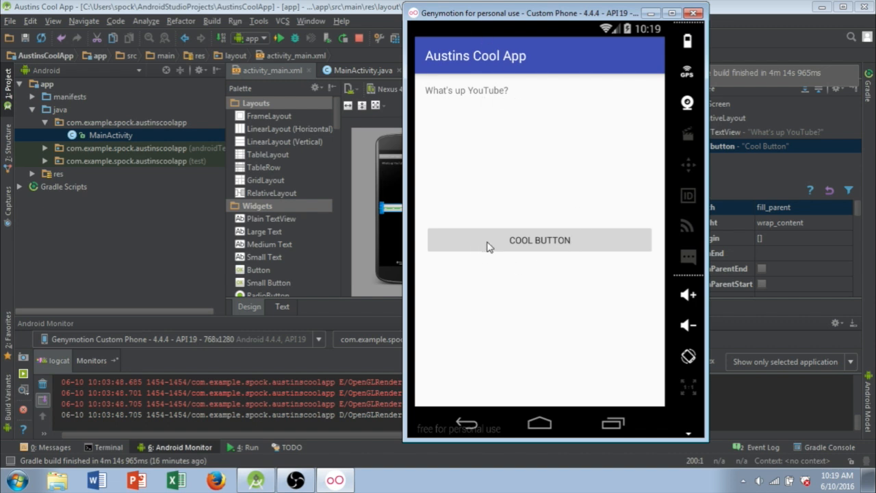
mouse_move(629, 292)
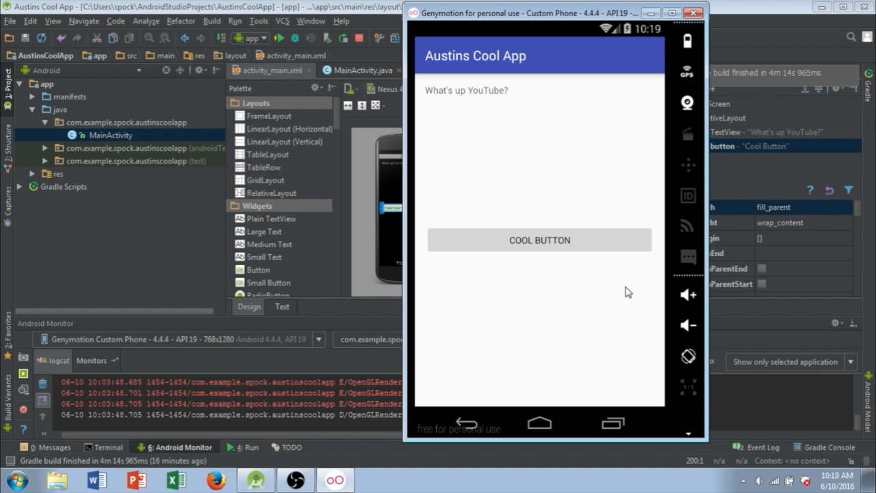
mouse_move(558, 263)
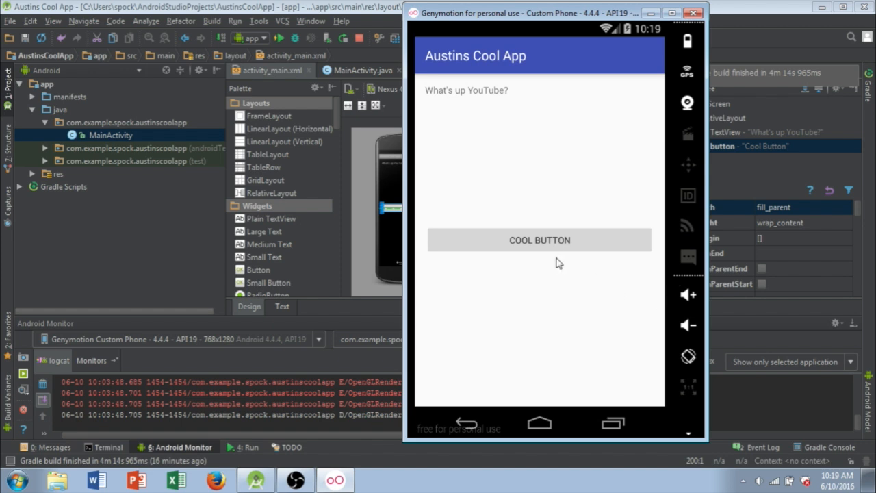
mouse_move(522, 251)
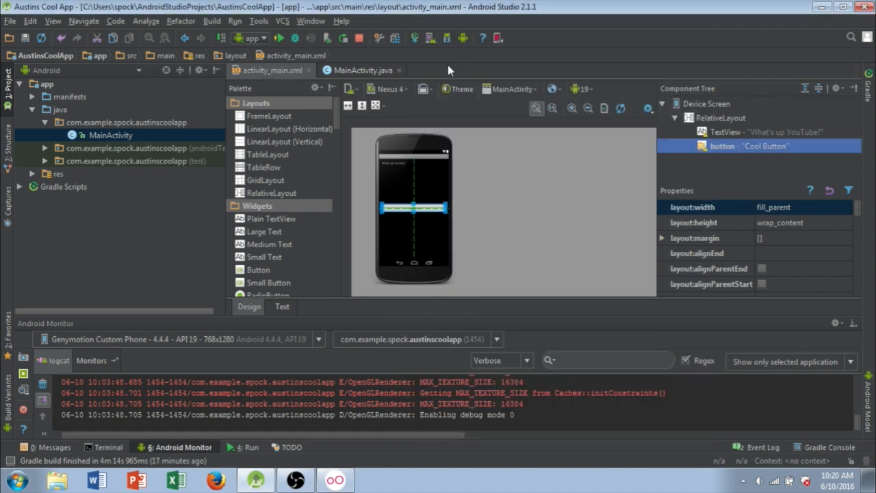
mouse_move(450, 62)
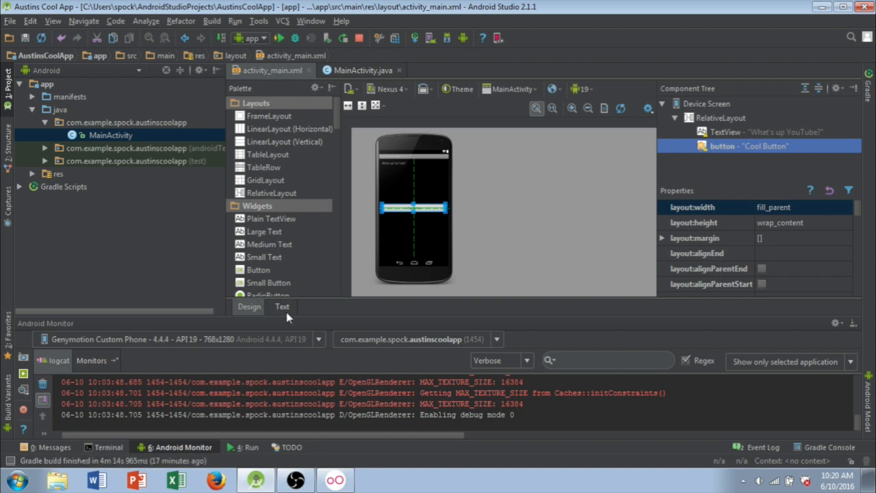
Add android:background="#66FF33" to the root RelativeLayout in the layout XML.
click(282, 306)
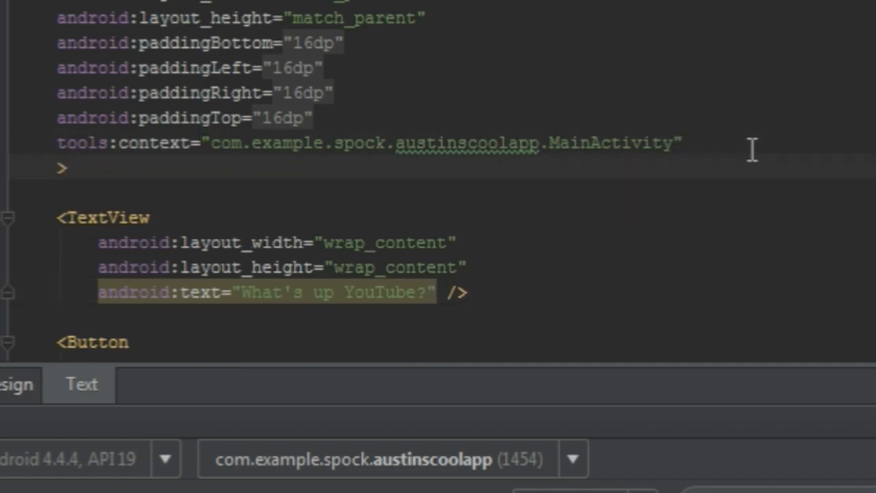
text(adroi)
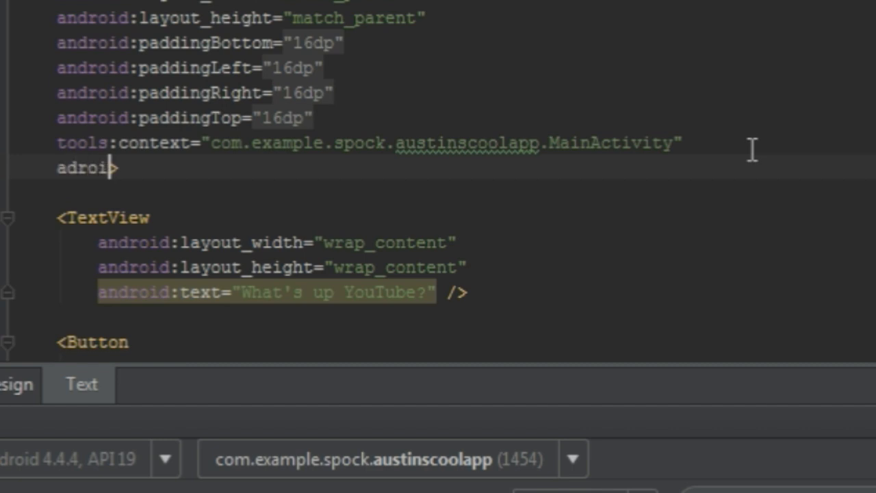
key(BackSpace)
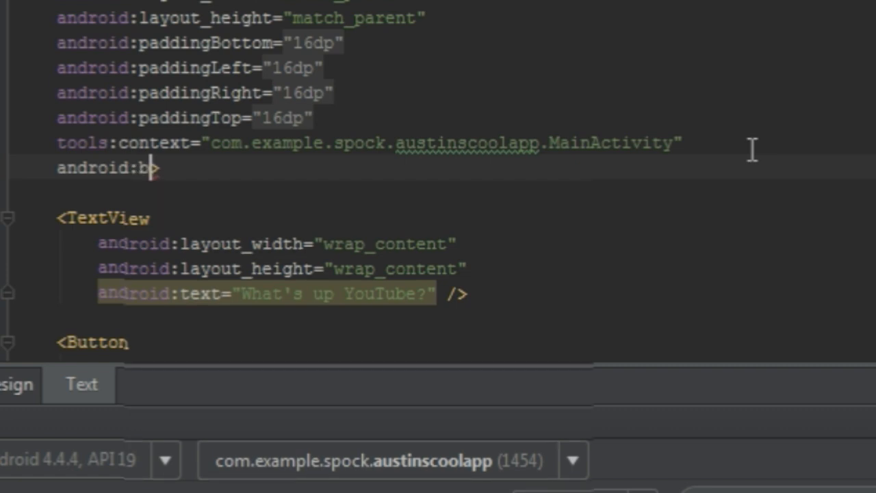
text(ackground=)
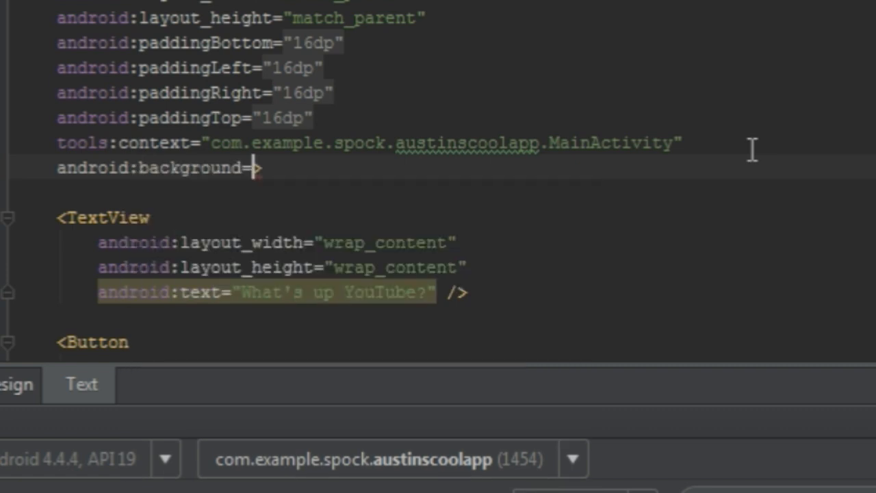
text(")
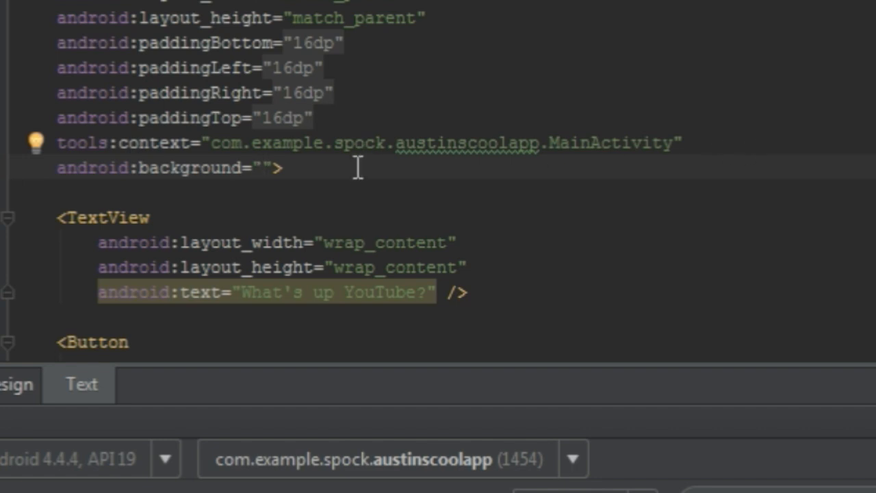
click(266, 167)
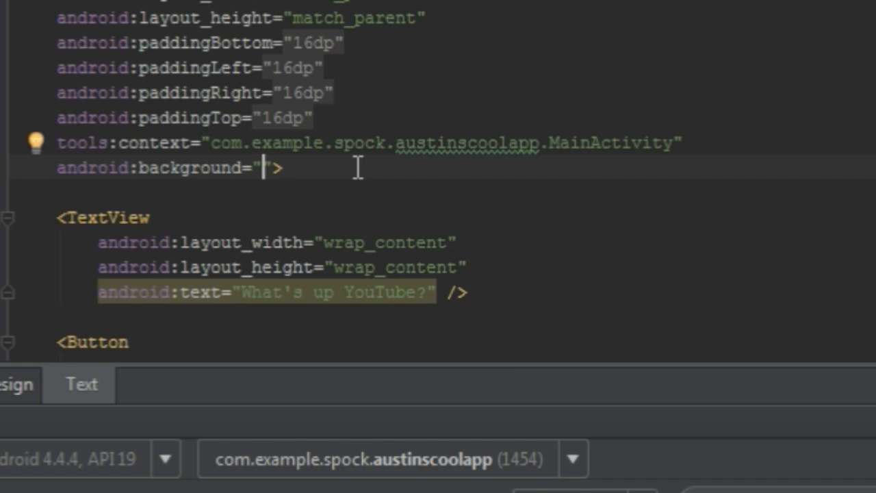
text(#66)
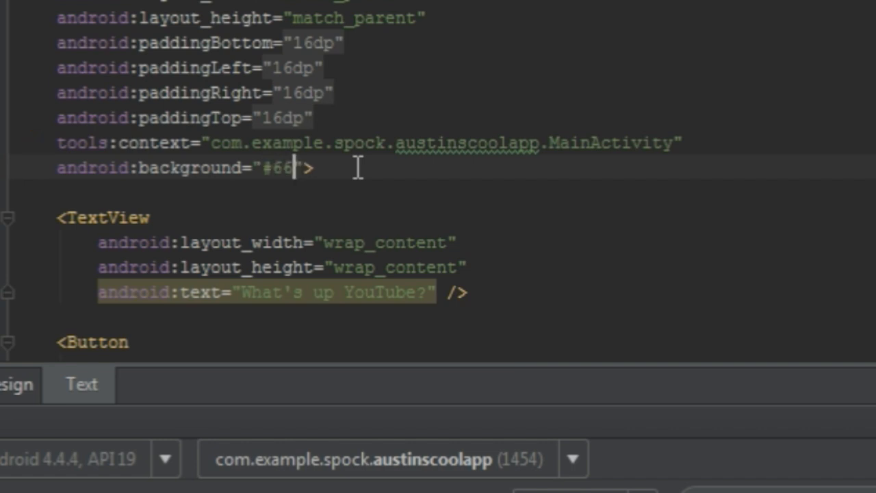
text(FF)
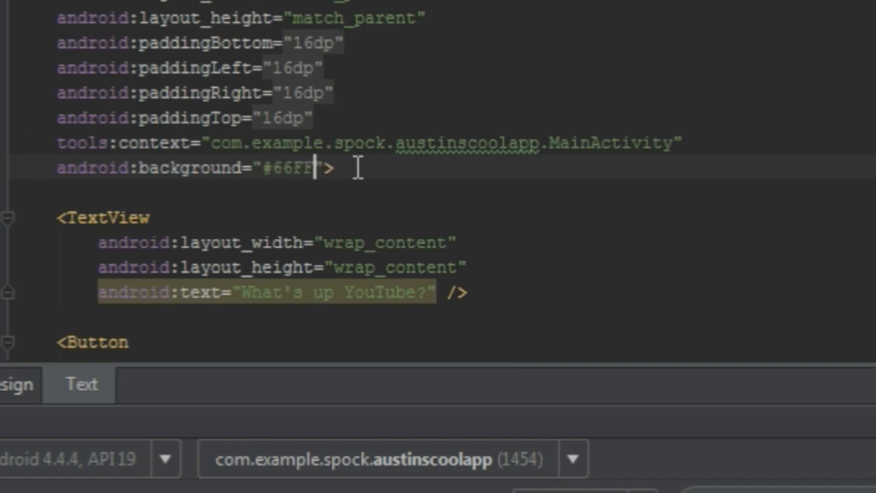
text(33)
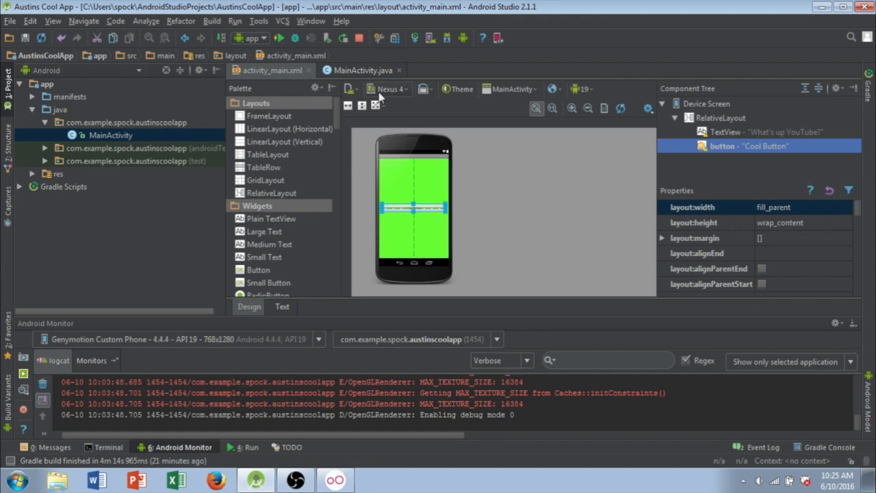
mouse_move(279, 37)
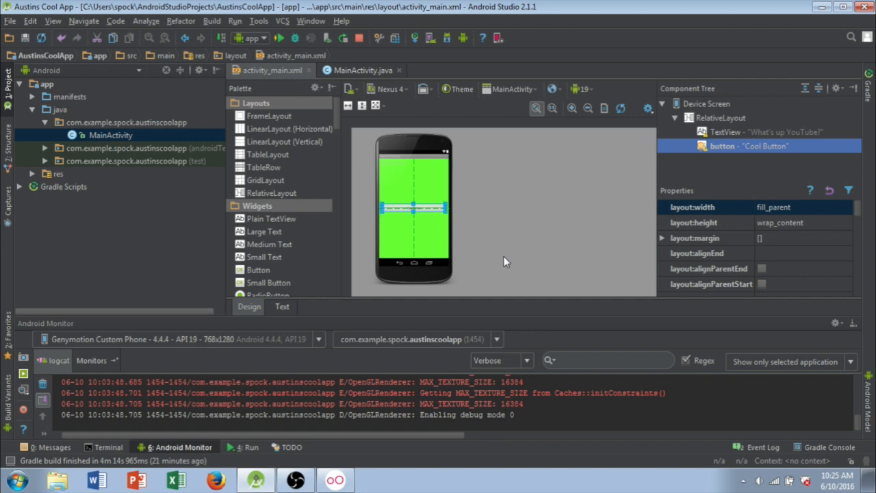
mouse_move(486, 235)
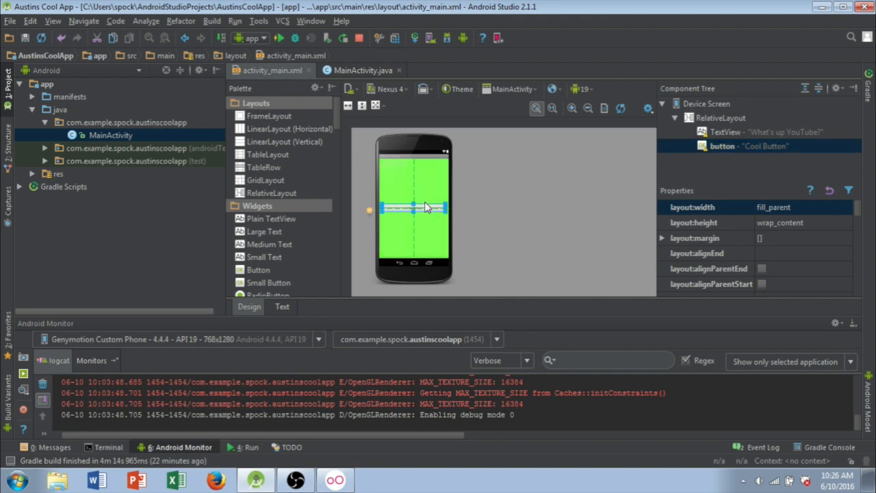
mouse_move(410, 200)
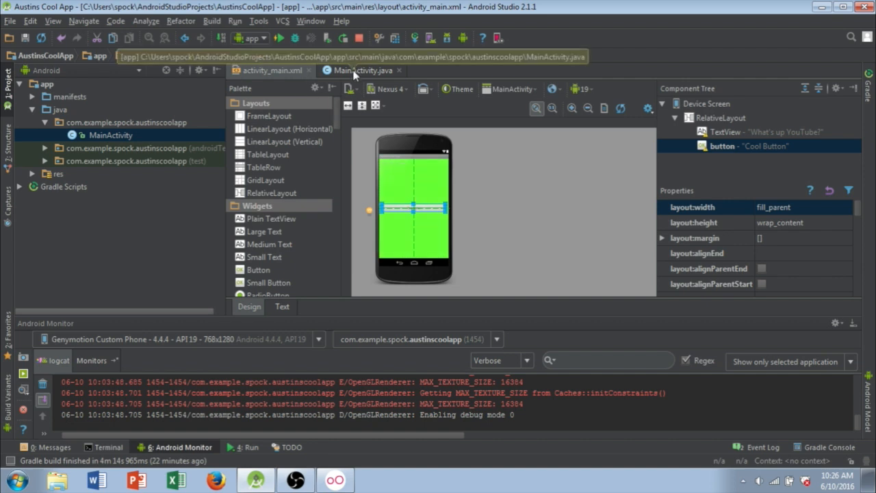
Add an empty public void buttonOnClick(View v) method to MainActivity.java and import View.
click(363, 69)
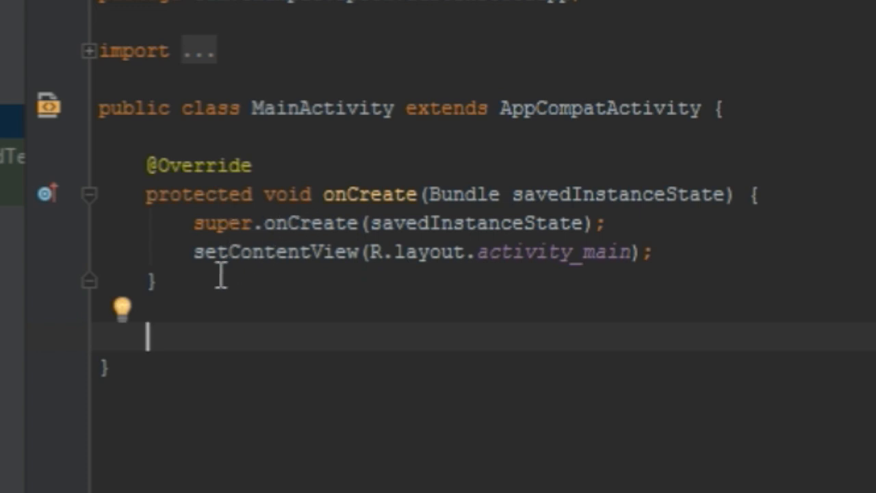
text(p)
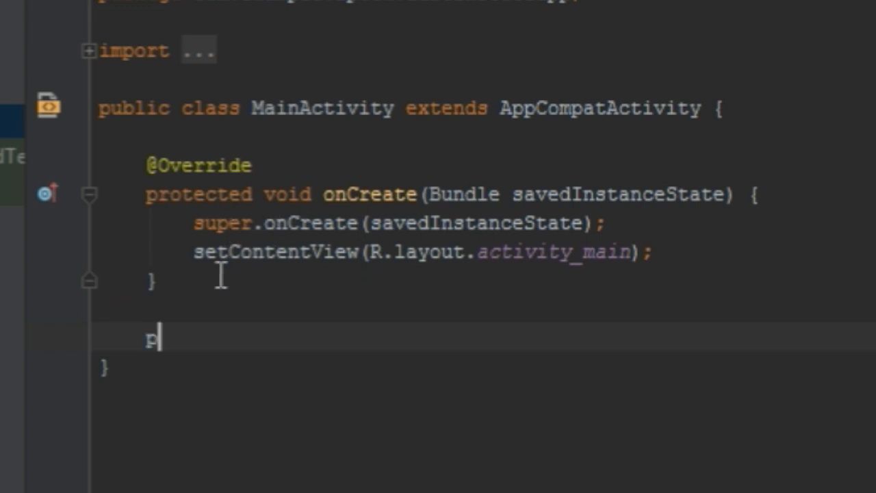
text(ublic)
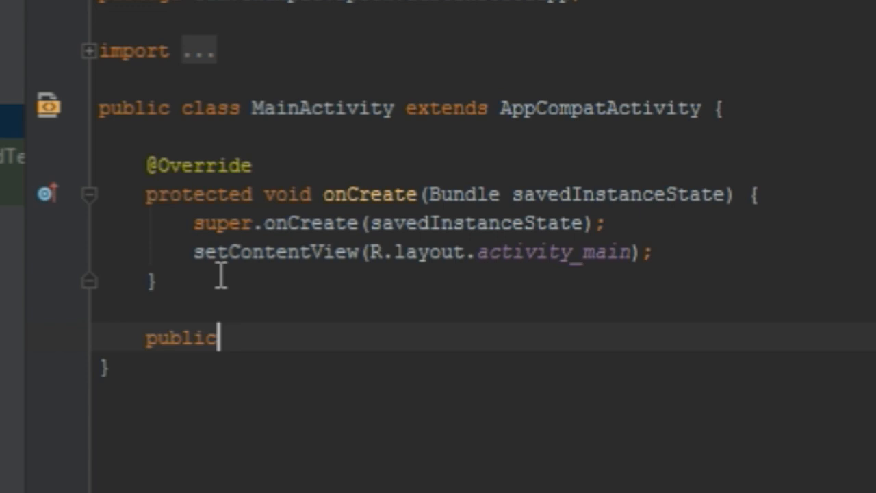
text(void butto)
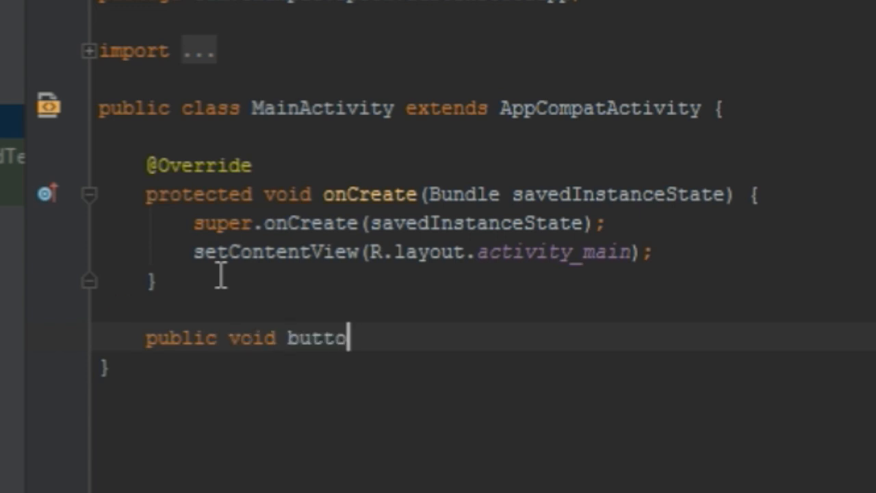
text(n0)
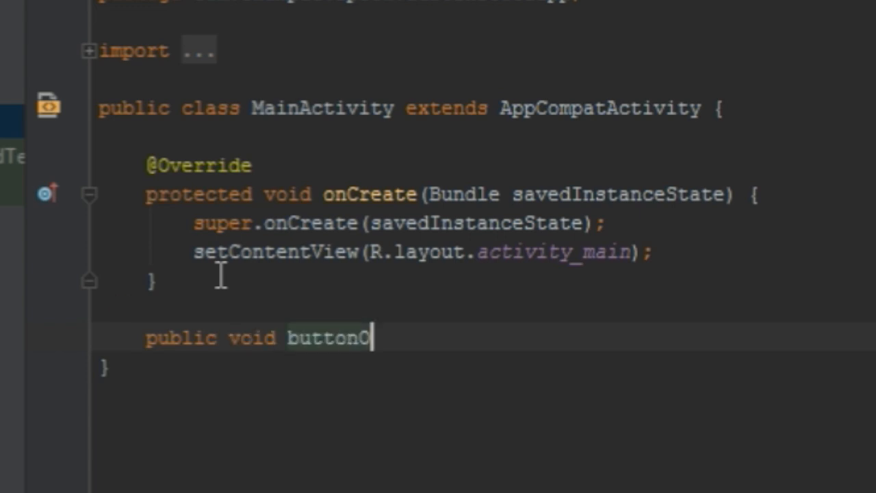
text(nClick)
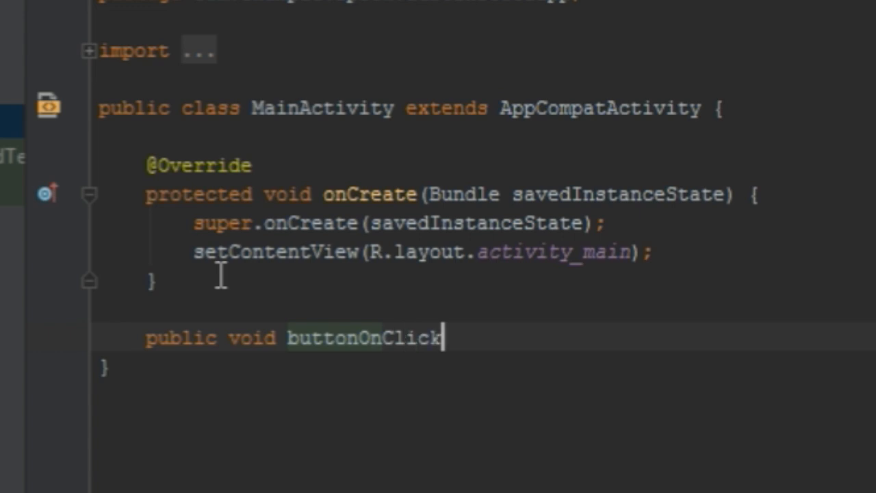
text(())
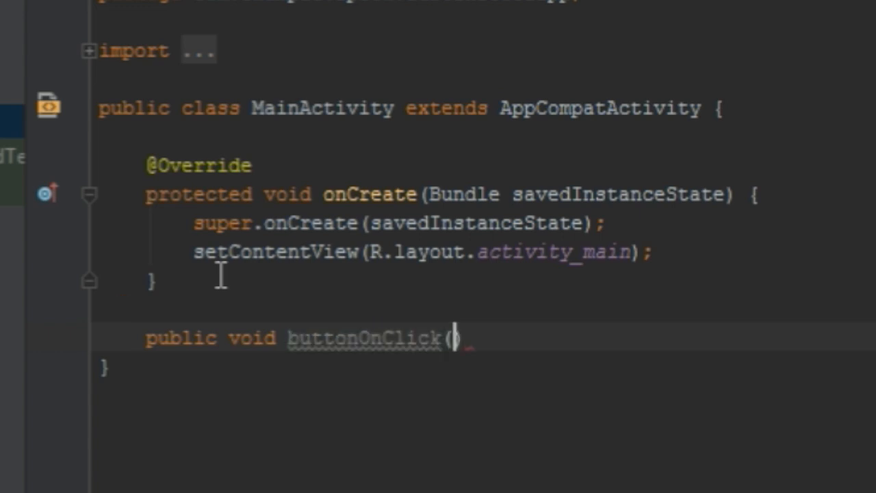
text(View)
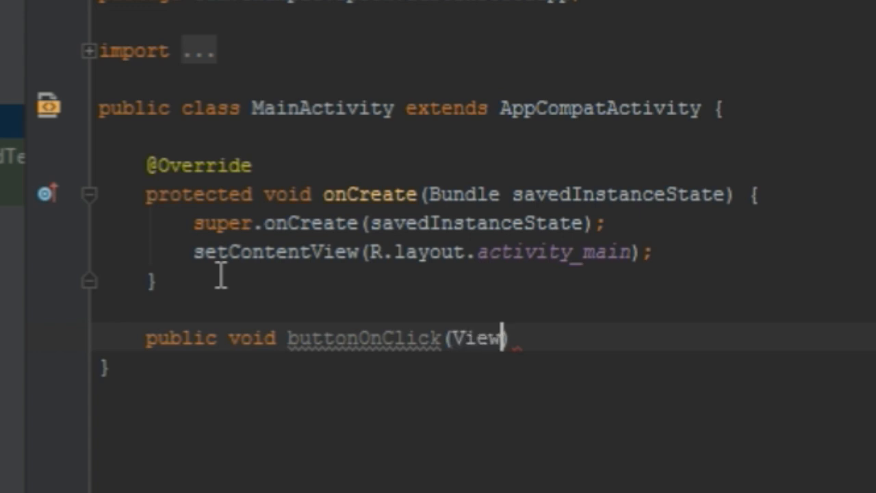
text(v)
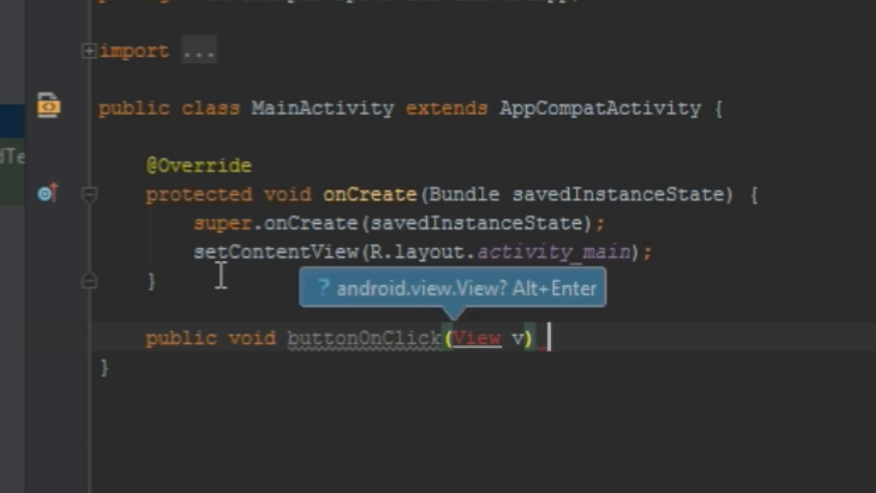
text({)
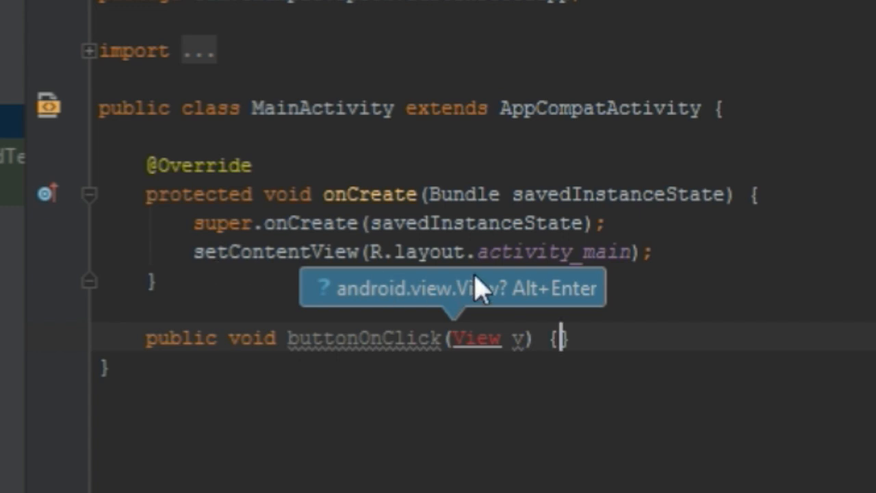
mouse_move(418, 312)
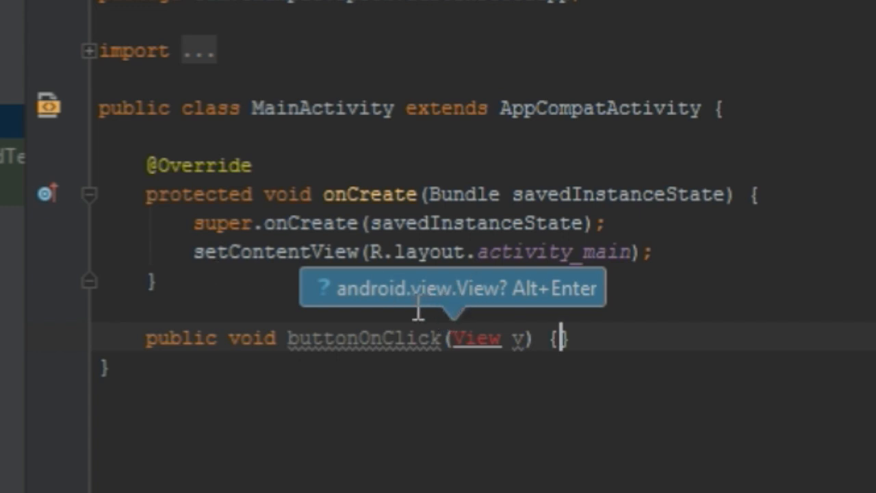
mouse_move(476, 321)
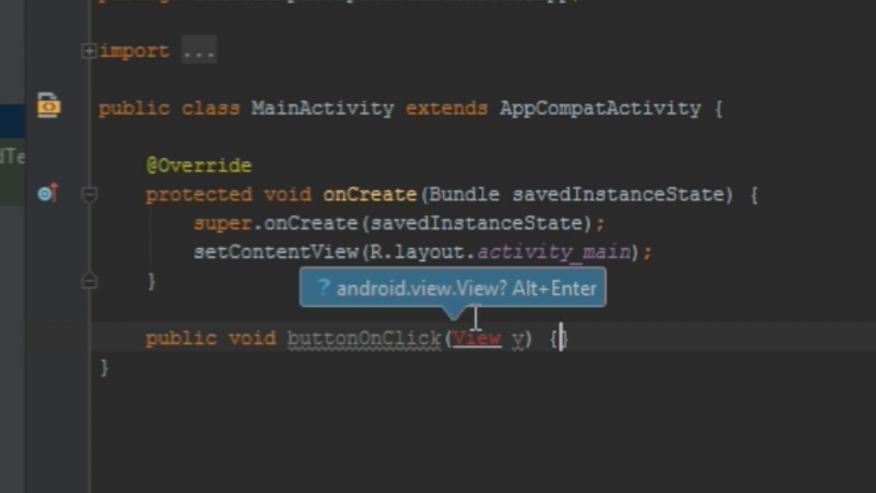
mouse_move(537, 308)
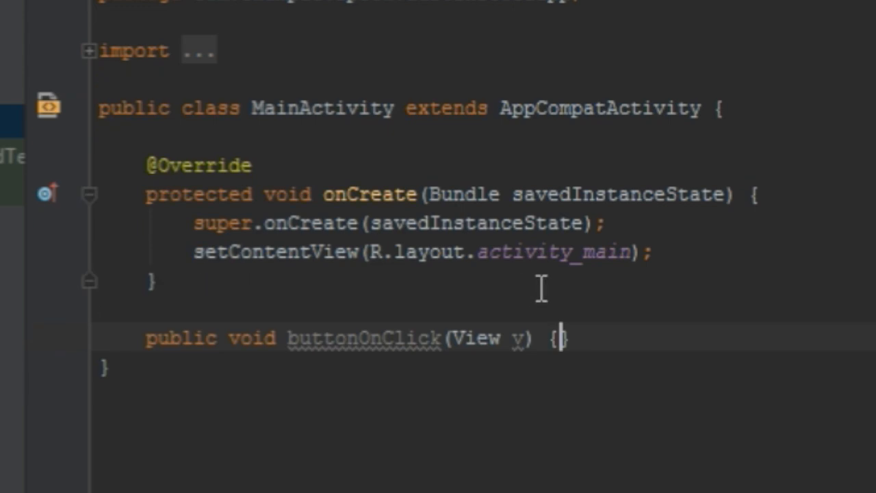
click(89, 50)
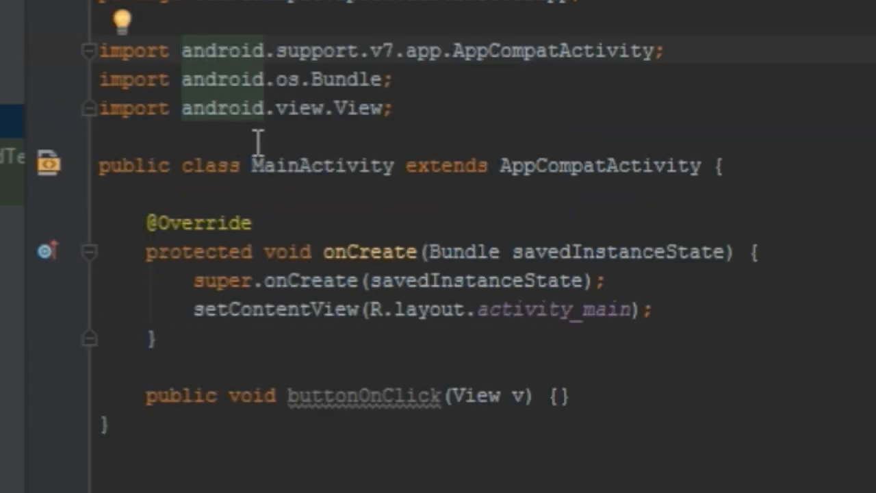
mouse_move(327, 128)
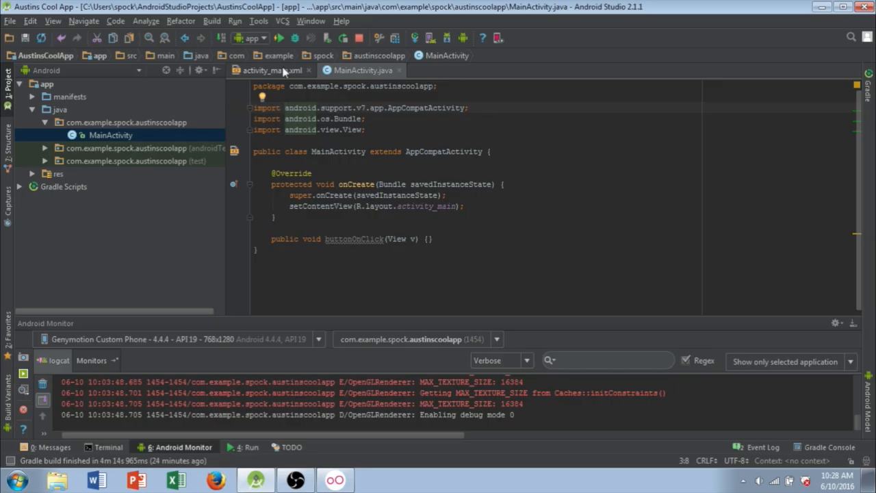
In activity_main.xml, set the Cool Button's onClick property to buttonOnClick.
click(272, 70)
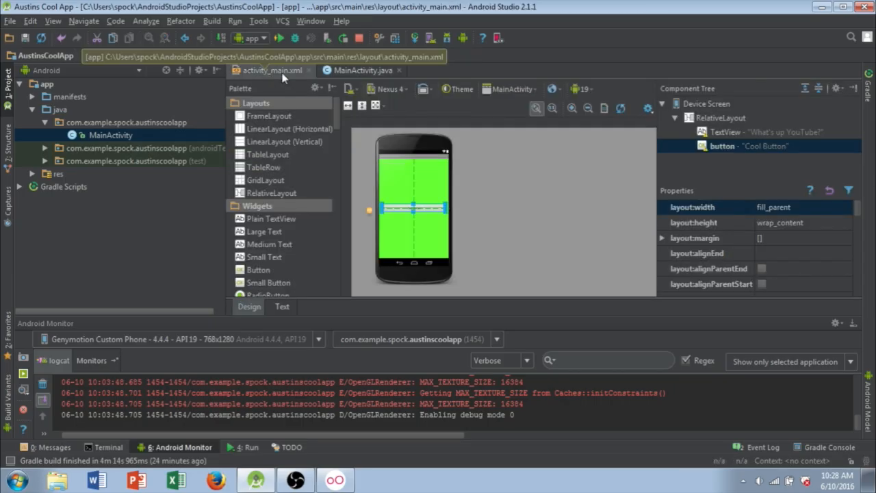
scroll(down, 3)
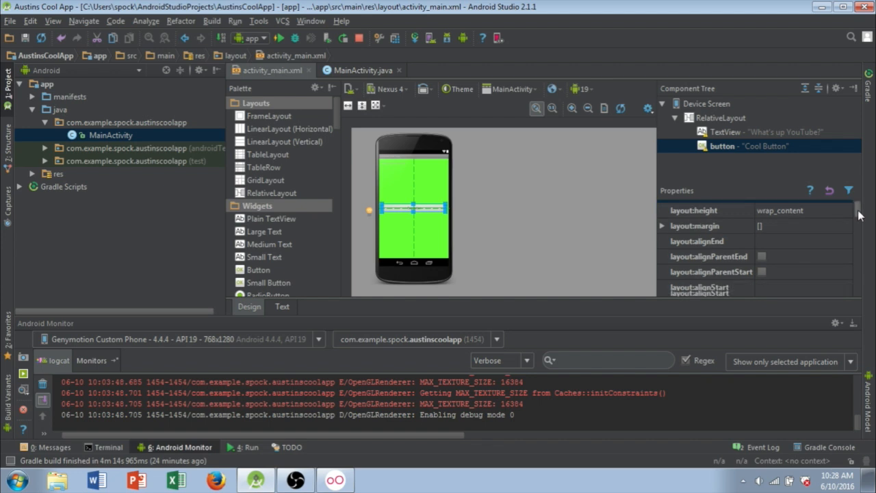
scroll(down, 3)
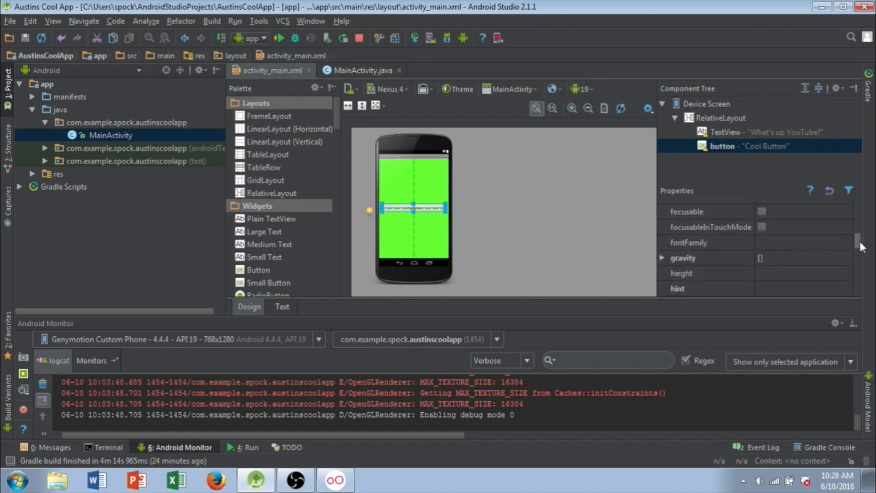
scroll(down, 3)
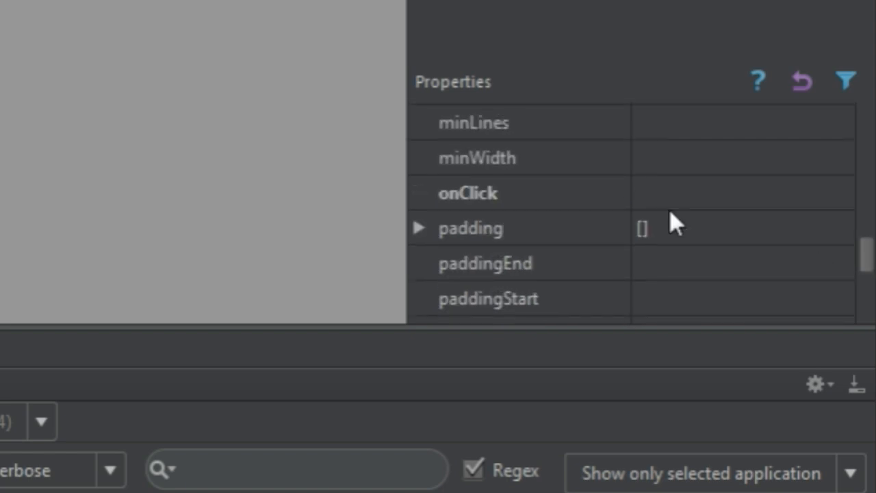
mouse_move(527, 206)
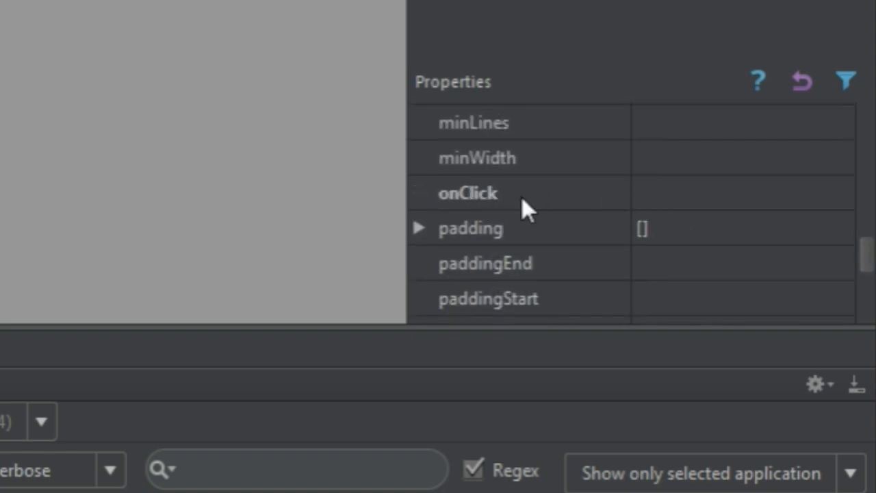
click(467, 193)
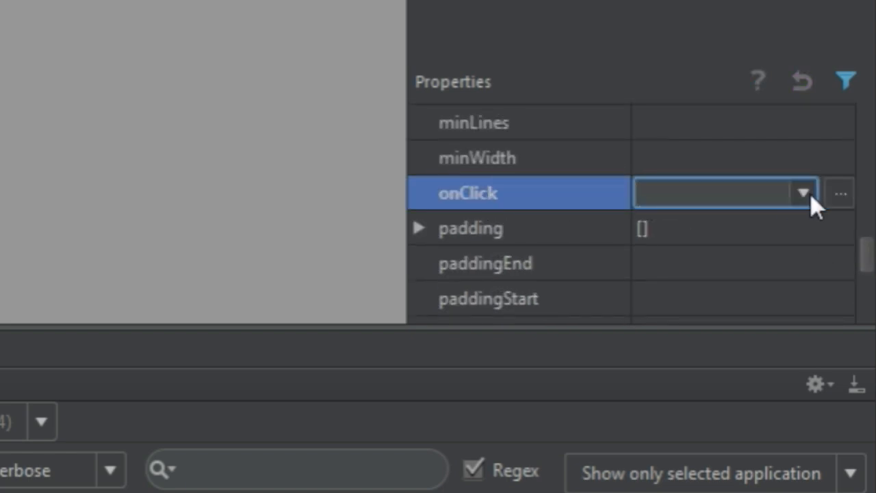
click(802, 193)
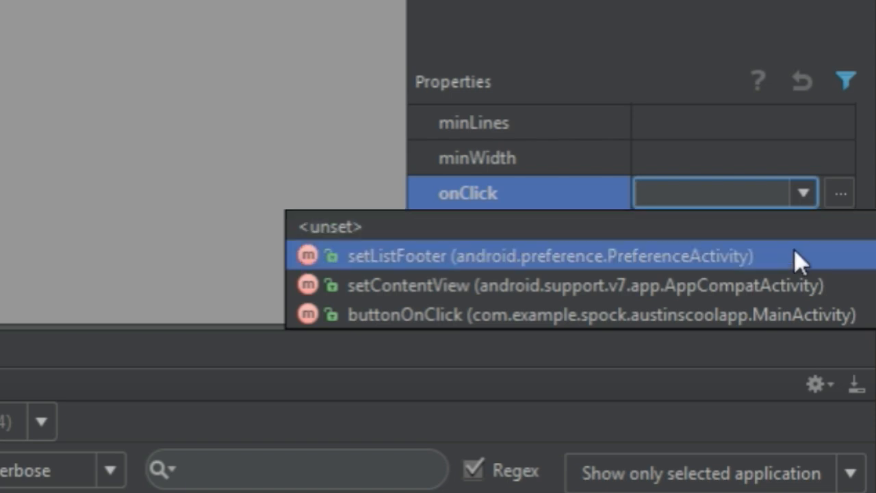
mouse_move(418, 314)
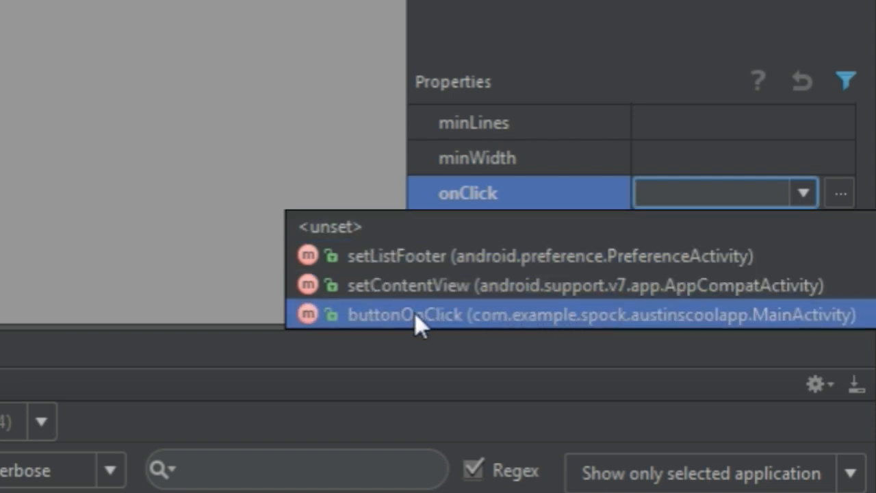
click(411, 314)
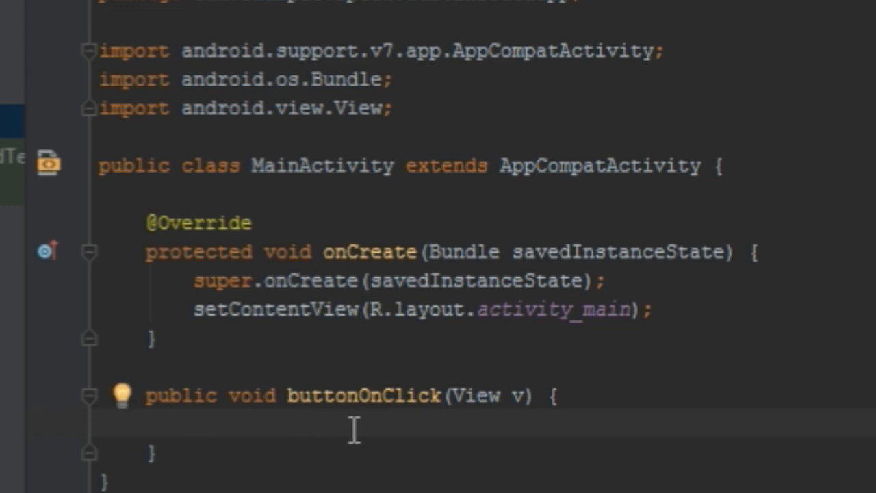
Inside buttonOnClick, add a line casting v to a Button variable.
text(Butt)
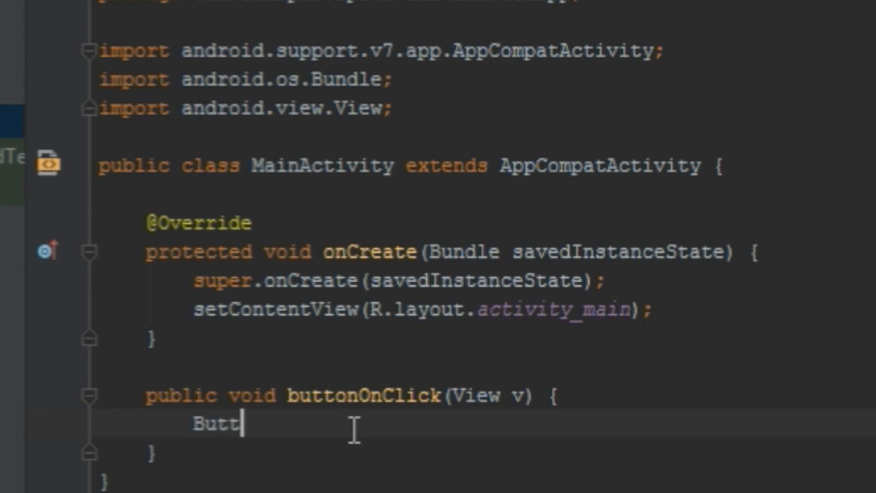
text(on)
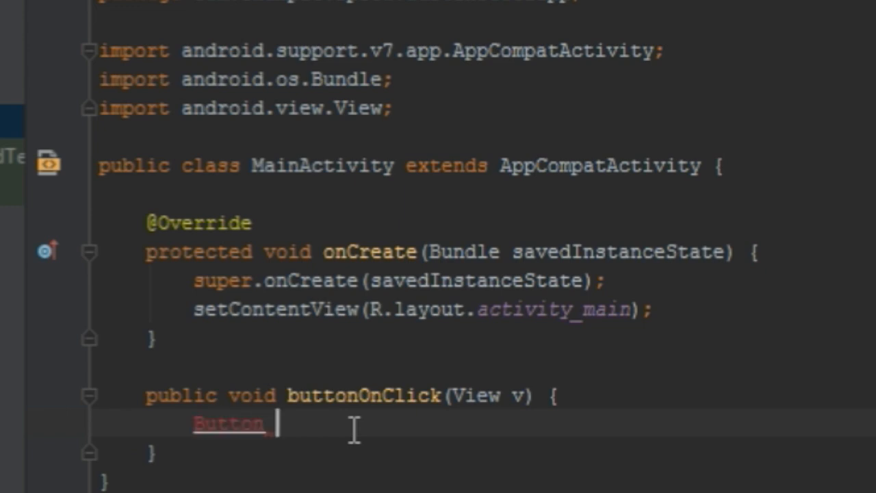
text(button=)
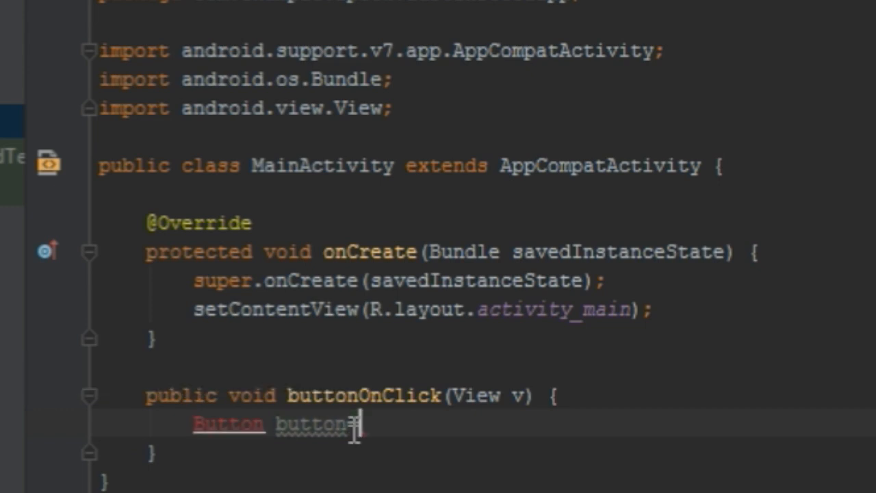
text((Button))
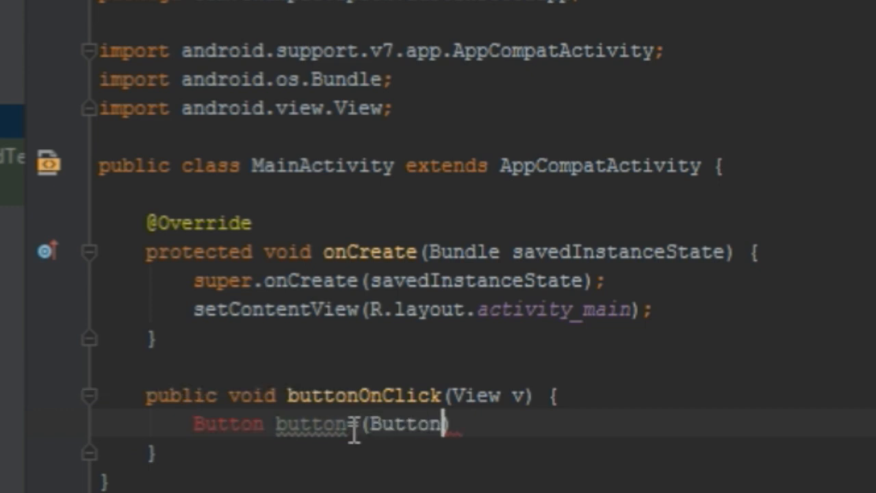
text(Button)
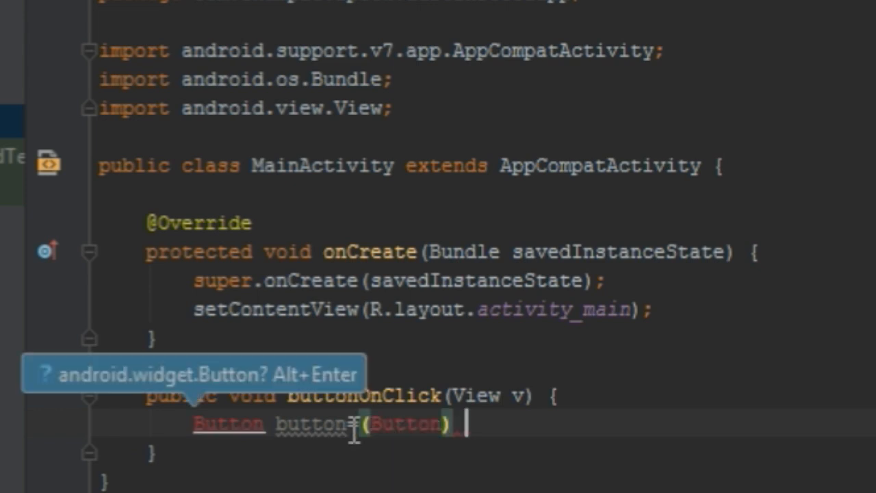
text(v;)
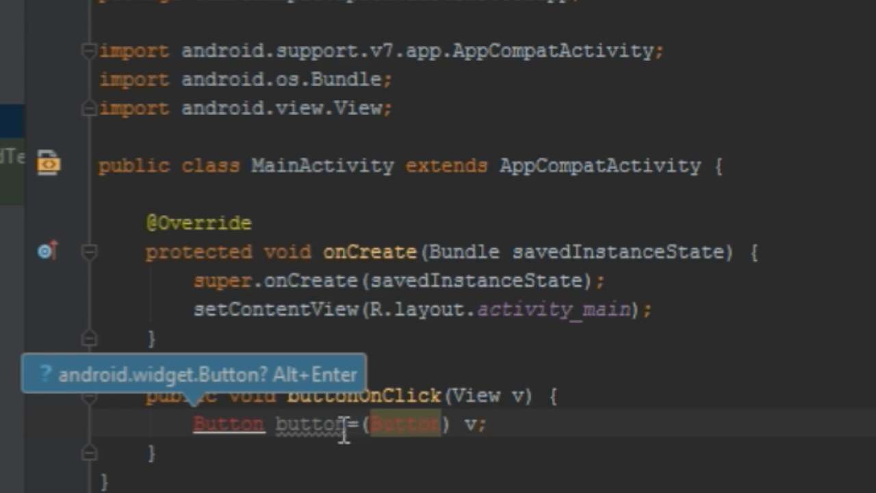
mouse_move(301, 400)
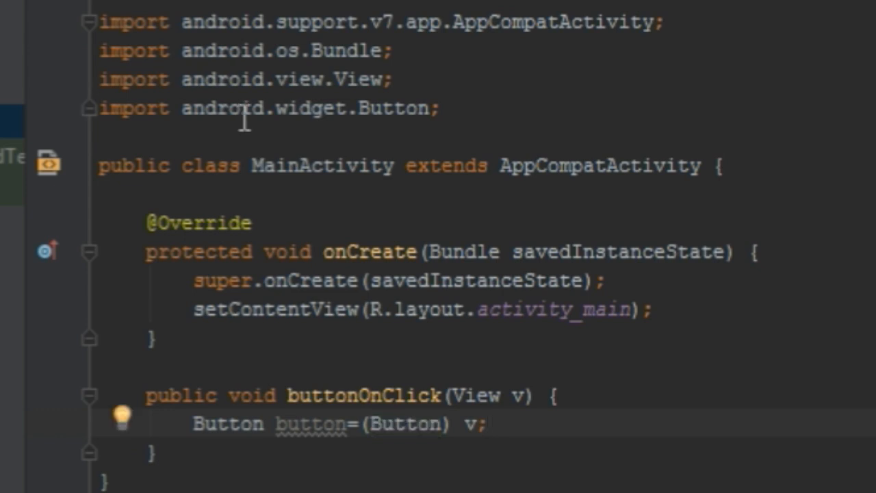
mouse_move(424, 130)
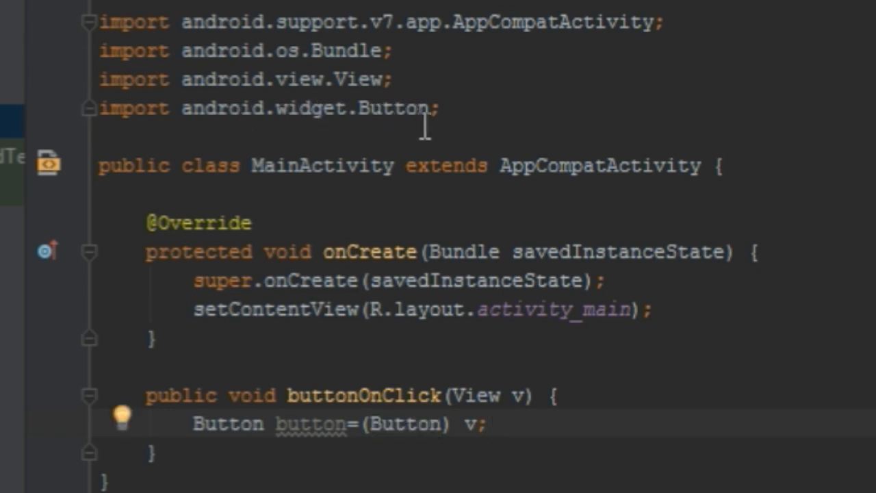
mouse_move(551, 232)
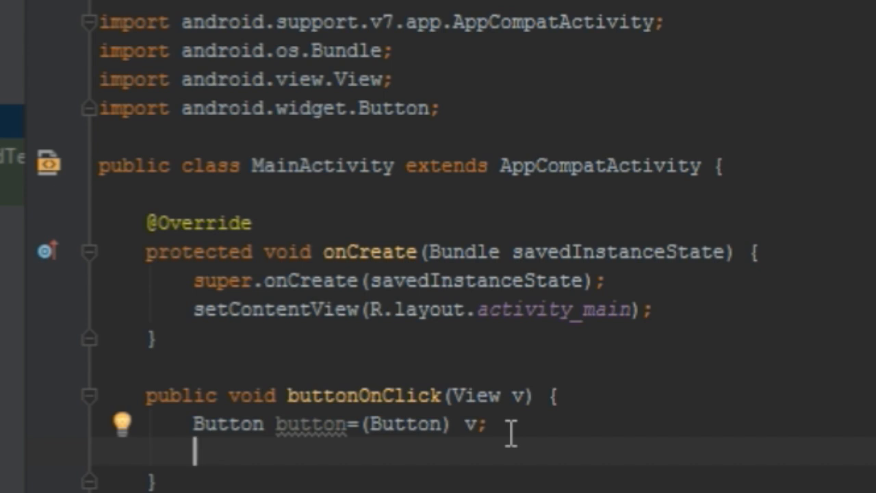
Add a line calling ((Button) v).setText("clicked") inside buttonOnClick.
text(())
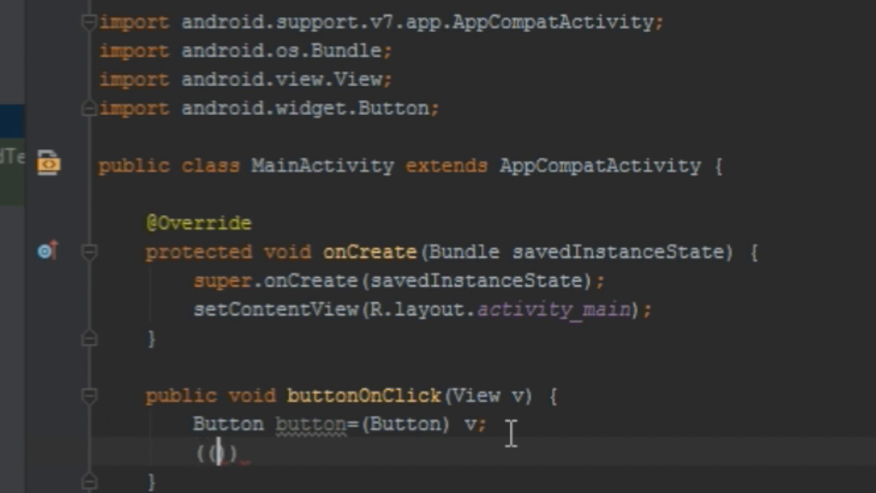
text(Button)
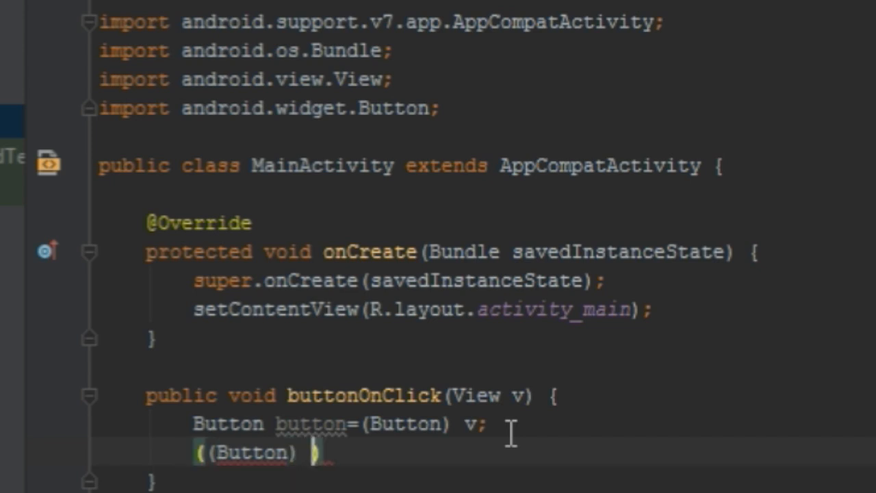
text(v)
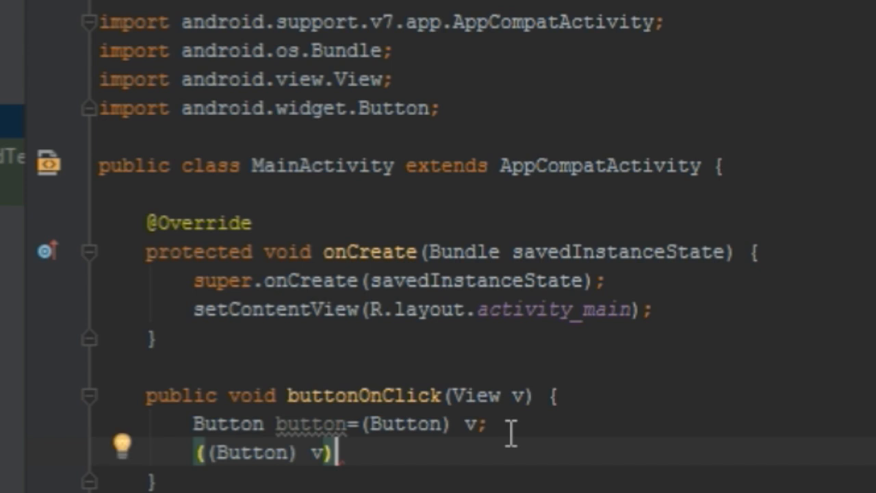
text(.)
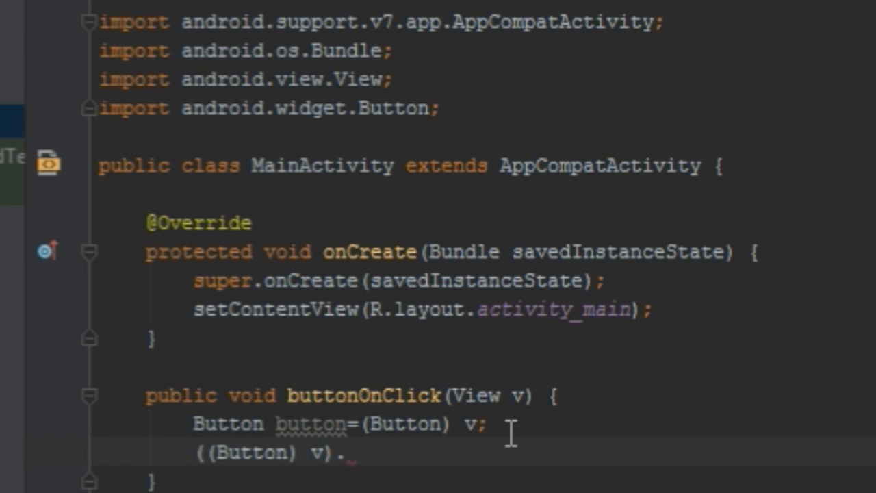
text(setText)
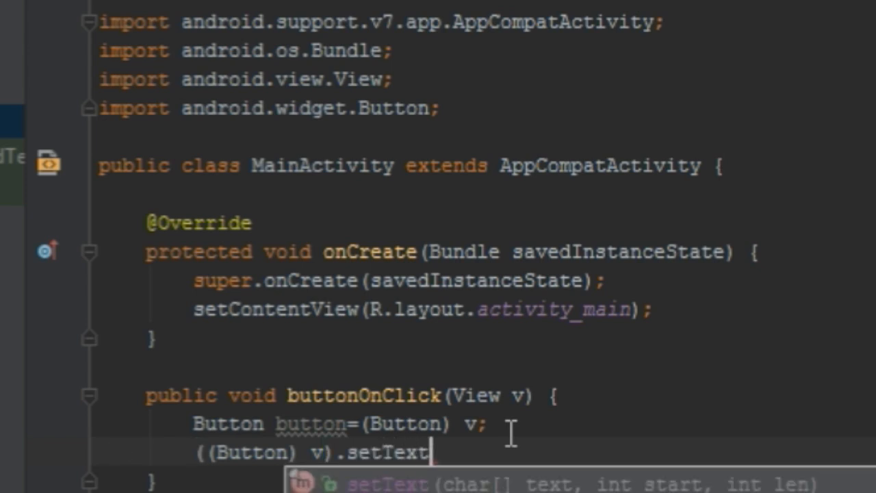
text(()
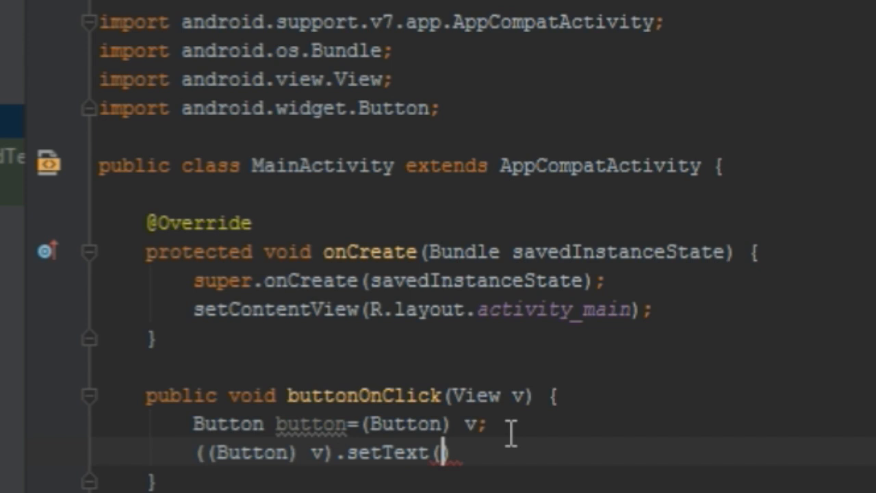
text("")
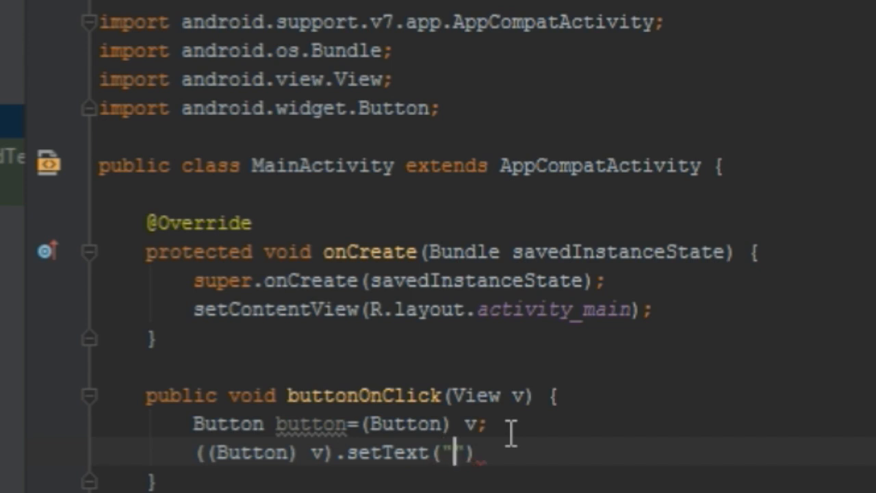
text(clicked)
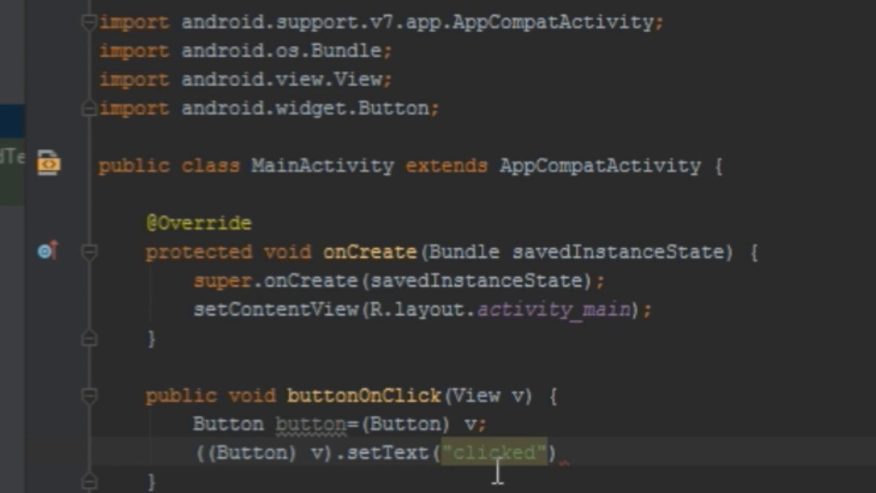
mouse_move(527, 479)
text(;)
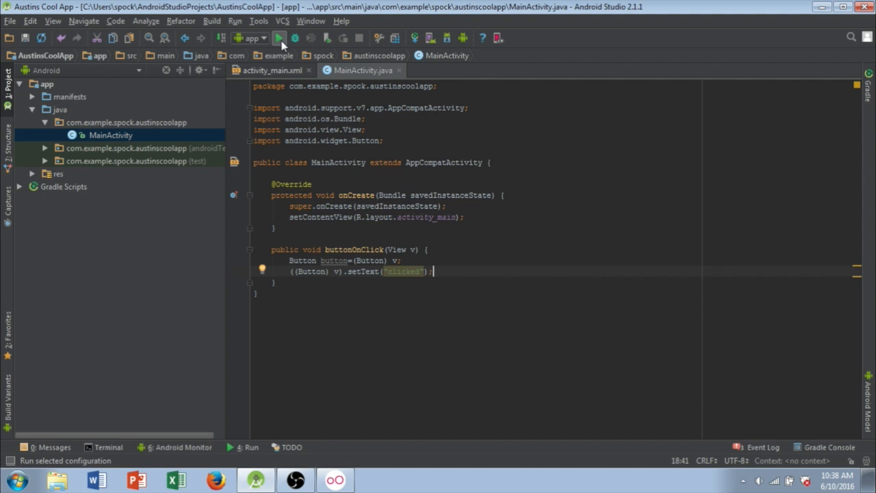
Rerun the updated app on the Genymotion Custom Phone.
click(279, 38)
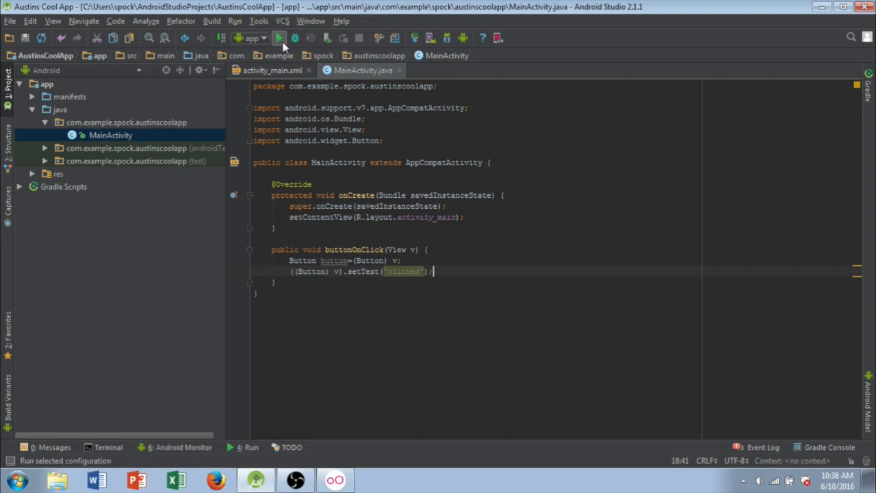
click(278, 38)
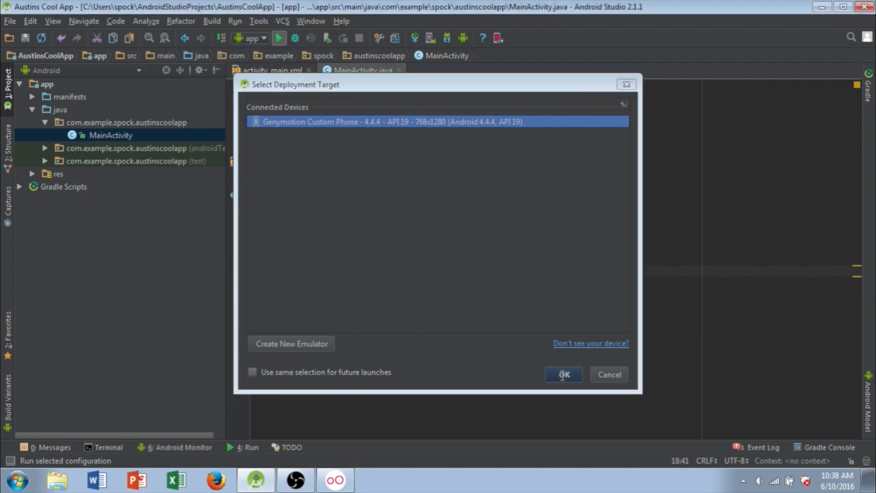
click(563, 374)
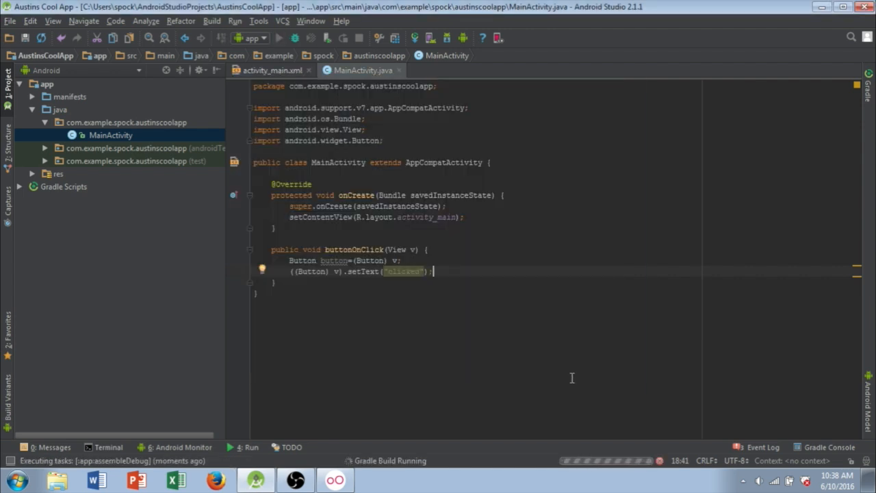
click(182, 446)
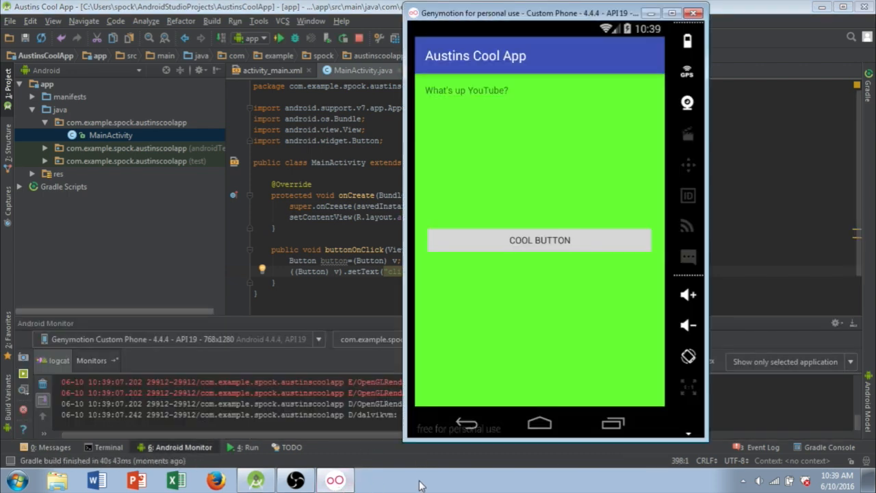
mouse_move(533, 193)
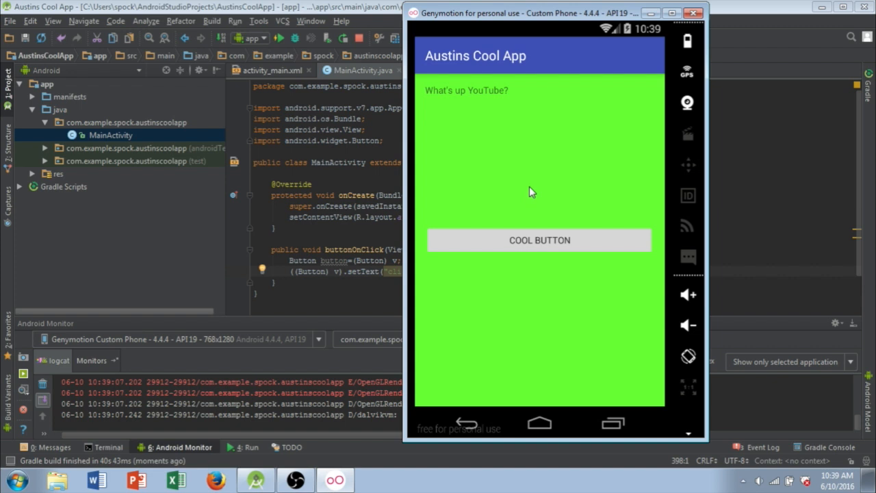
mouse_move(591, 194)
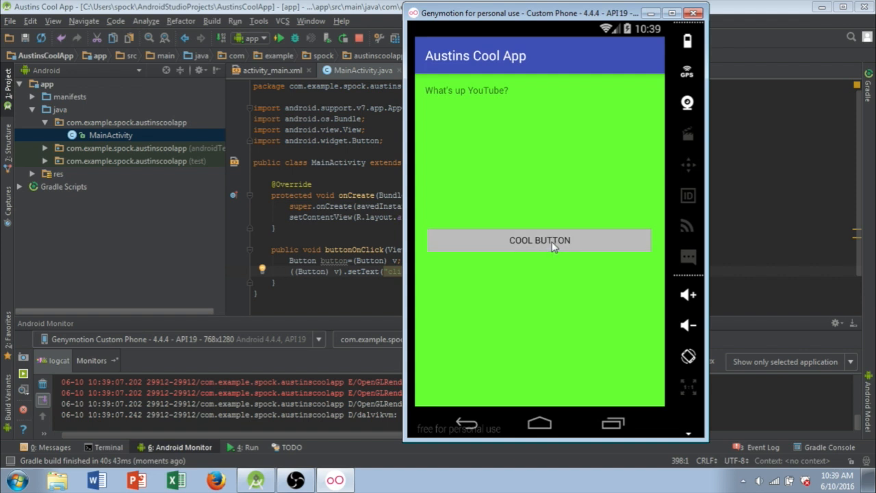
Tap COOL BUTTON in the emulator and confirm its label changes to CLICKED.
click(539, 239)
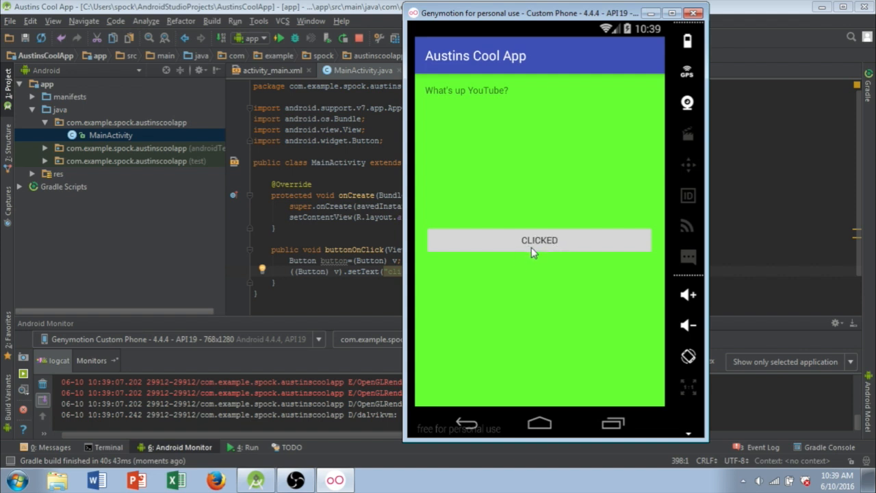
mouse_move(544, 248)
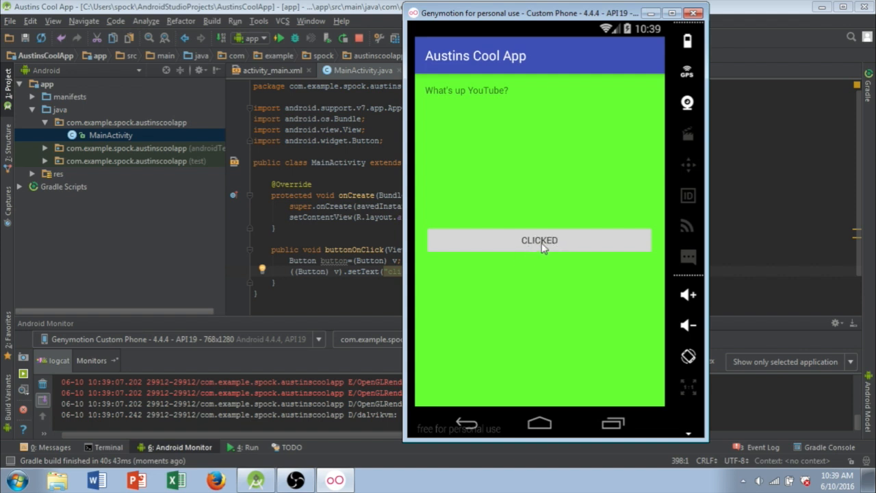
mouse_move(572, 298)
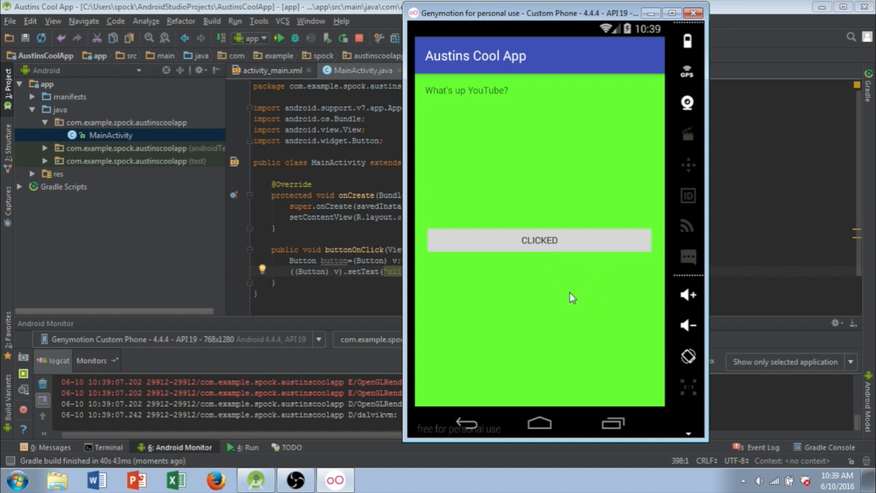
mouse_move(581, 118)
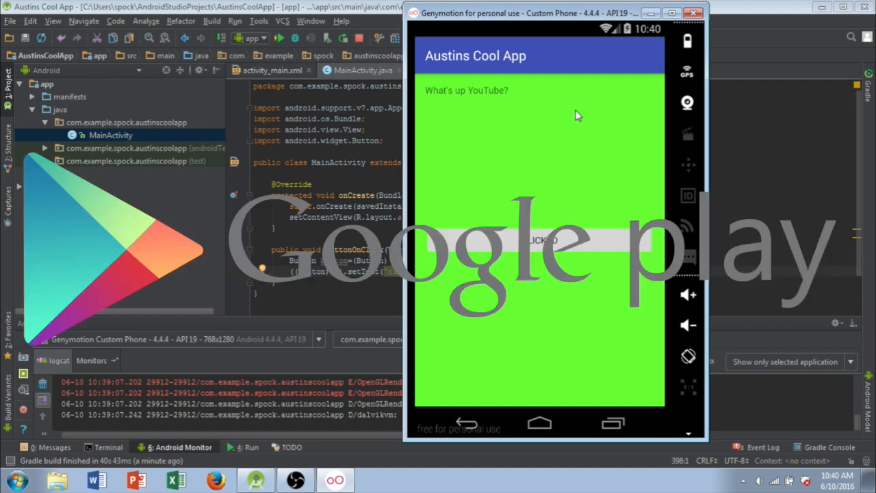
mouse_move(571, 119)
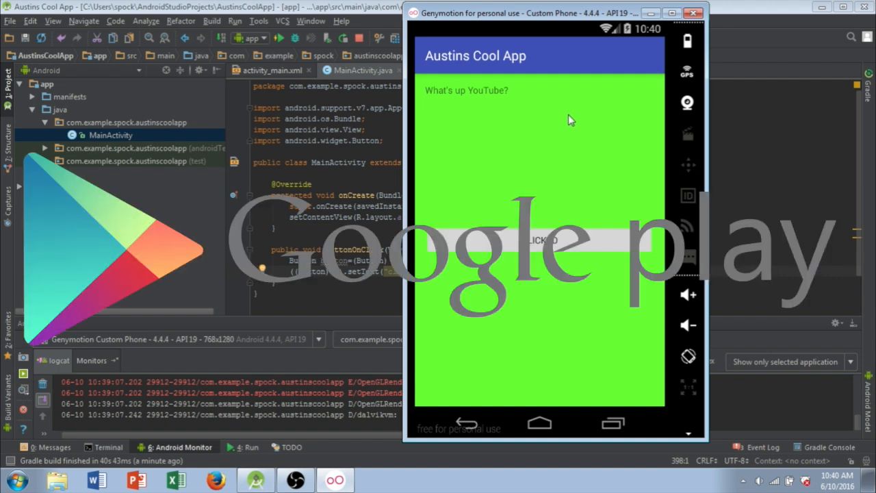
mouse_move(561, 122)
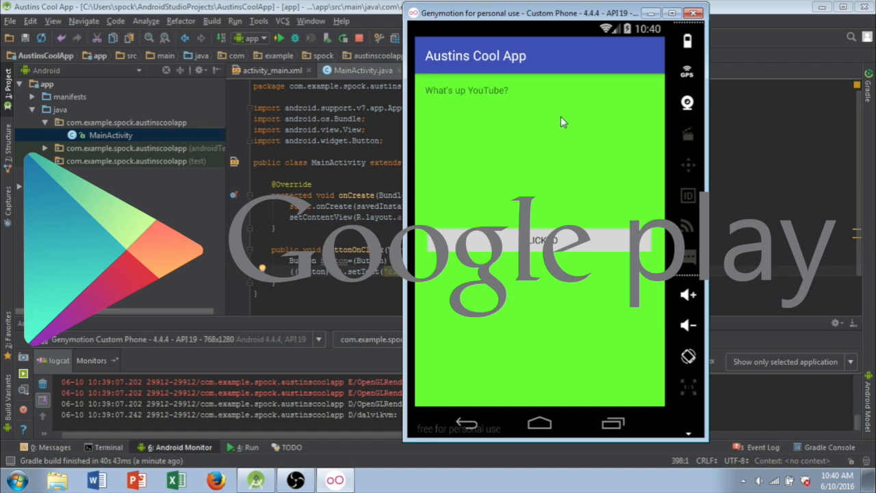
mouse_move(554, 124)
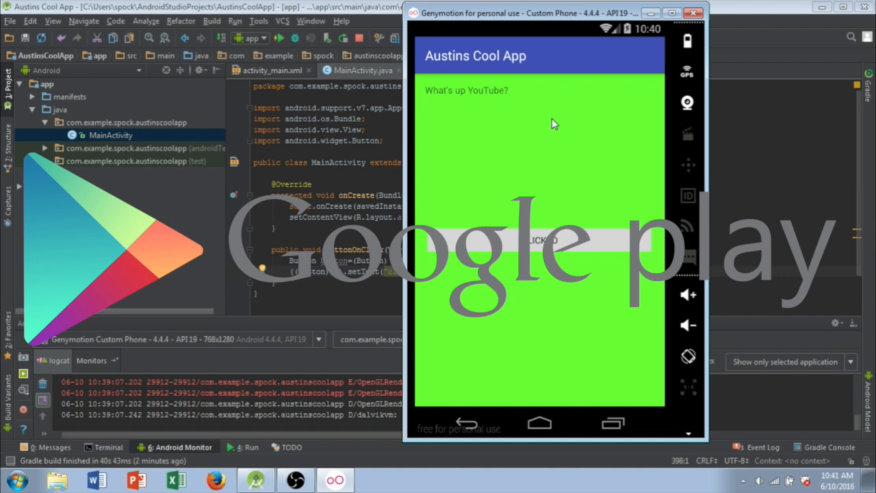
mouse_move(557, 135)
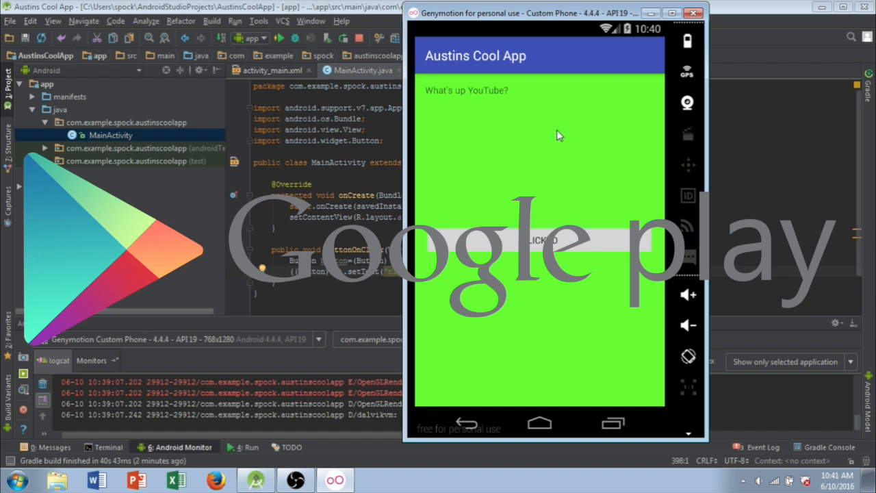